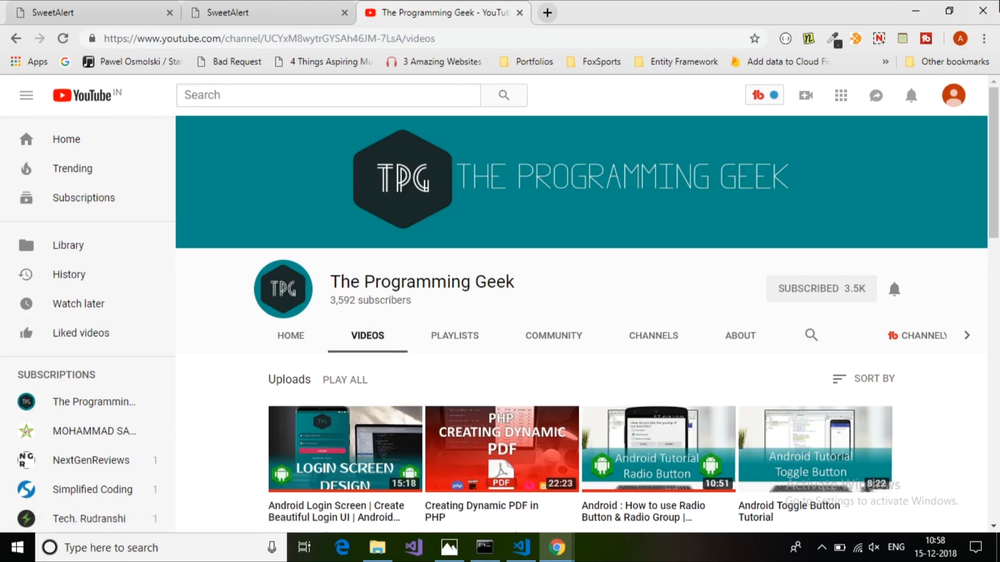
pyautogui.moveTo(982, 11)
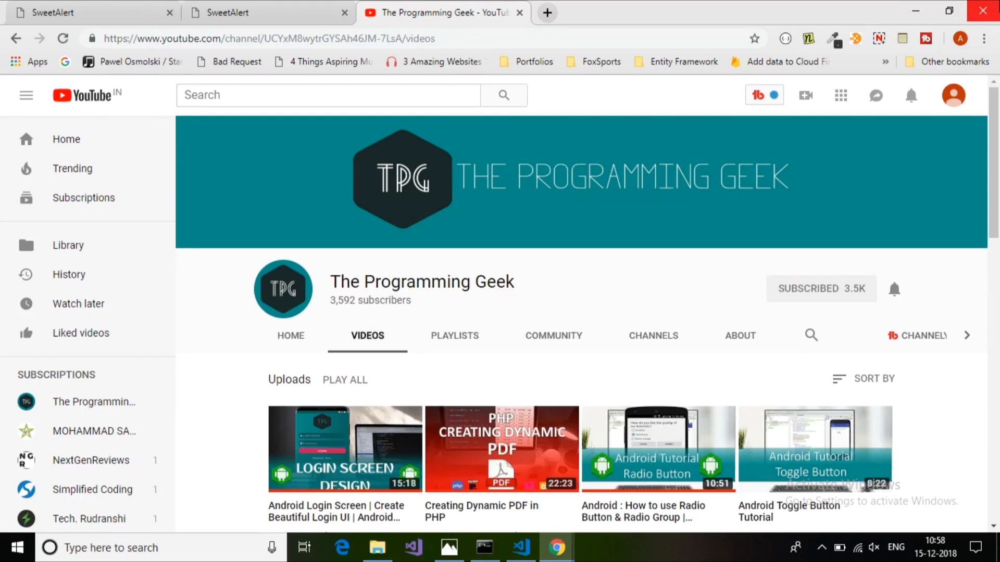
pyautogui.moveTo(620, 7)
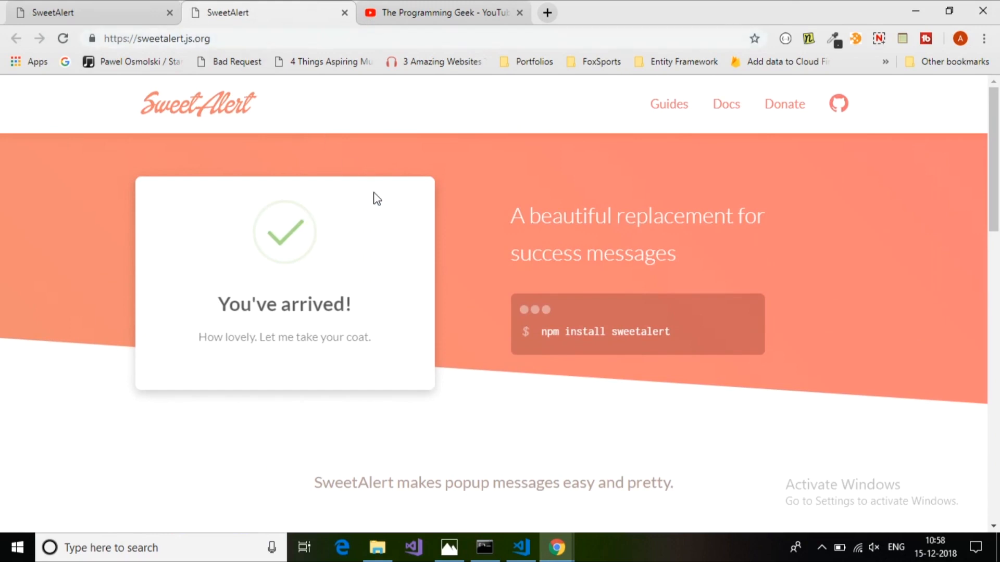
pyautogui.click(156, 39)
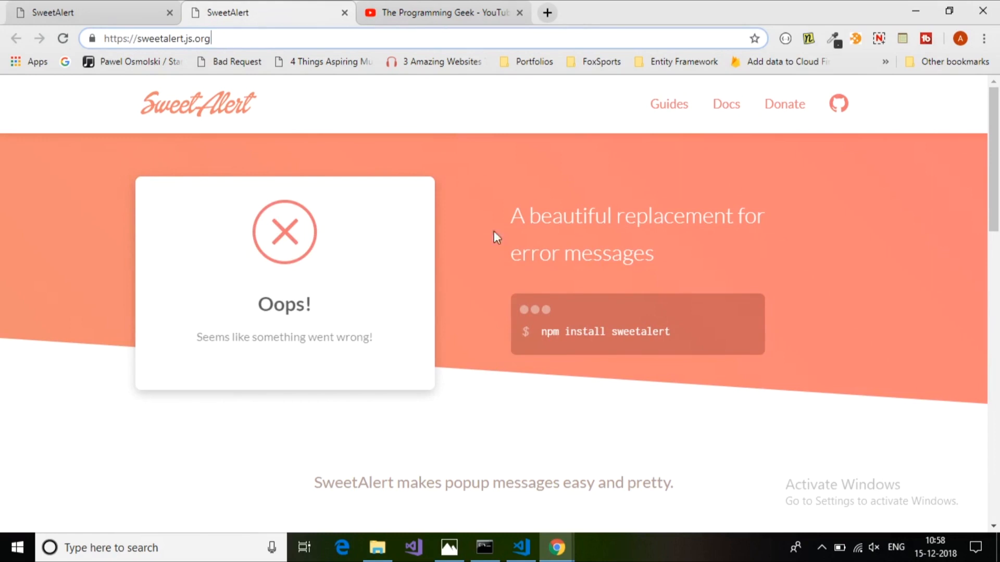
pyautogui.scroll(-3)
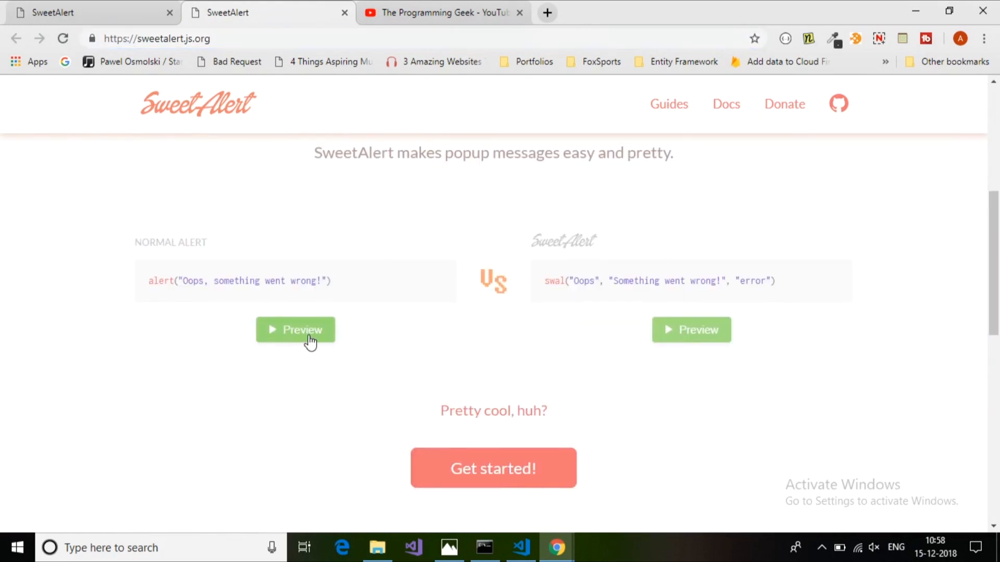
pyautogui.moveTo(691, 331)
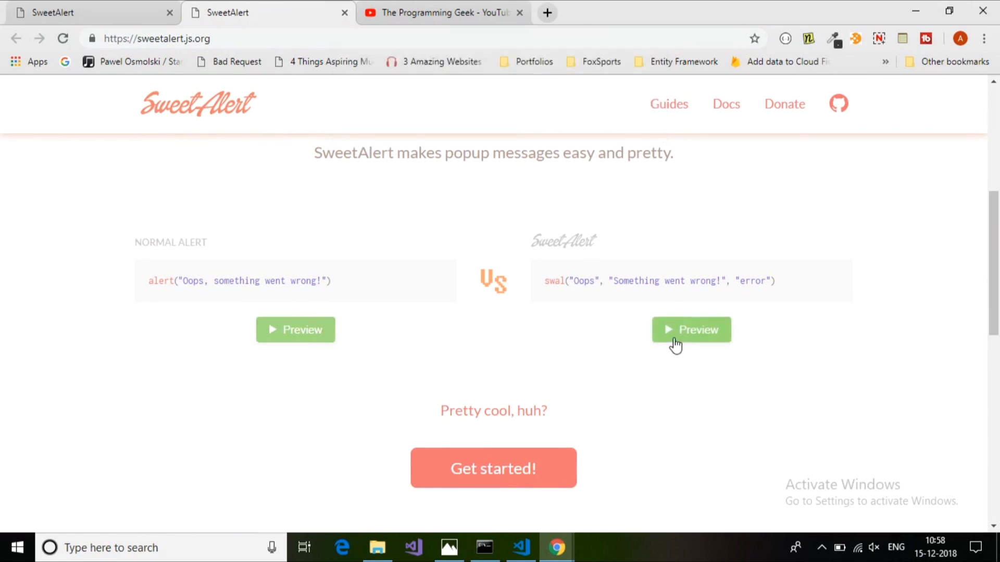
pyautogui.click(690, 330)
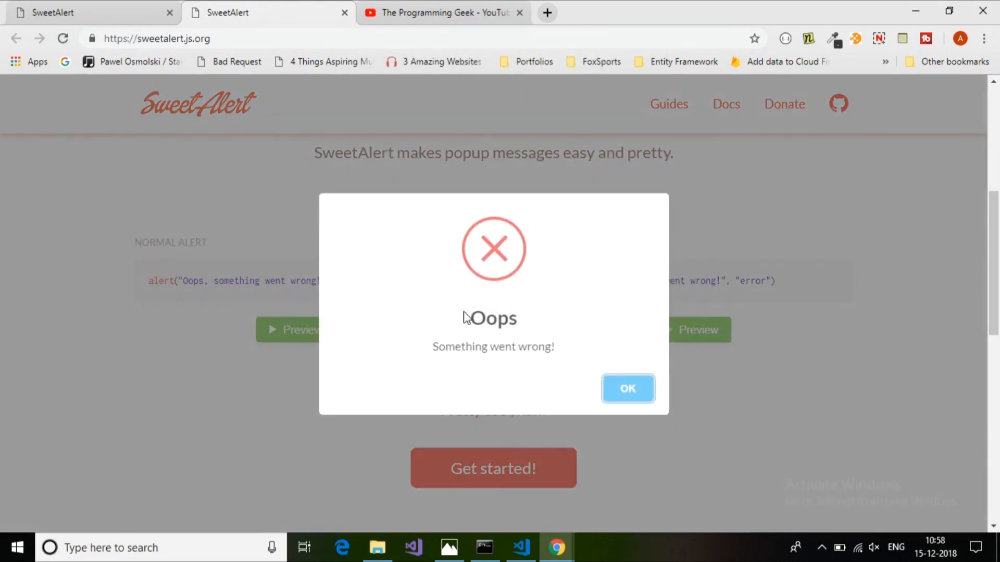
pyautogui.click(627, 388)
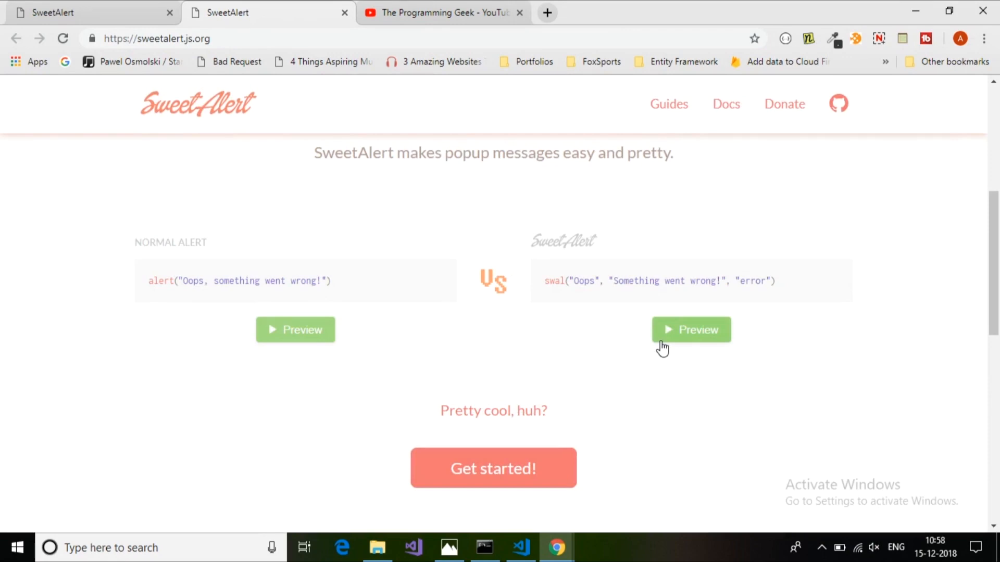
pyautogui.click(691, 330)
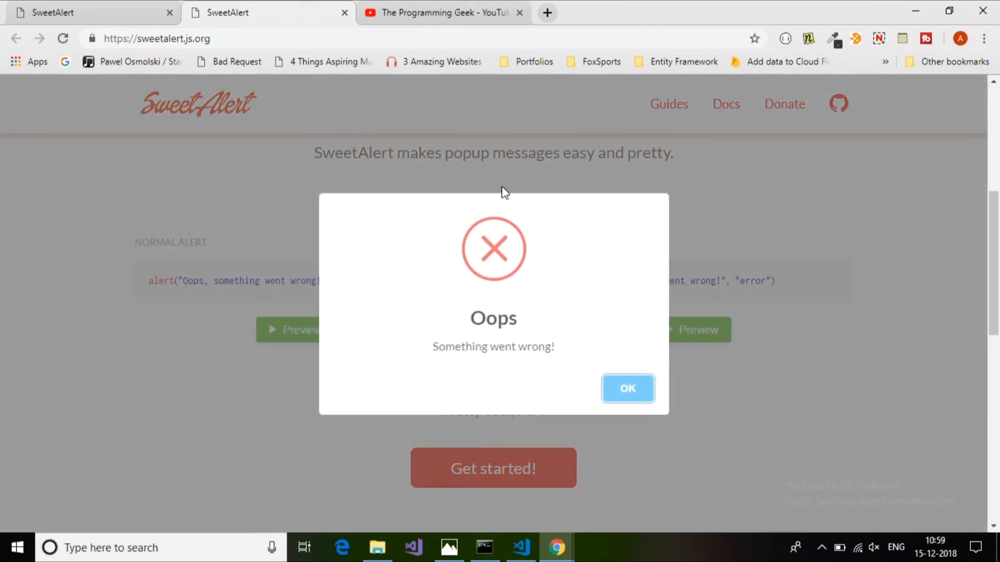
pyautogui.click(627, 388)
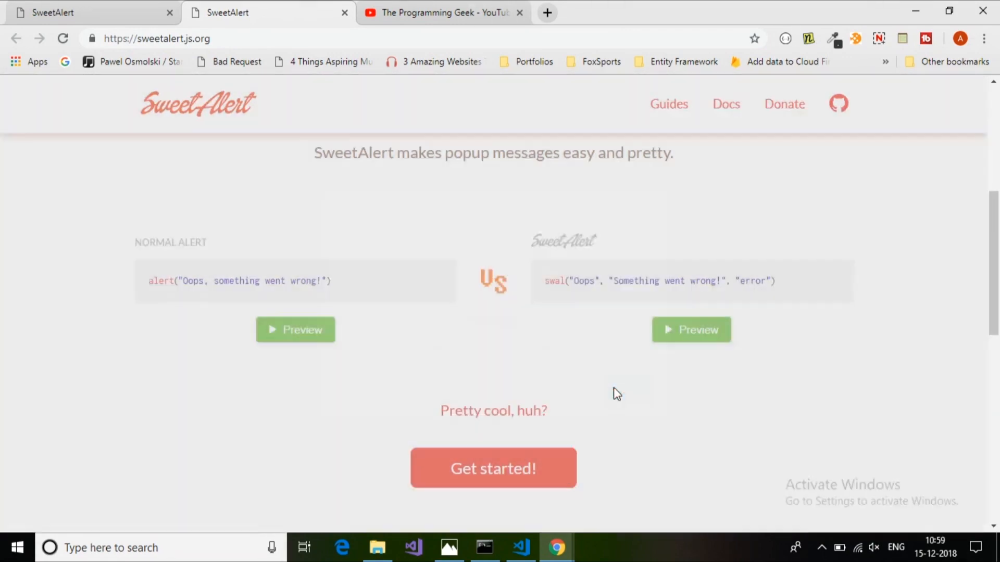
pyautogui.click(690, 330)
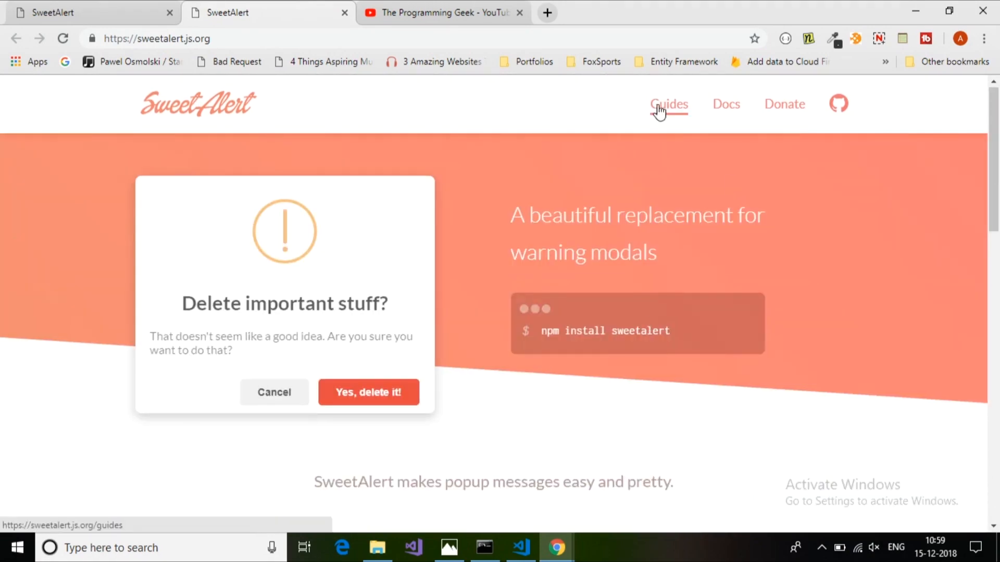
# Find and copy the unpkg CDN script tag from the SweetAlert installation guide.
pyautogui.click(669, 105)
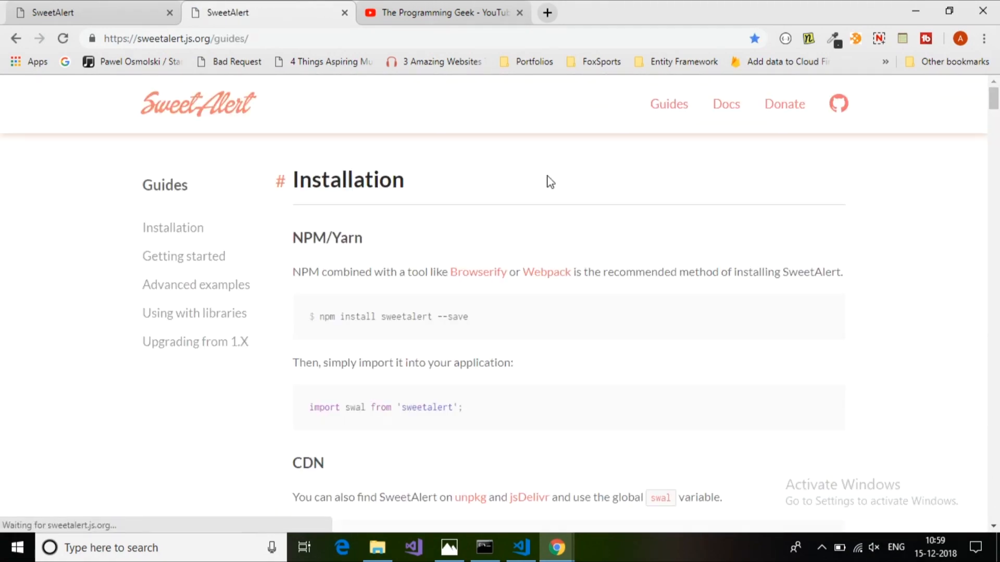
pyautogui.scroll(-3)
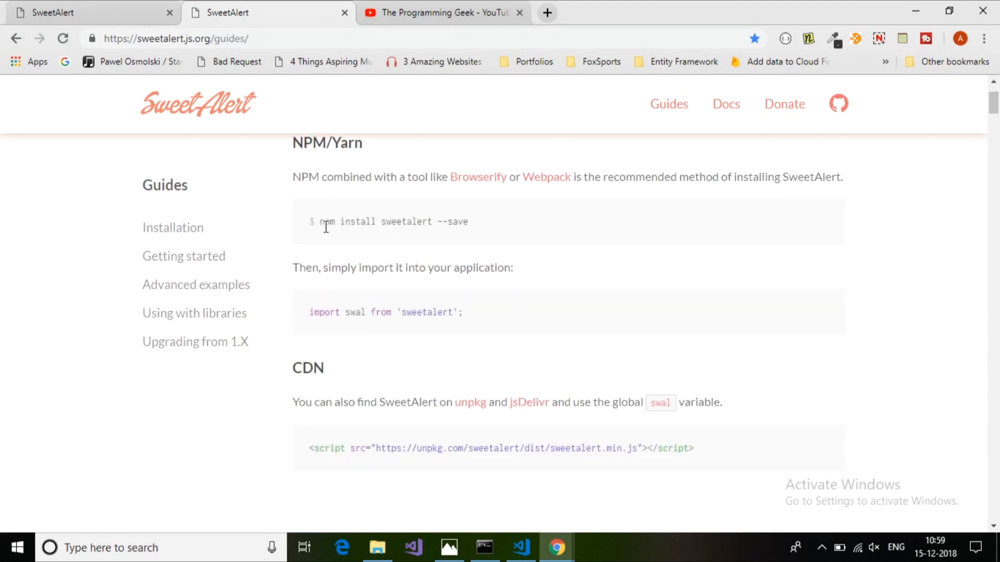
pyautogui.doubleClick(457, 221)
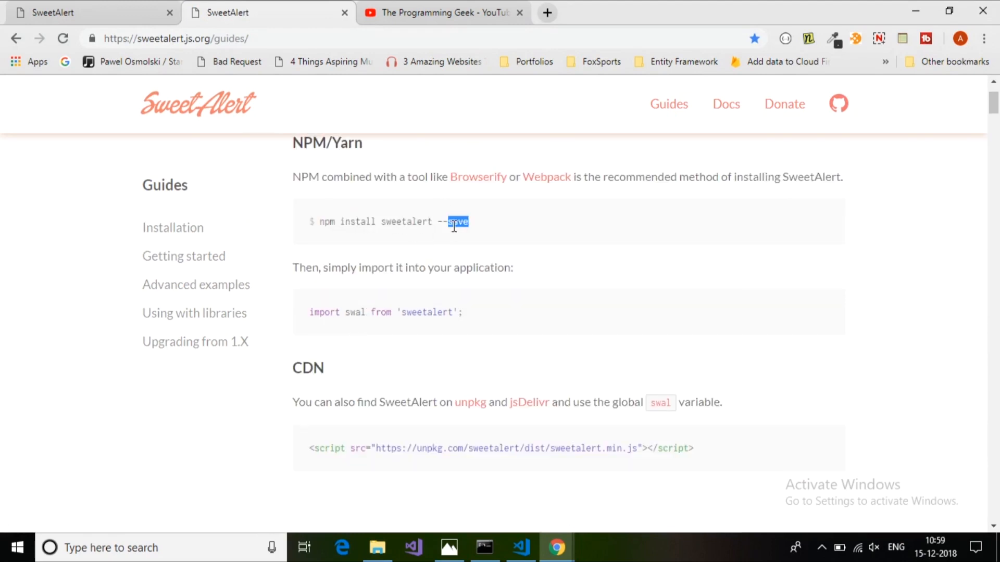
pyautogui.scroll(-3)
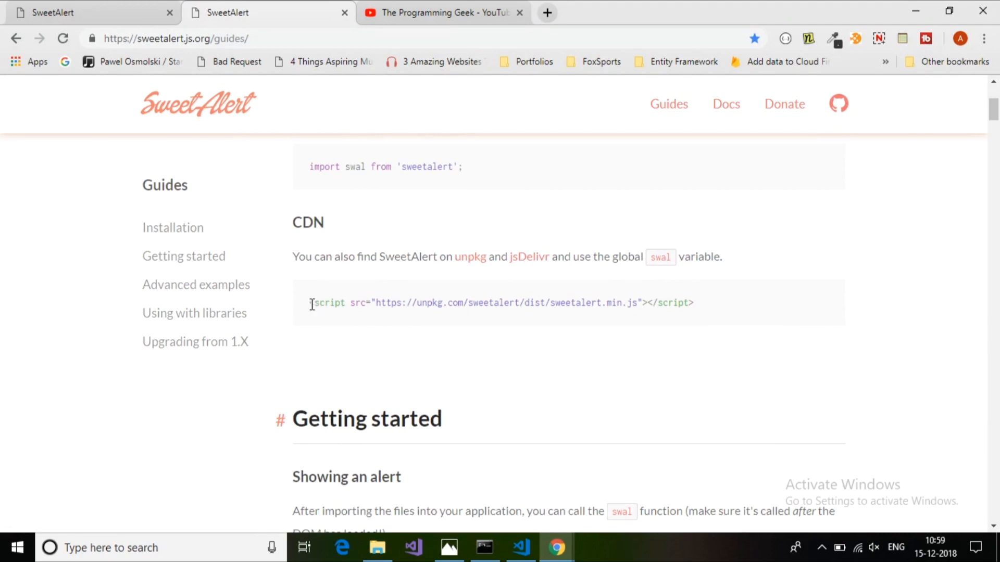
pyautogui.moveTo(310, 302); pyautogui.dragTo(695, 302)
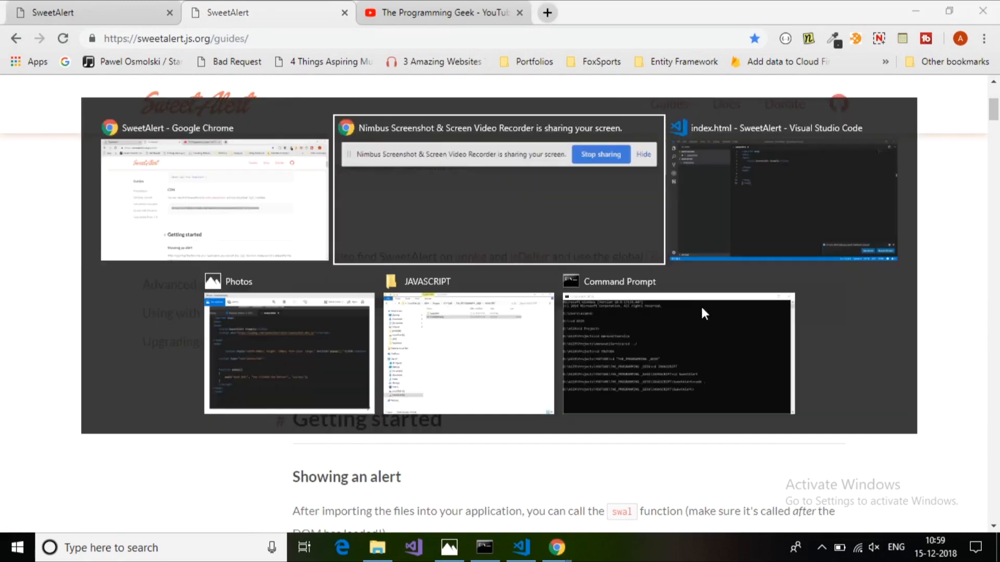
pyautogui.click(783, 201)
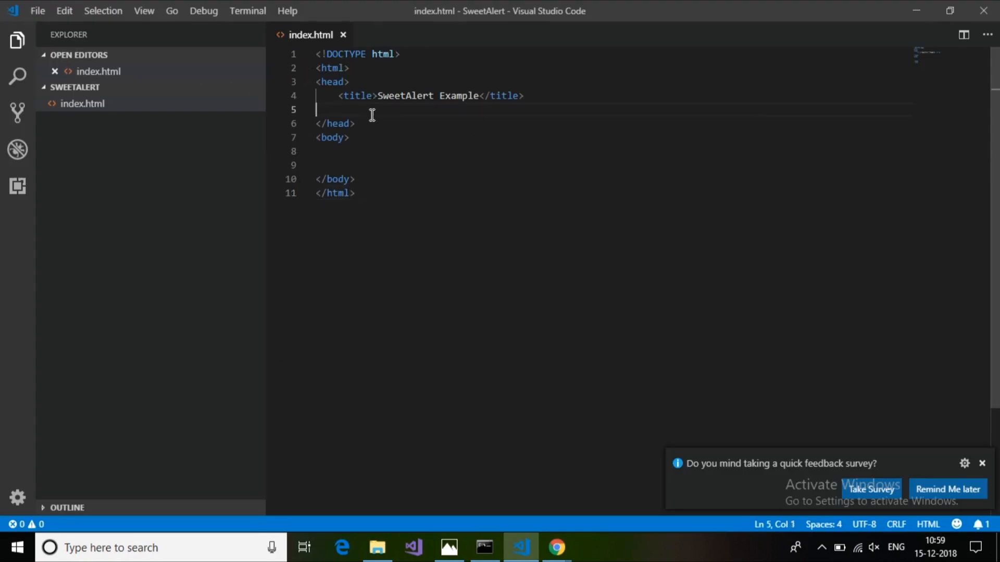
pyautogui.write('<script src="https://unpkg.com/sweetalert/dist/sweetalert.min.js"></script>')
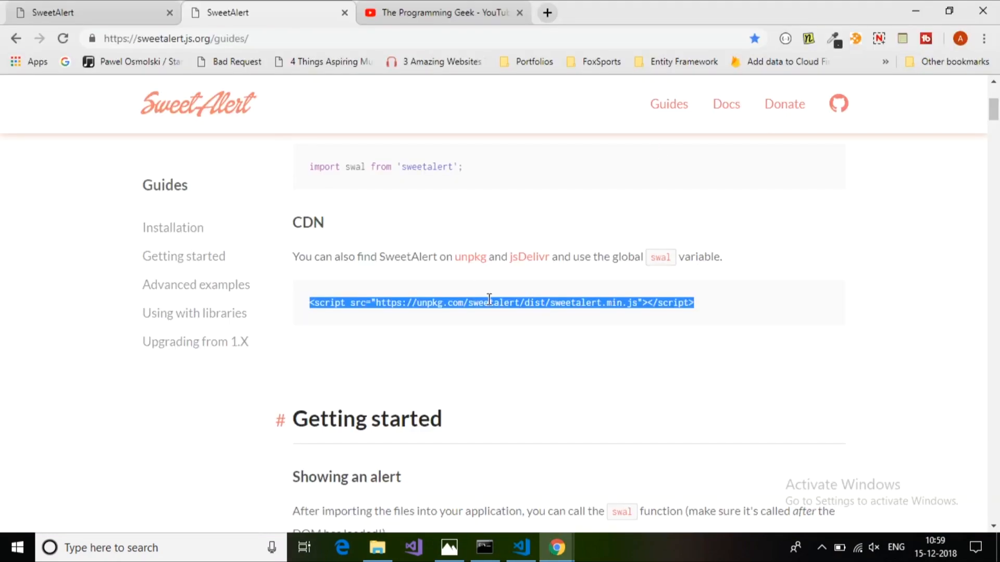
pyautogui.scroll(-3)
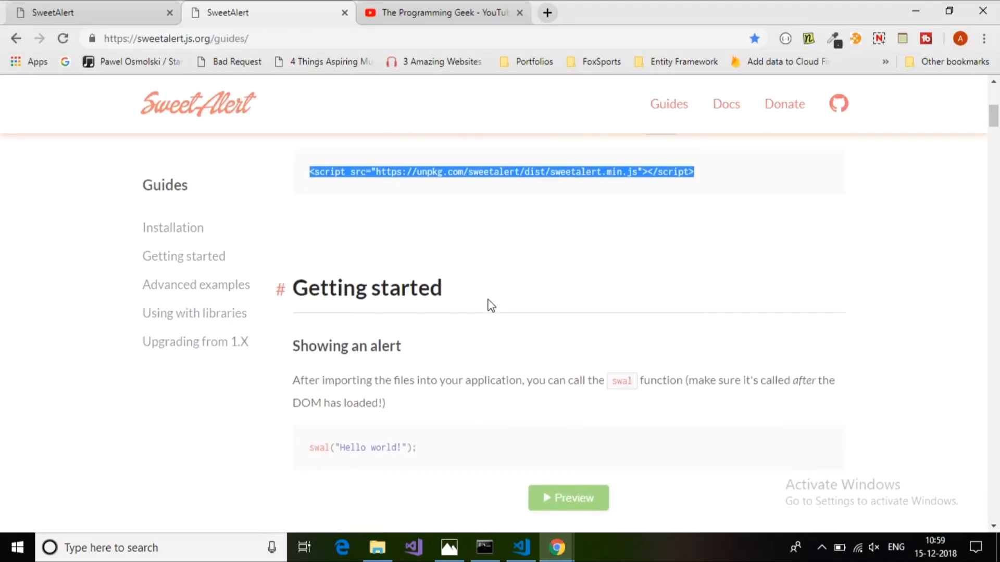
pyautogui.click(518, 547)
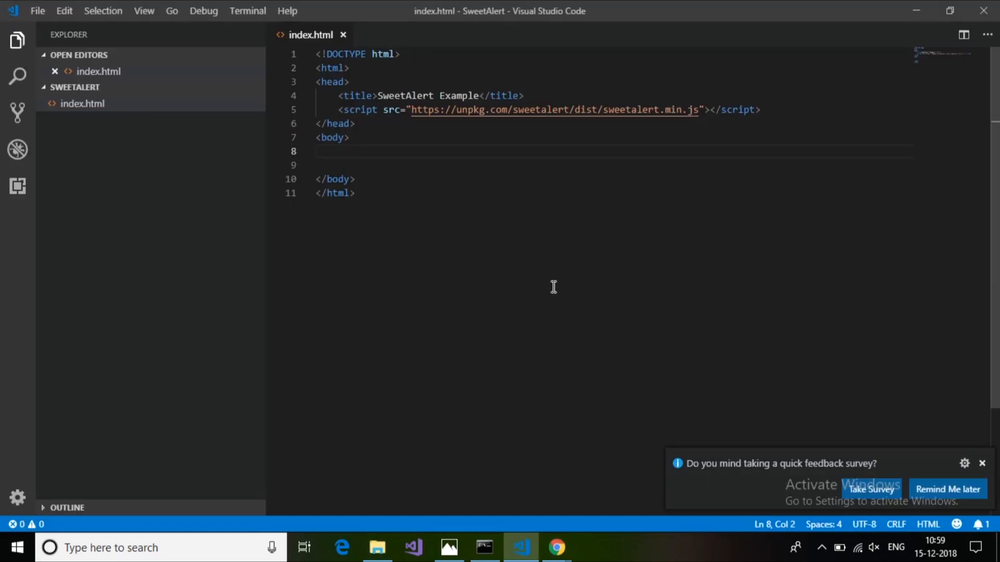
# Add <button>CICKK</button> inside the body and position the cursor on the line below it.
pyautogui.press('alt+tab')
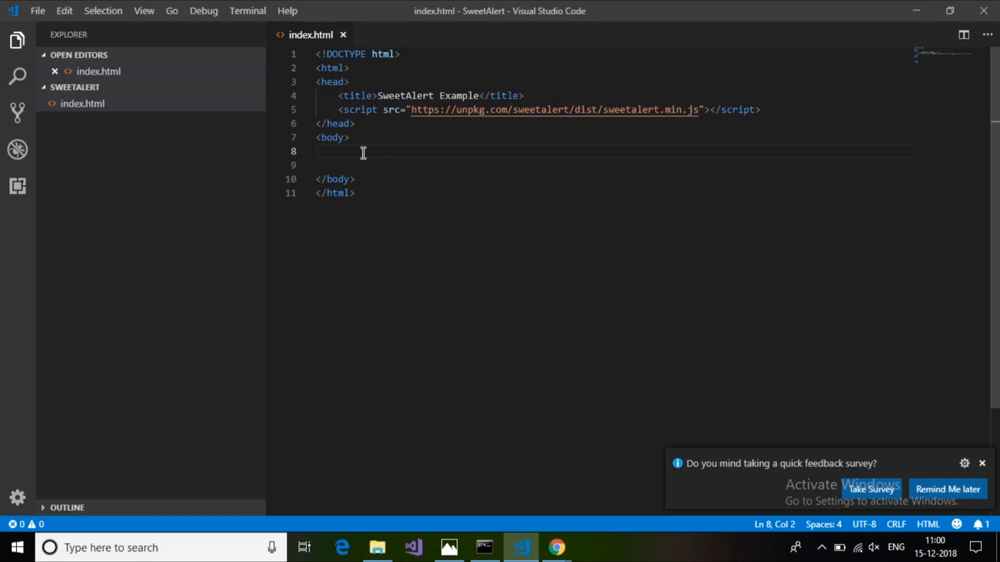
pyautogui.write('<button s')
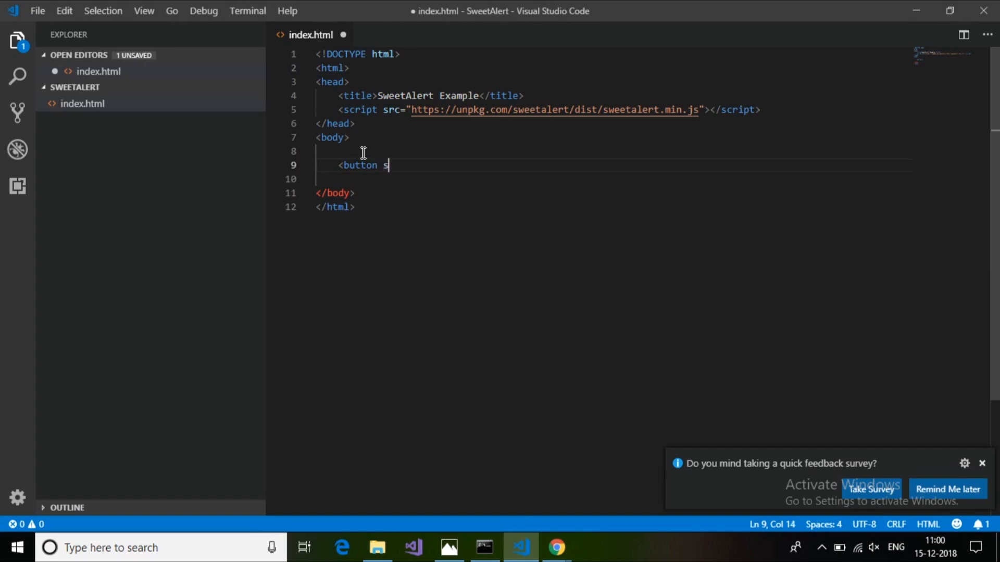
pyautogui.write('tyle=""')
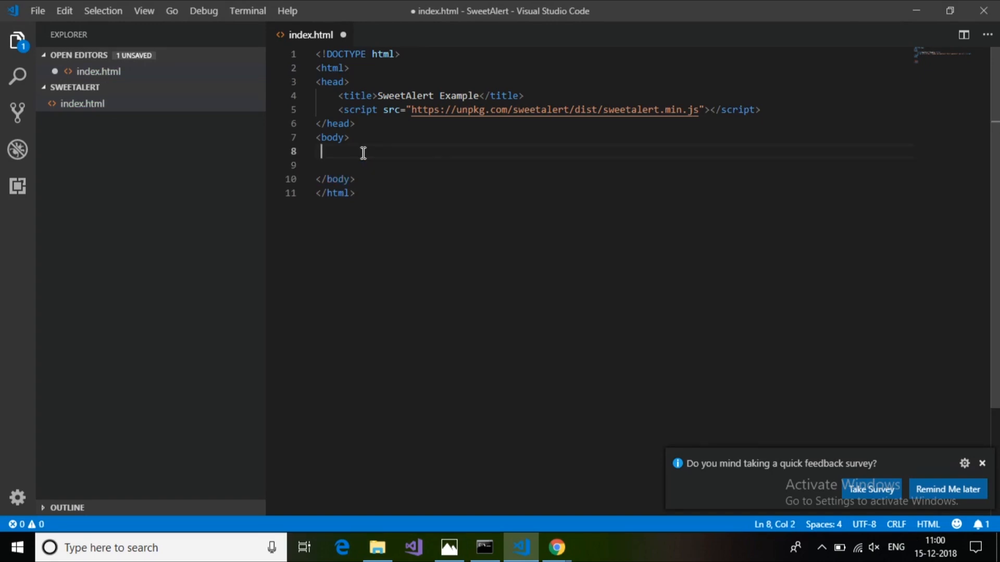
pyautogui.write('<button')
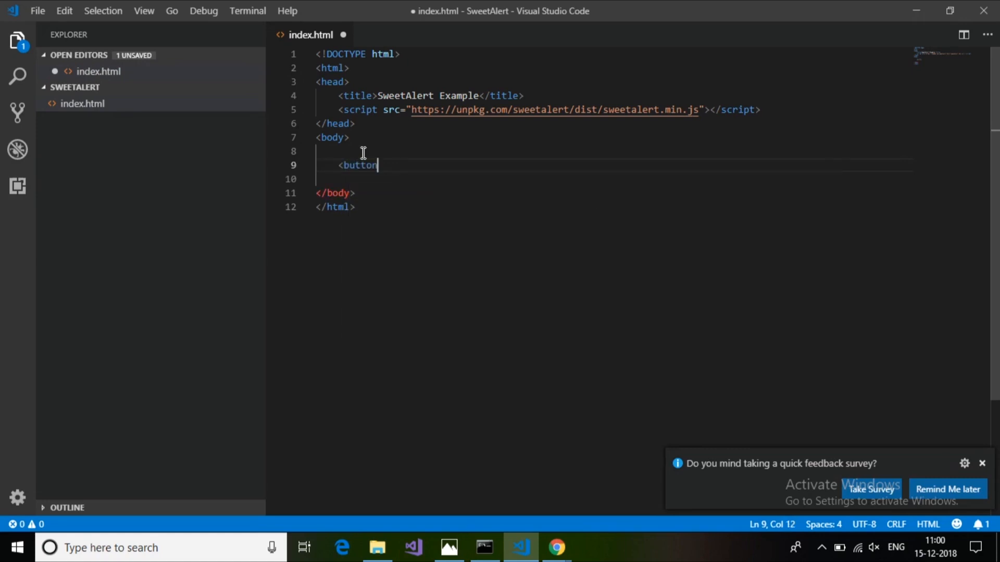
pyautogui.write('>C</button>')
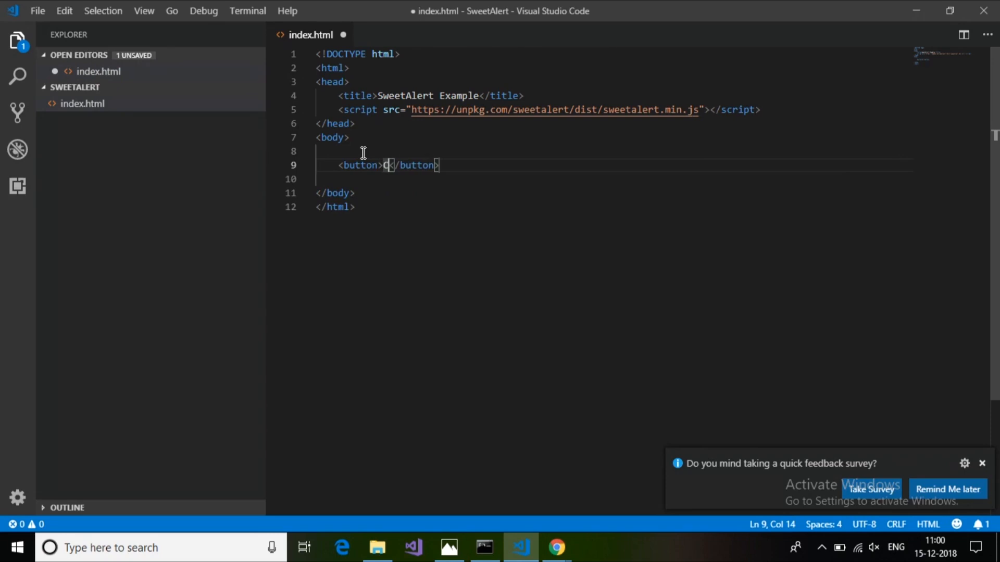
pyautogui.write('ICKK')
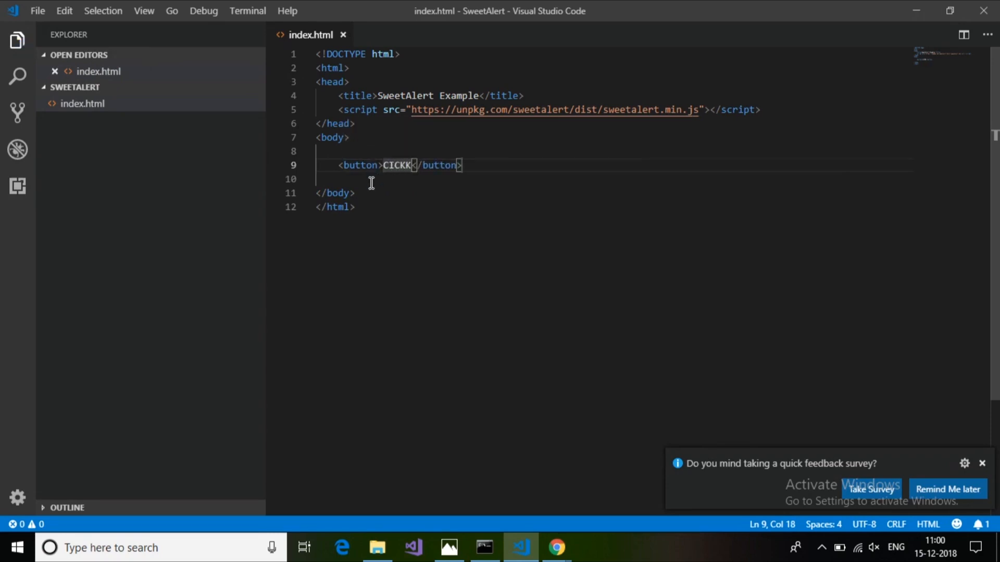
pyautogui.click(357, 178)
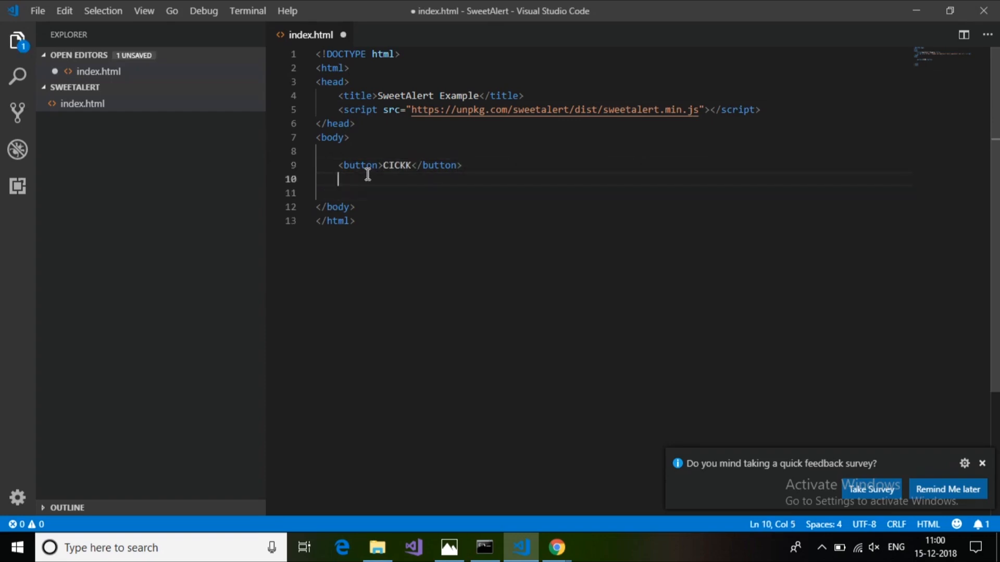
# Add a <script type="text/javascript"> block under the button and save the file.
pyautogui.press('enter')
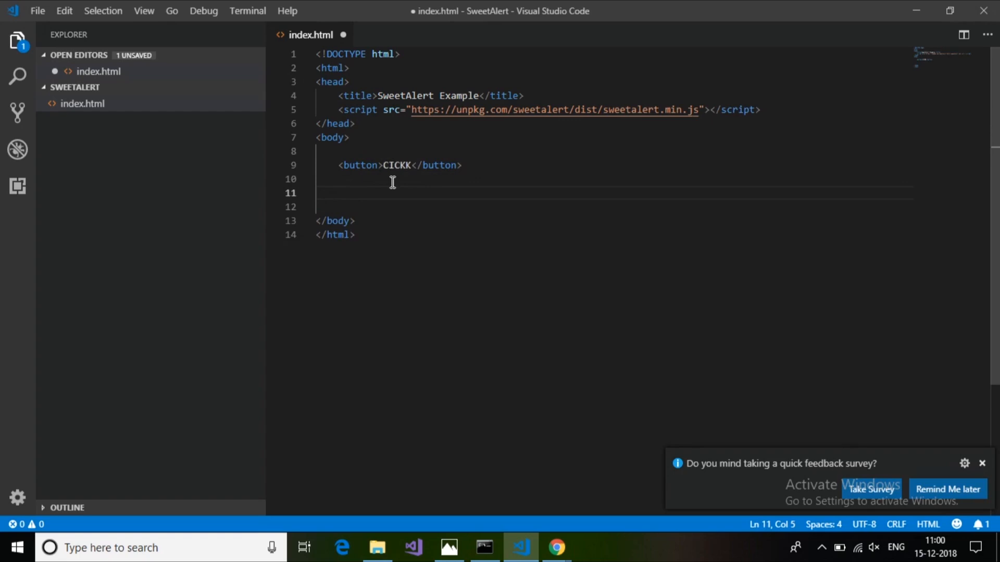
pyautogui.write('<s')
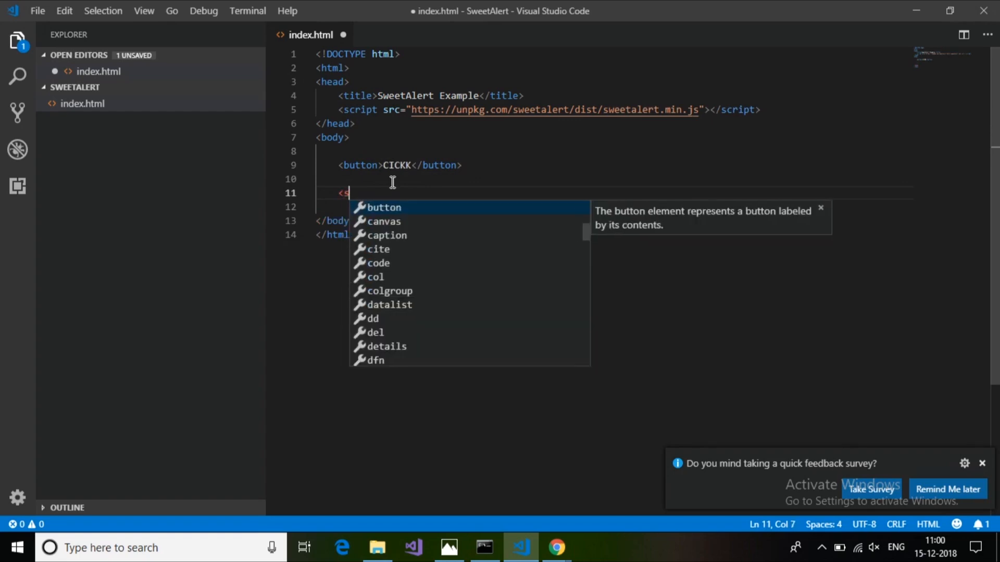
pyautogui.write('cript t')
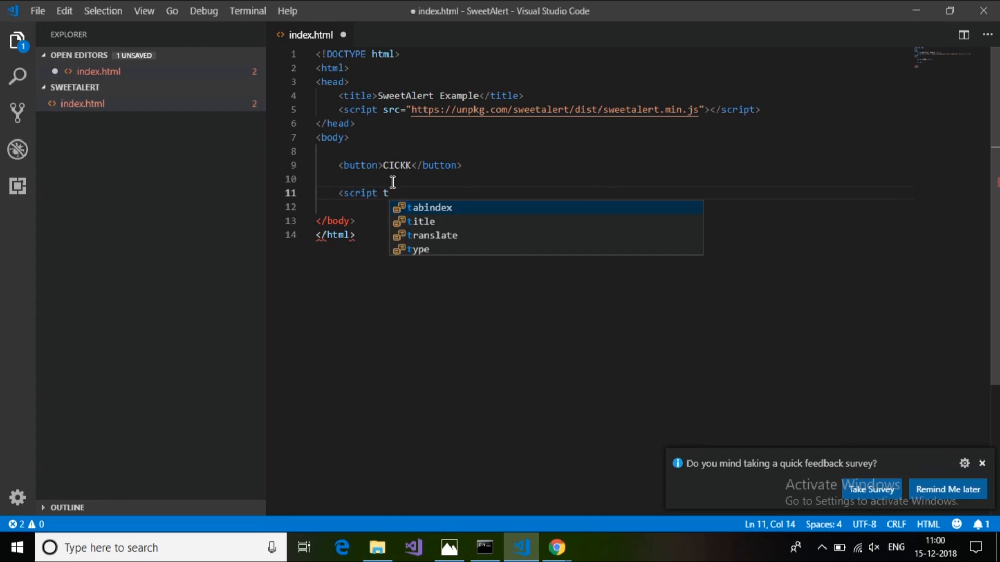
pyautogui.write('yp')
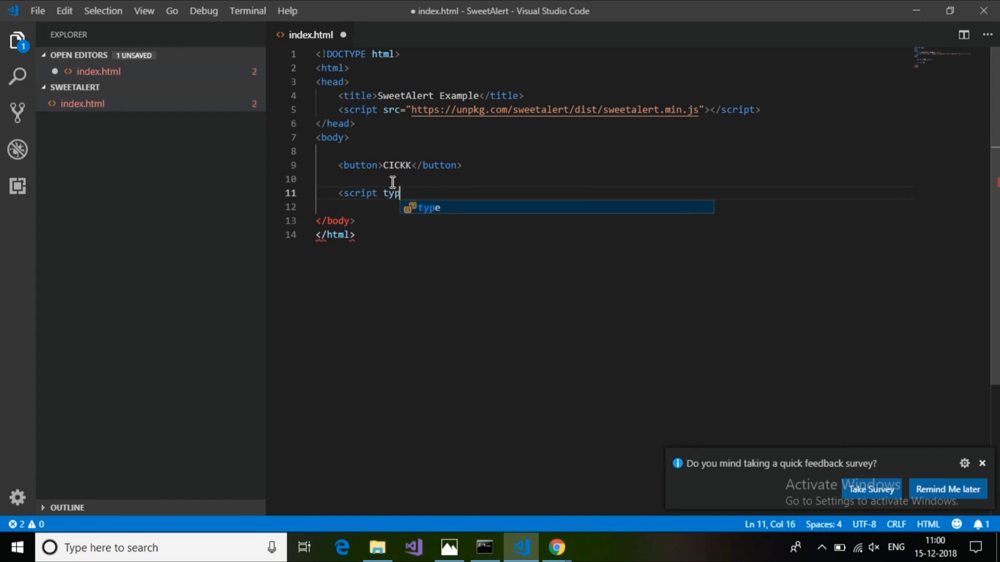
pyautogui.press('Tab')
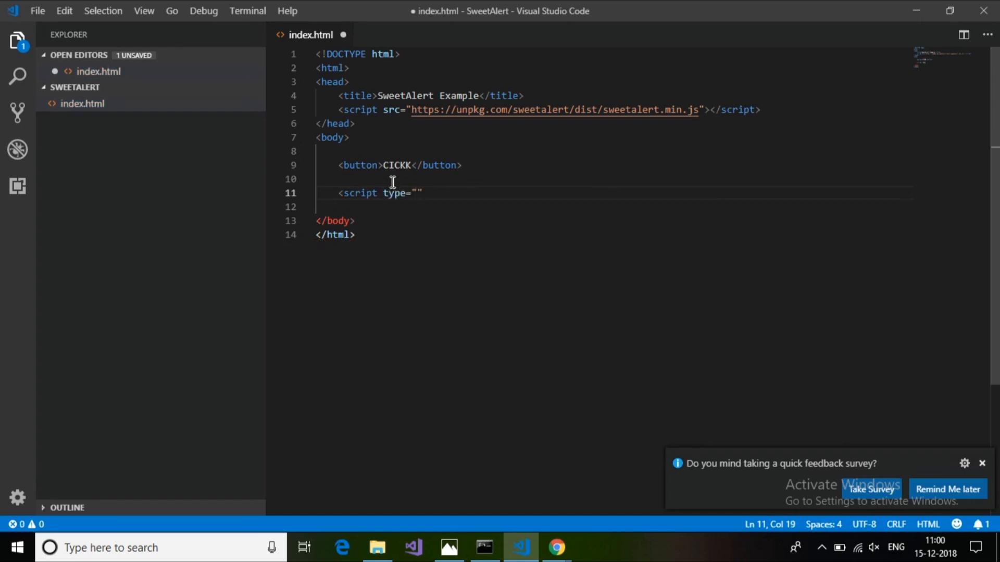
pyautogui.write('text/jav')
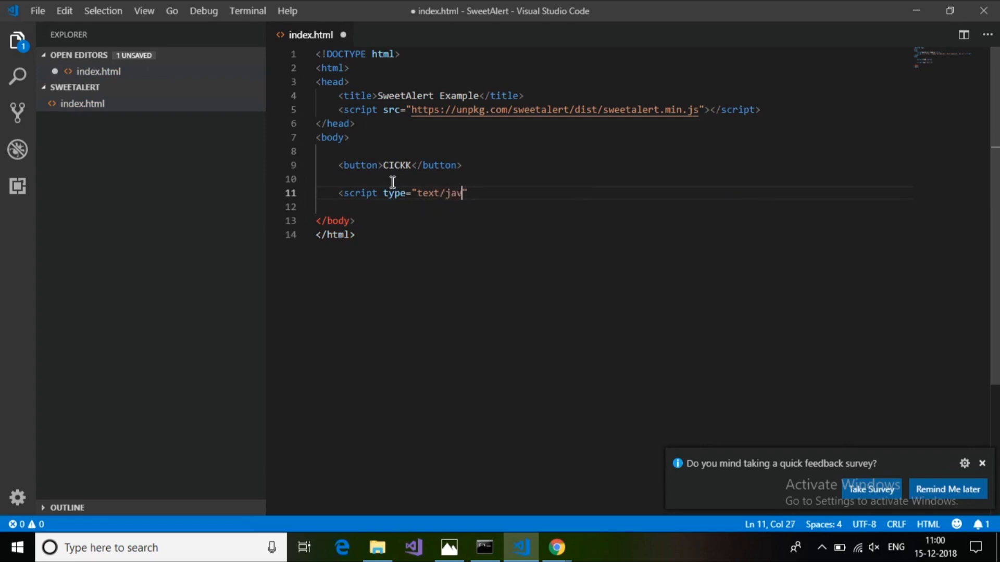
pyautogui.write('ascript"')
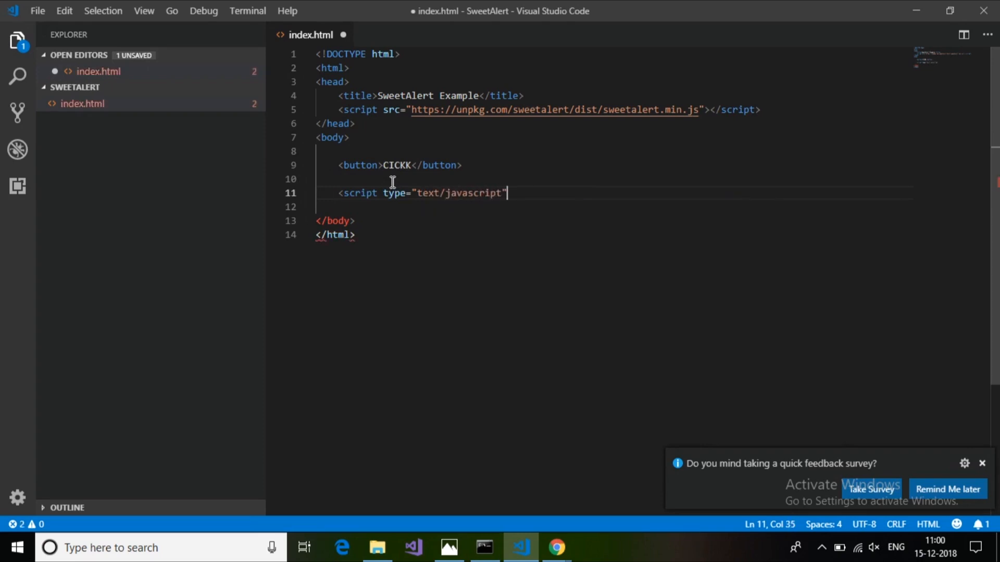
pyautogui.write('>')
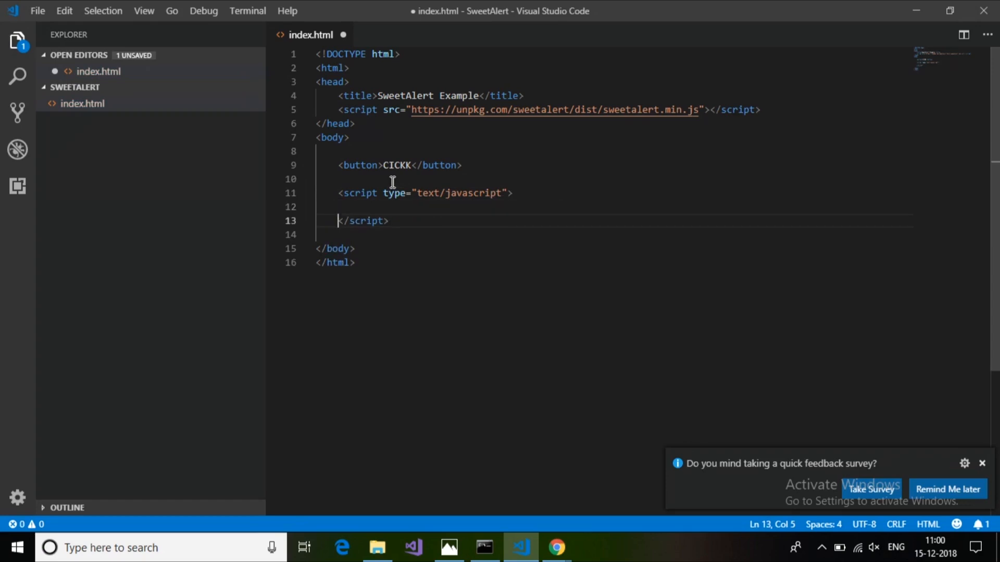
pyautogui.press('ctrl+s')
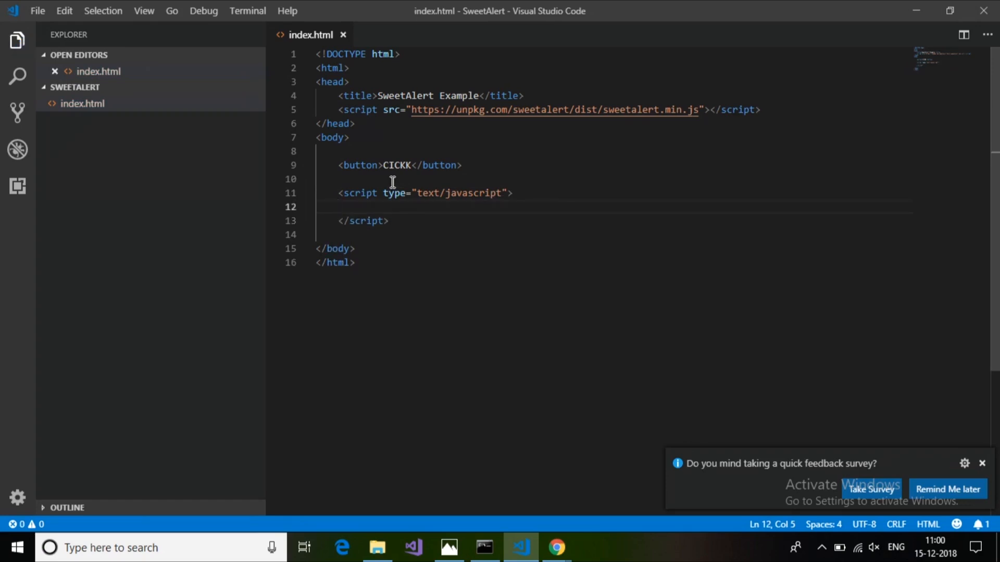
# Write an empty function popup() { } inside the script block.
pyautogui.write('function popup(')
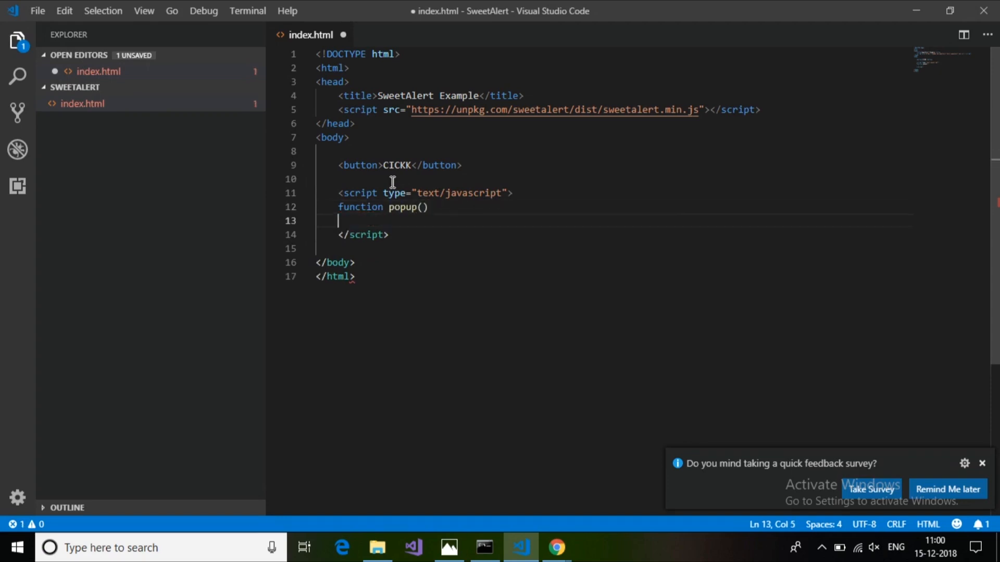
pyautogui.write(']')
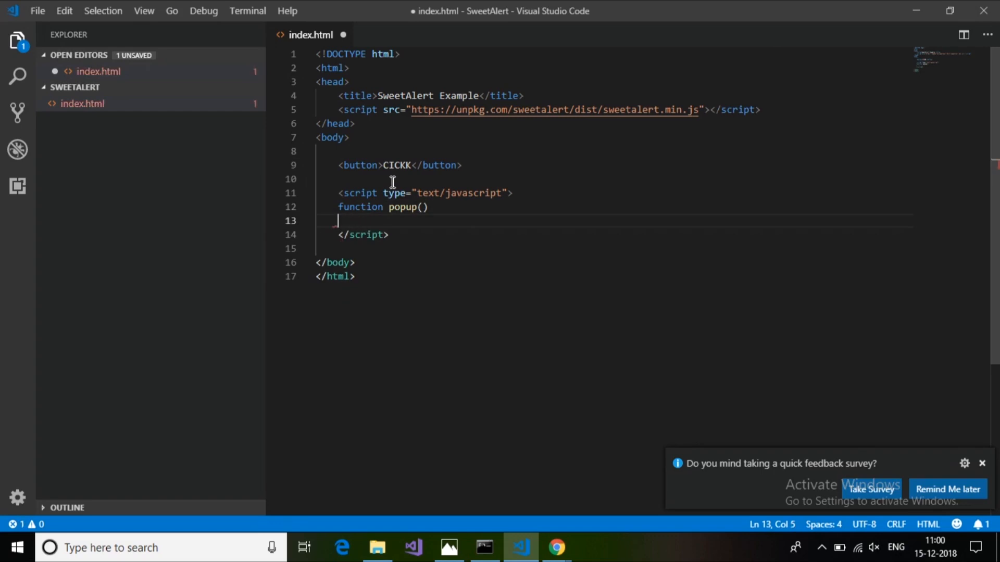
pyautogui.write('{')
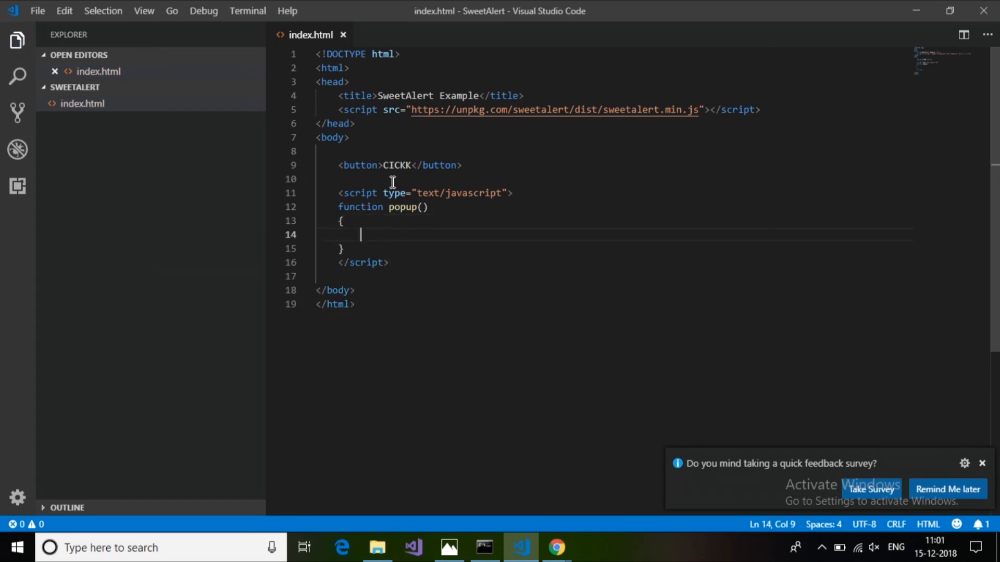
pyautogui.press('alt+tab')
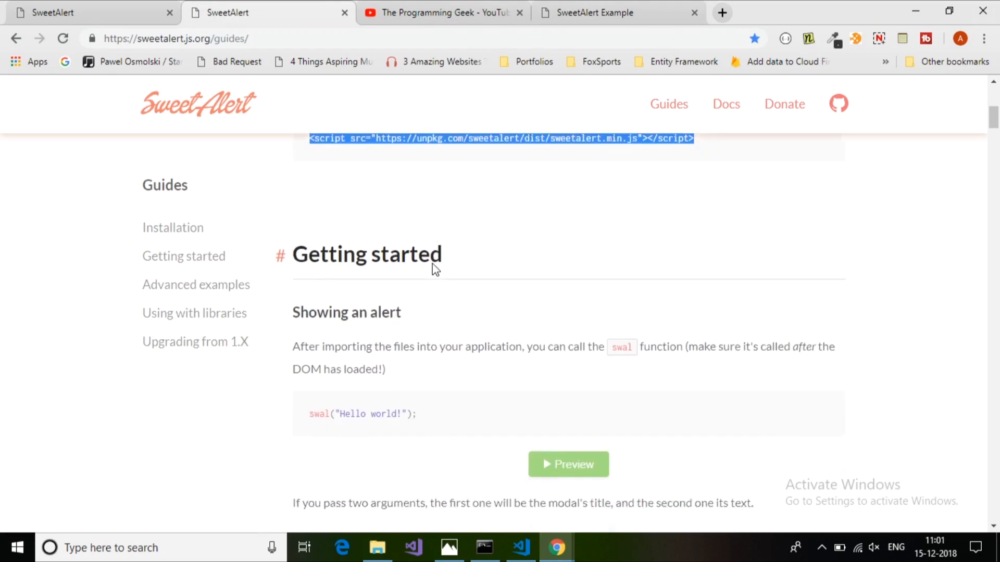
# Preview and dismiss the guide's Hello world example alert.
pyautogui.scroll(-3)
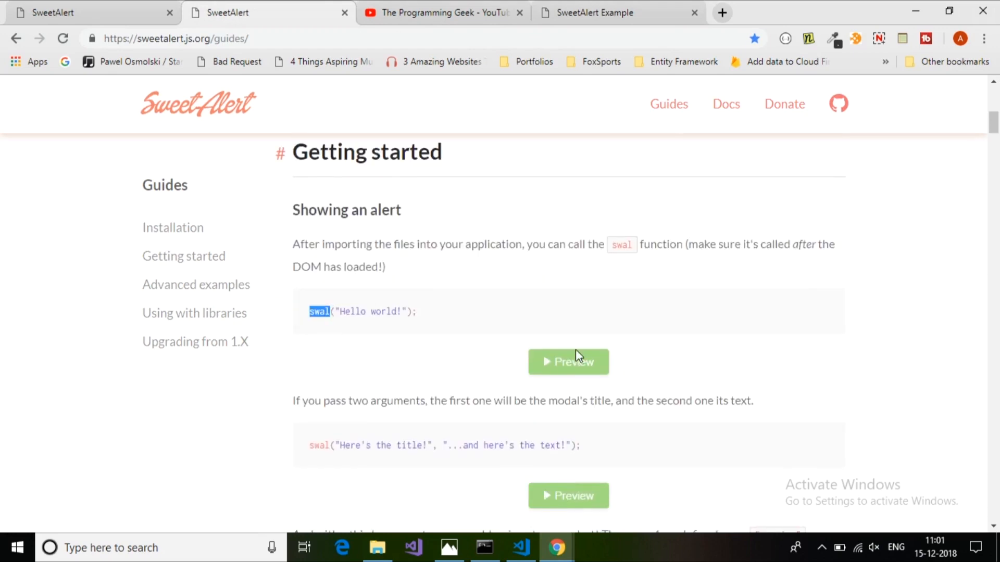
pyautogui.click(566, 361)
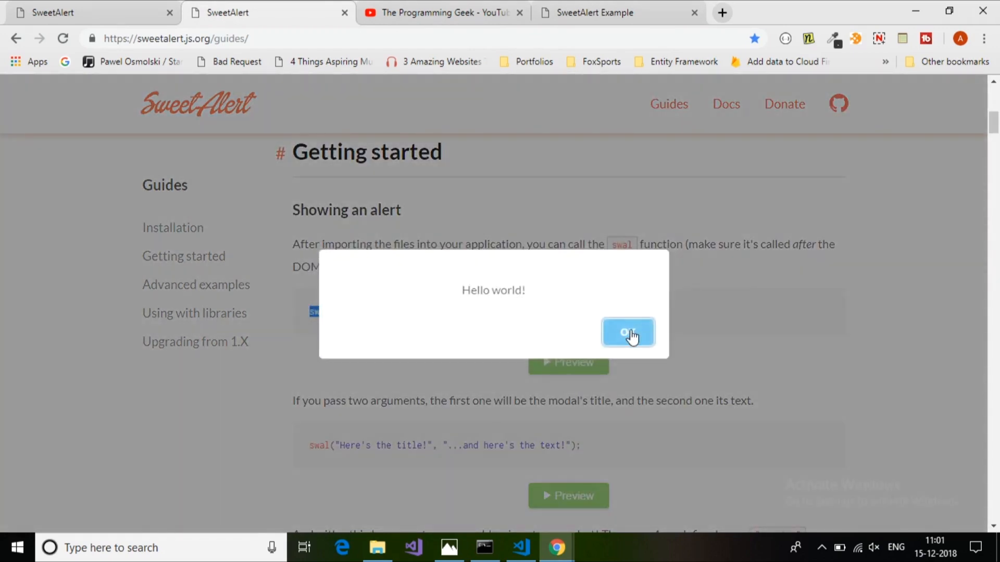
pyautogui.click(629, 333)
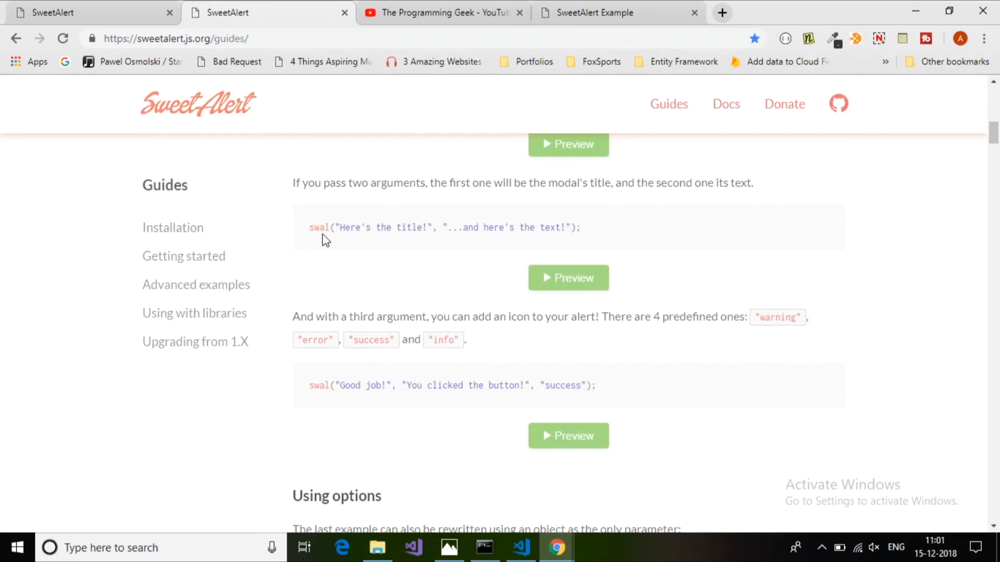
pyautogui.moveTo(568, 277)
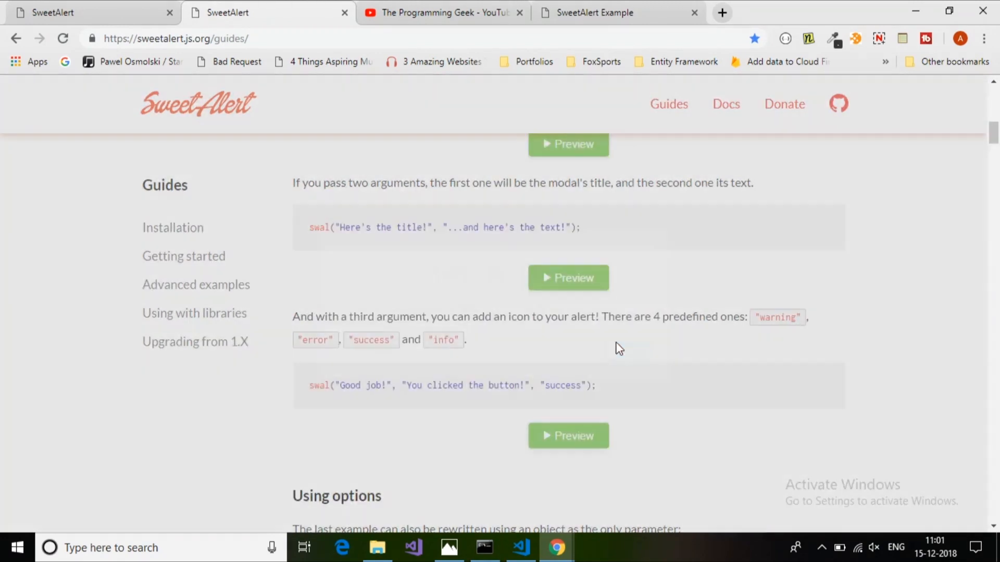
# Preview the Good job success alert, dismiss it and return to index.html.
pyautogui.scroll(-3)
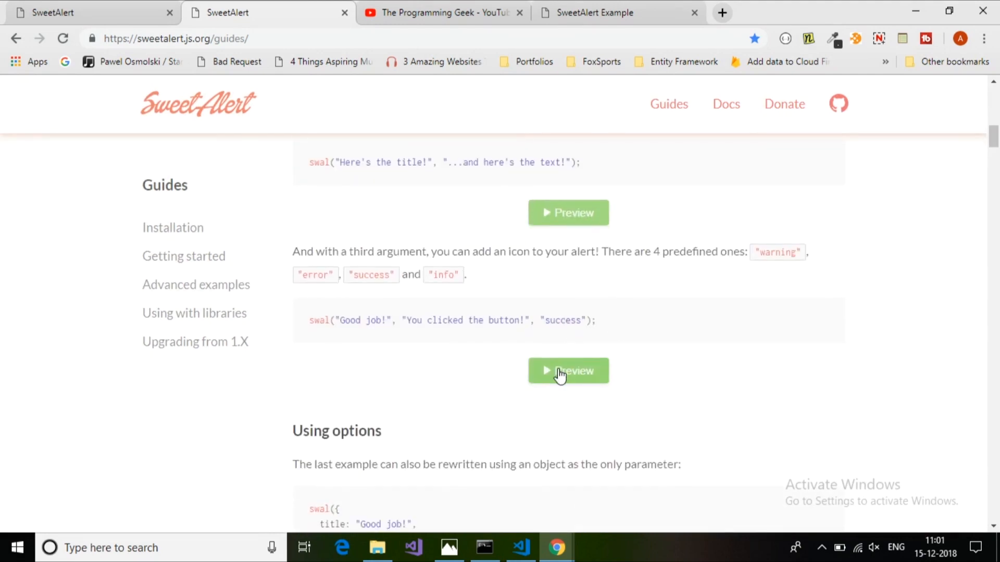
pyautogui.click(567, 371)
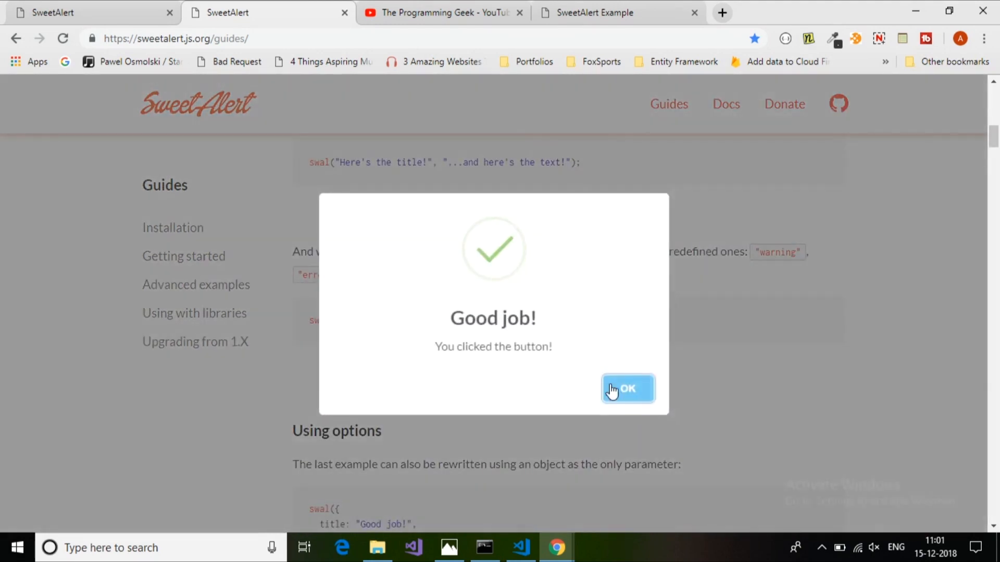
pyautogui.click(627, 389)
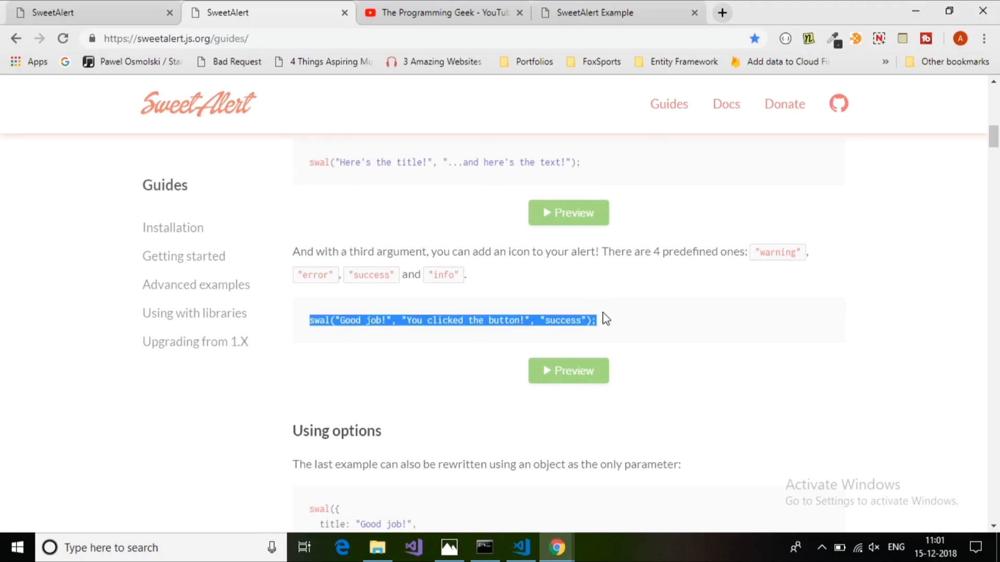
pyautogui.click(521, 546)
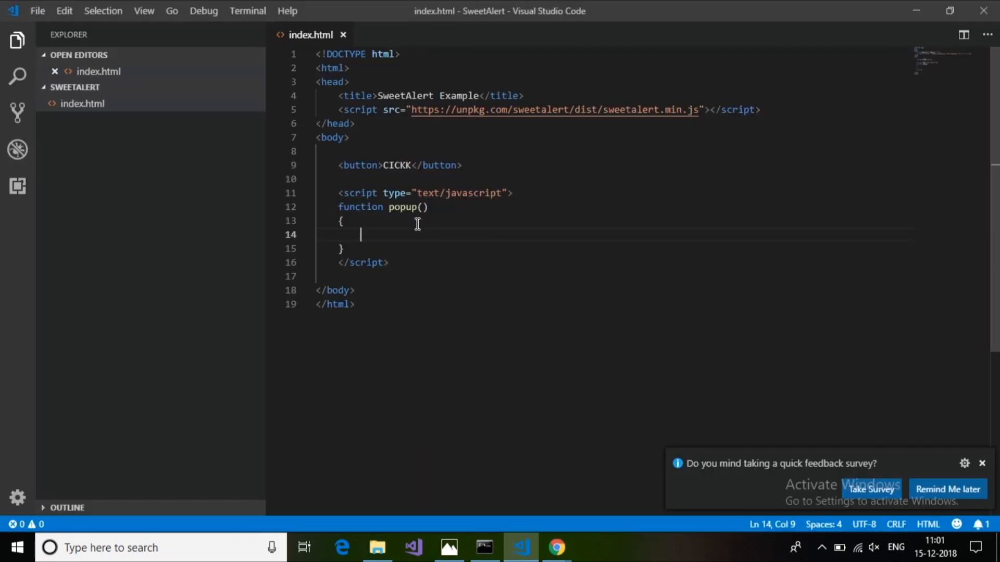
# Make popup() call swal("Good job!", "You clicked the button!", "success") and wire the button's onclick to popup().
pyautogui.write('swal("Good job!", "You clicked the button!", "success");')
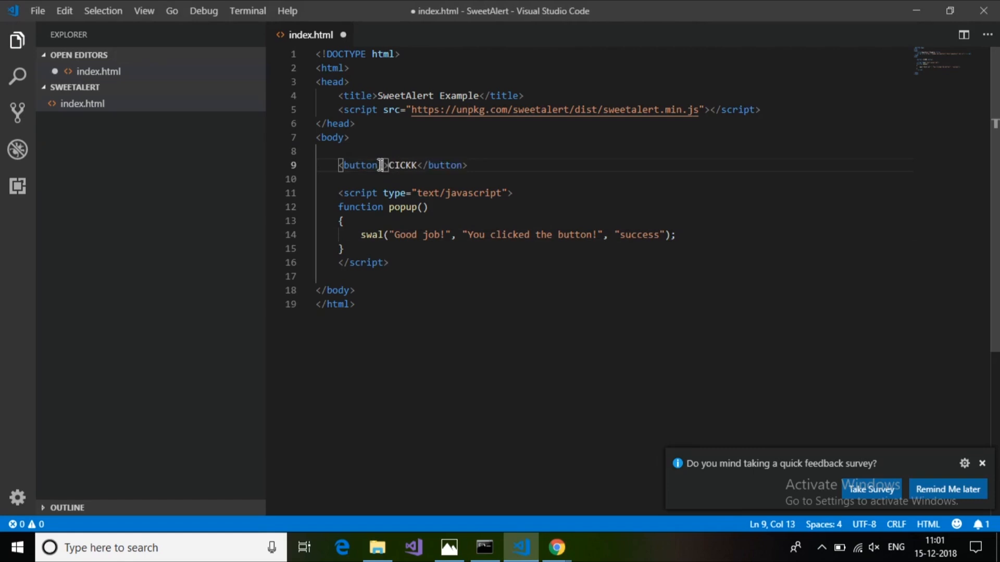
pyautogui.write('onclick="')
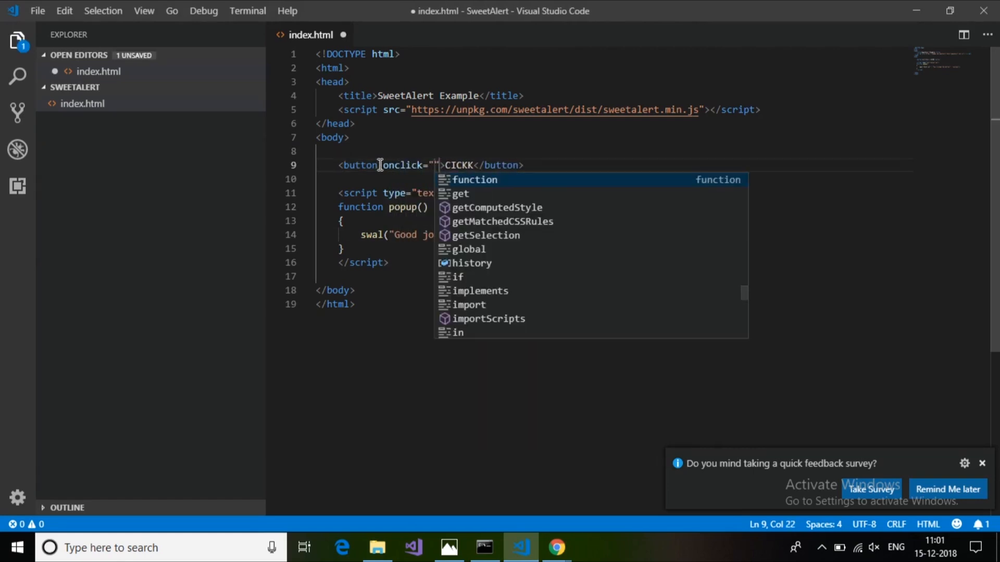
pyautogui.write('popup(')
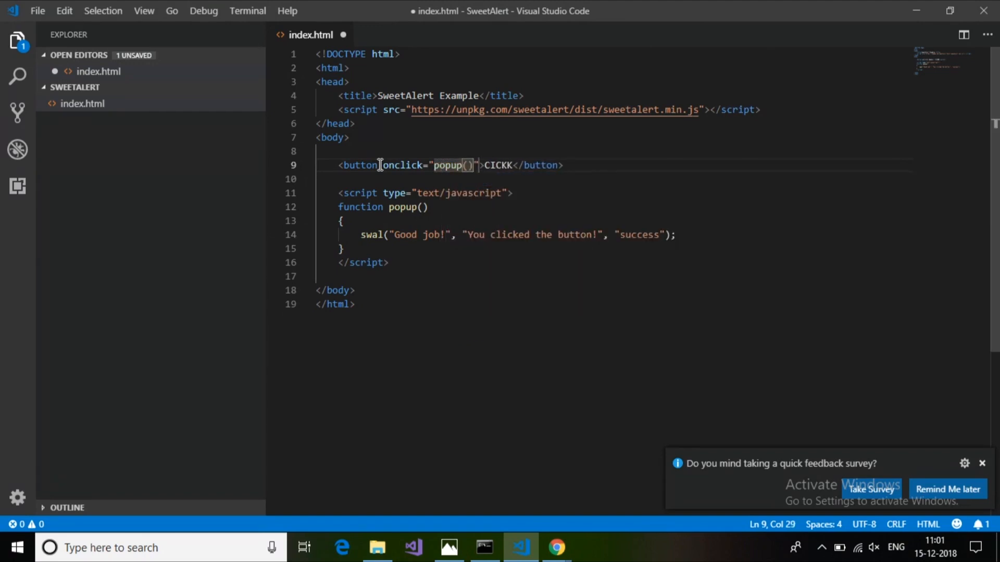
pyautogui.write(';')
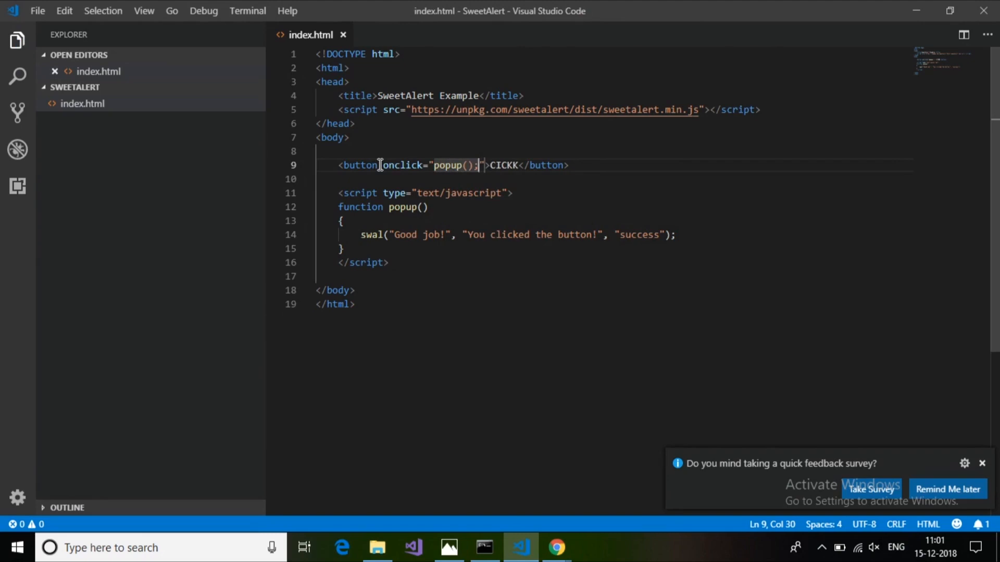
# Give the button an inline style with width:100px and height:100px.
pyautogui.write('style="')
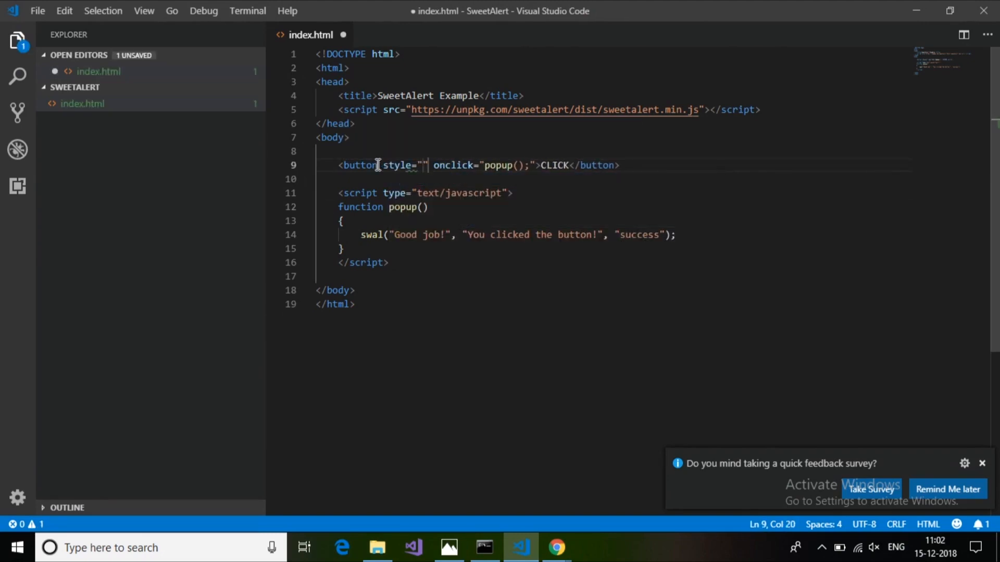
pyautogui.write('wid')
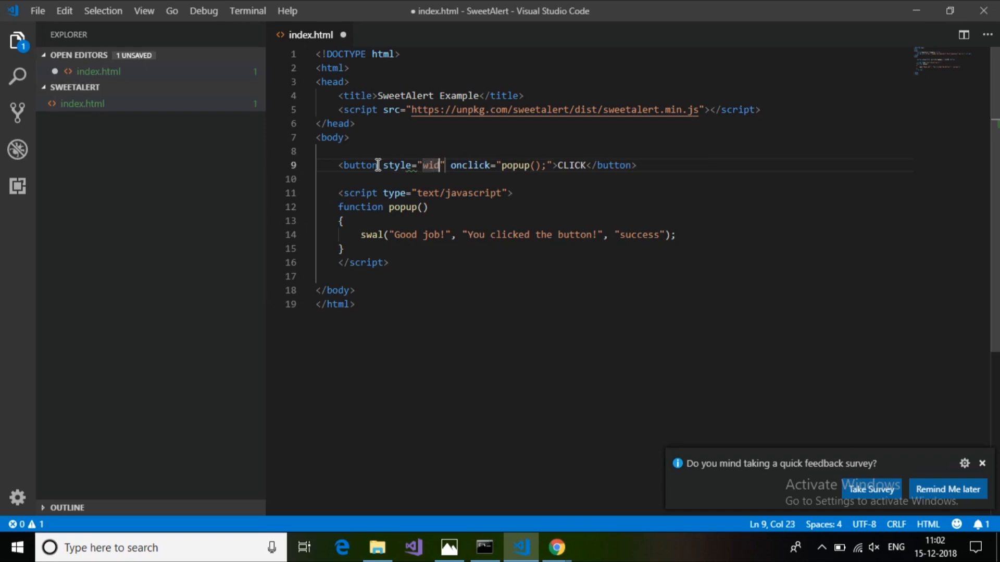
pyautogui.write('th')
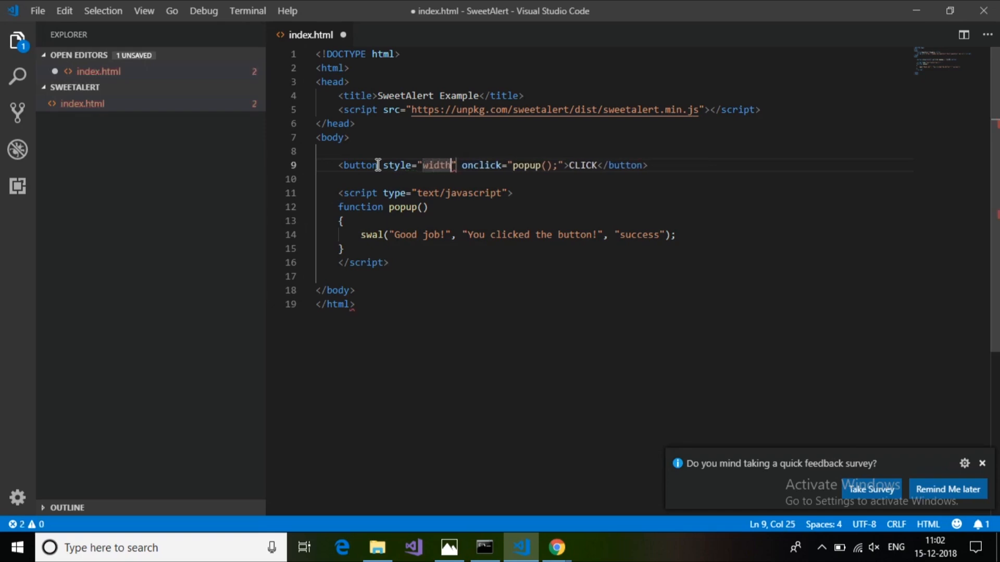
pyautogui.write(':')
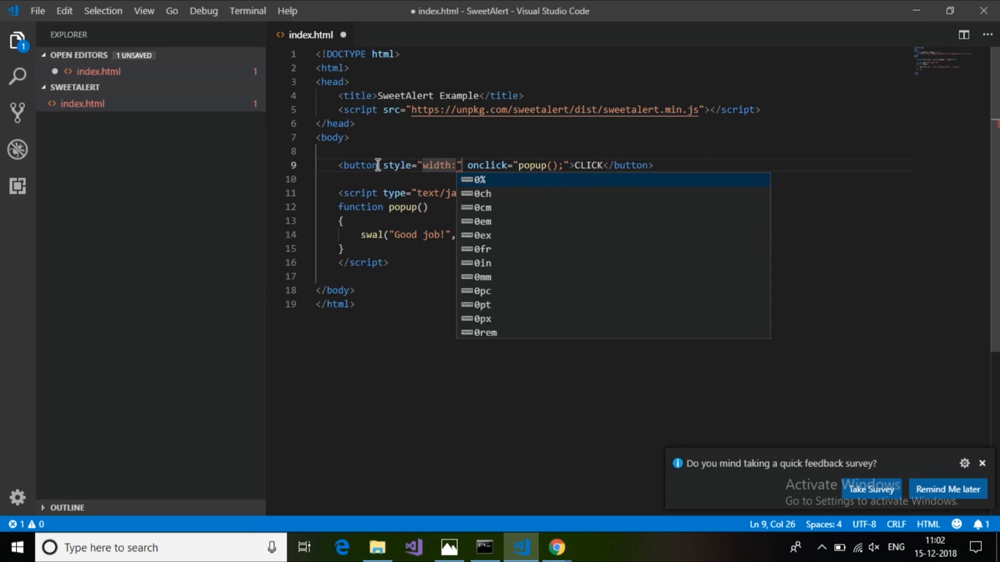
pyautogui.write('100px; h')
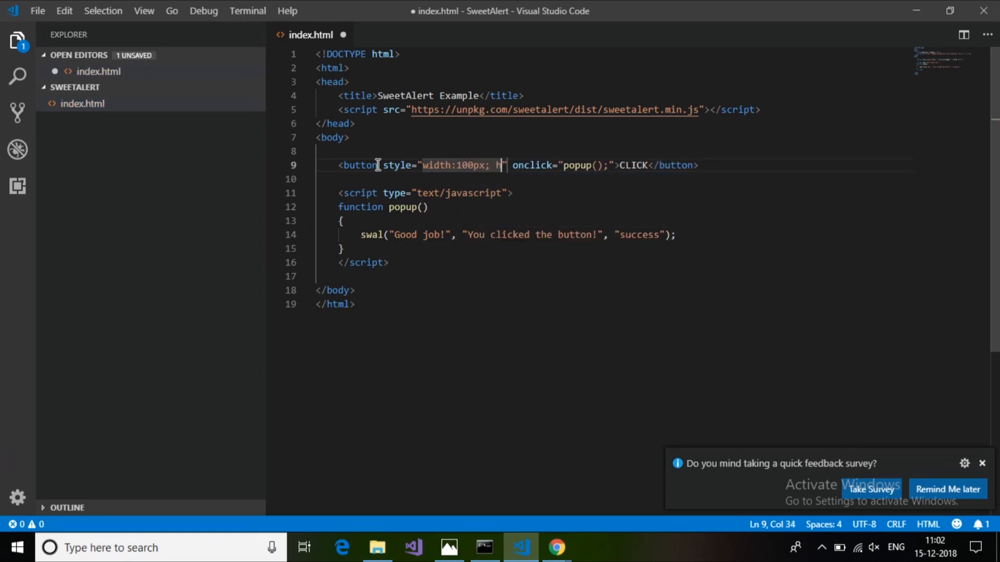
pyautogui.write('eight')
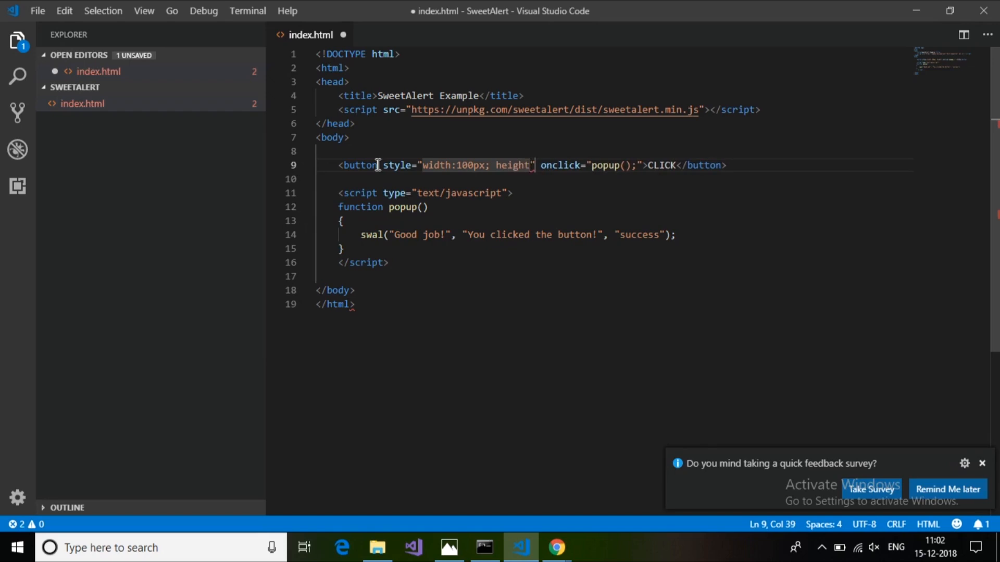
pyautogui.write(':')
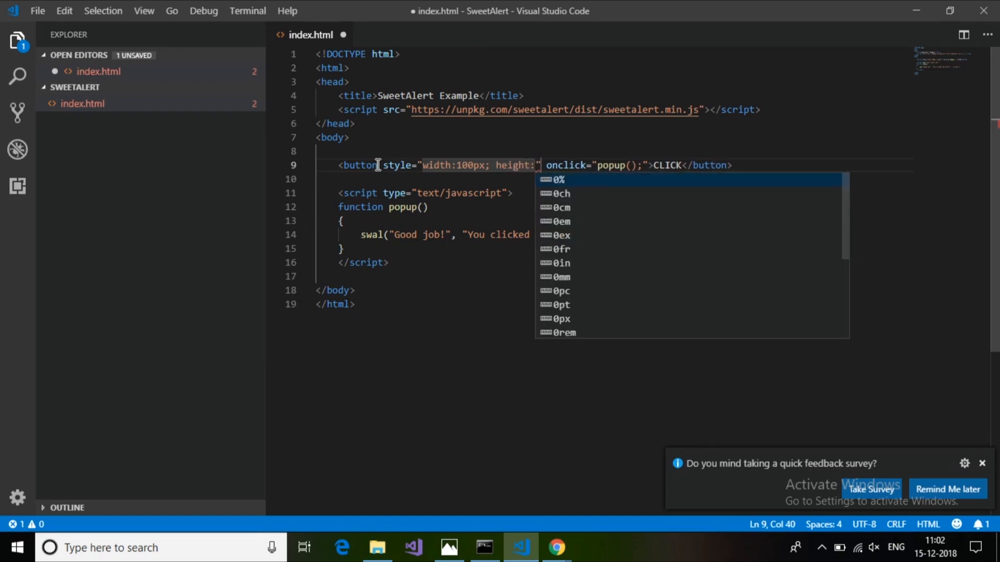
pyautogui.write('100px')
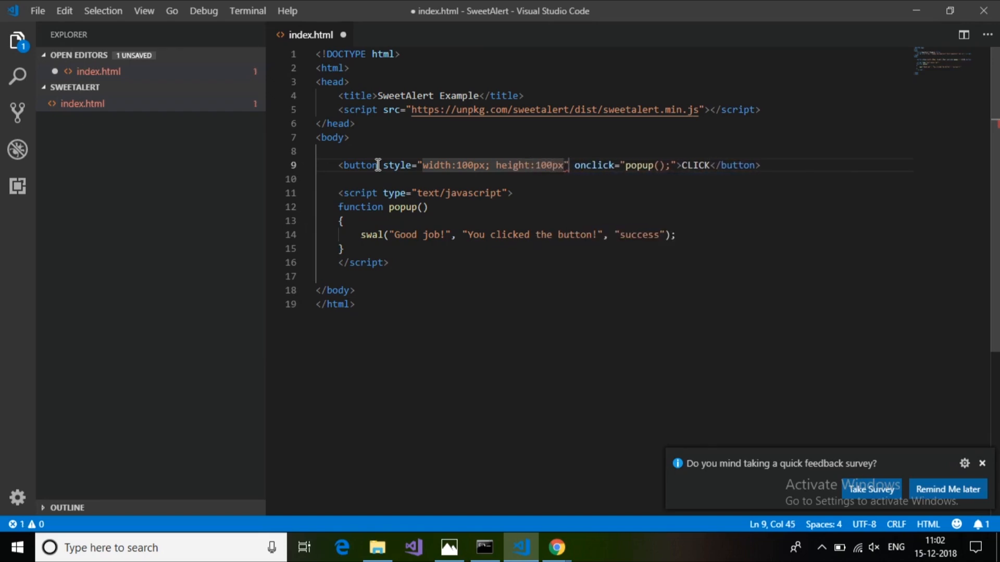
# Add font-size:large to the button's inline style and dismiss the survey prompt.
pyautogui.write('fon')
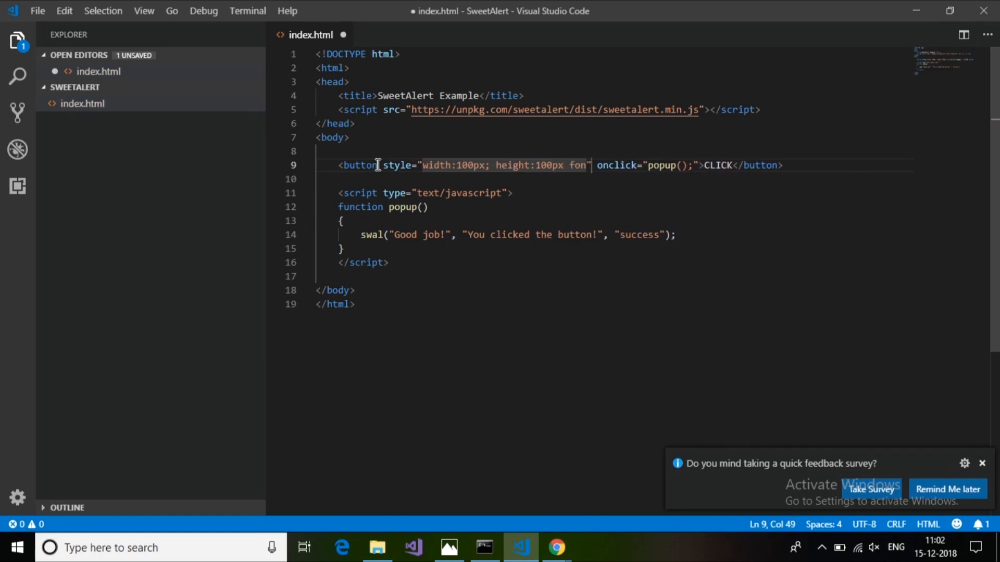
pyautogui.press('BackSpace')
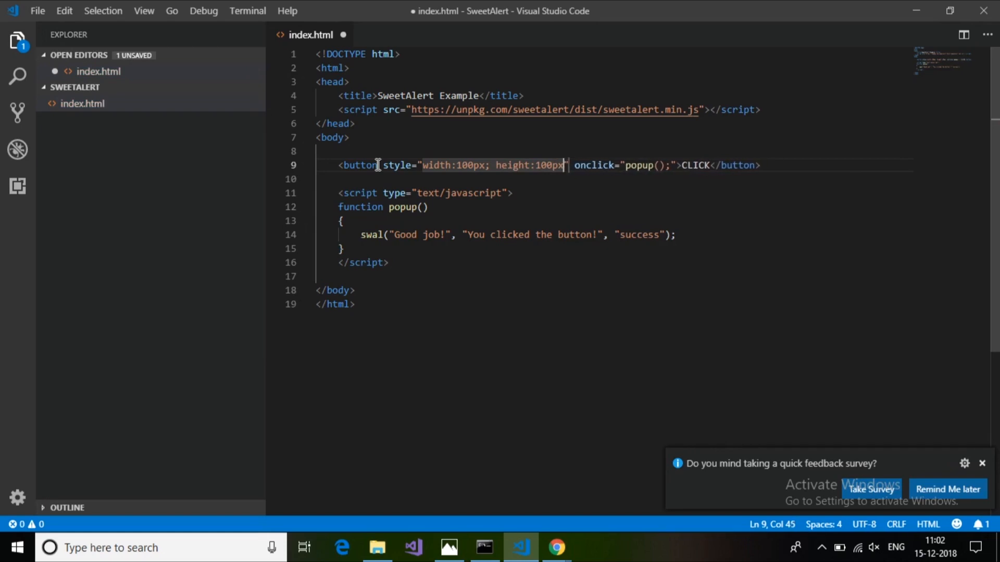
pyautogui.write(';font')
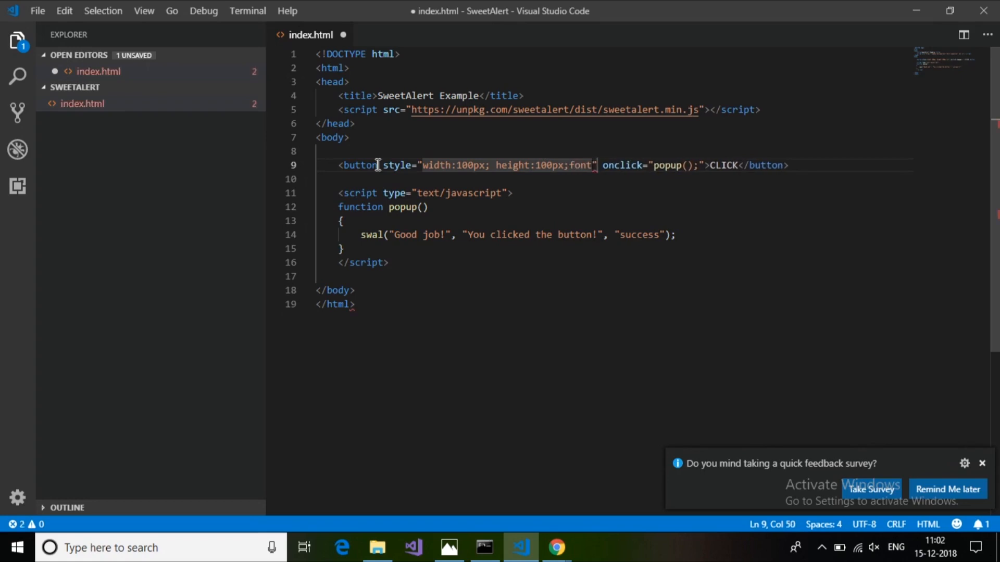
pyautogui.write('-siz')
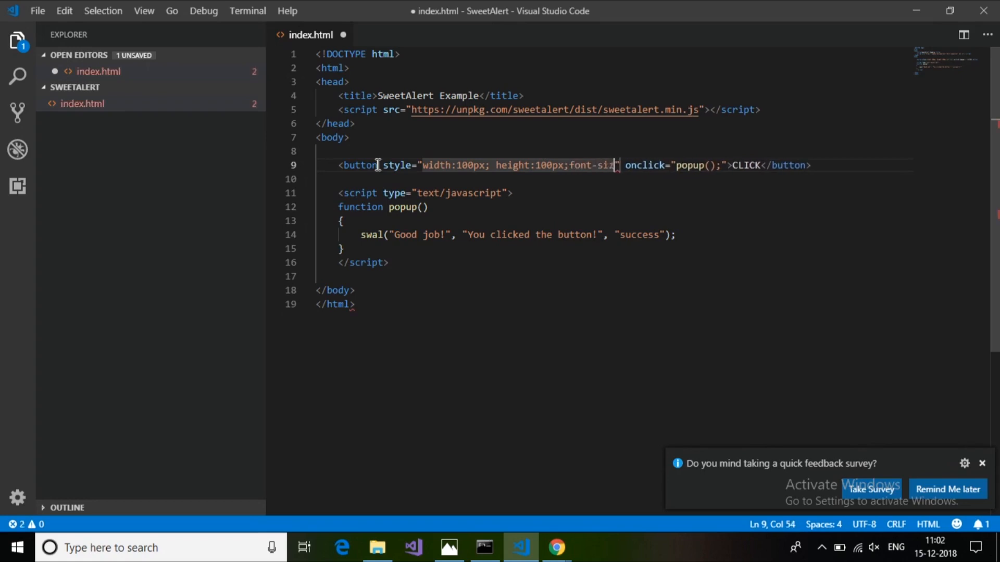
pyautogui.write(':large;')
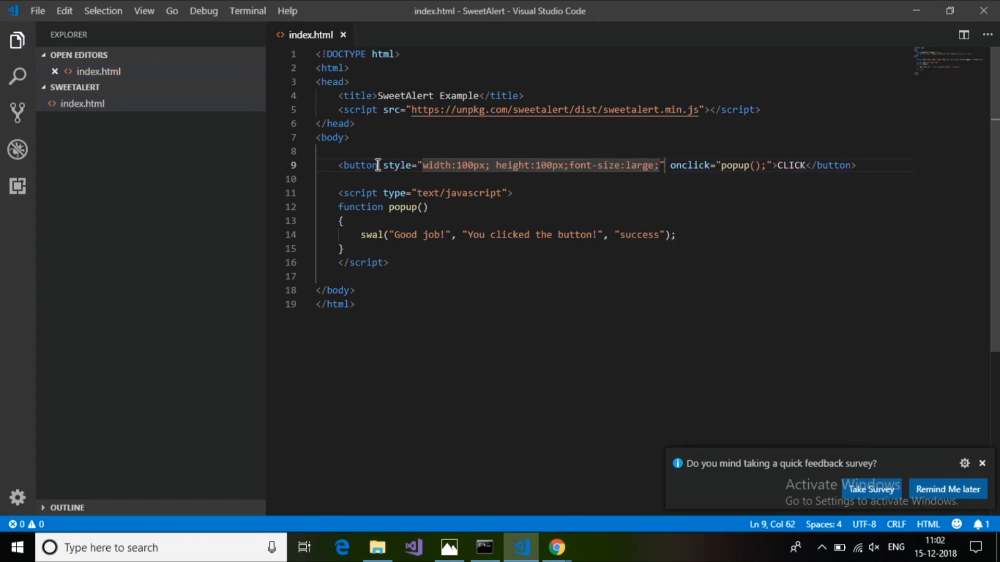
pyautogui.click(981, 463)
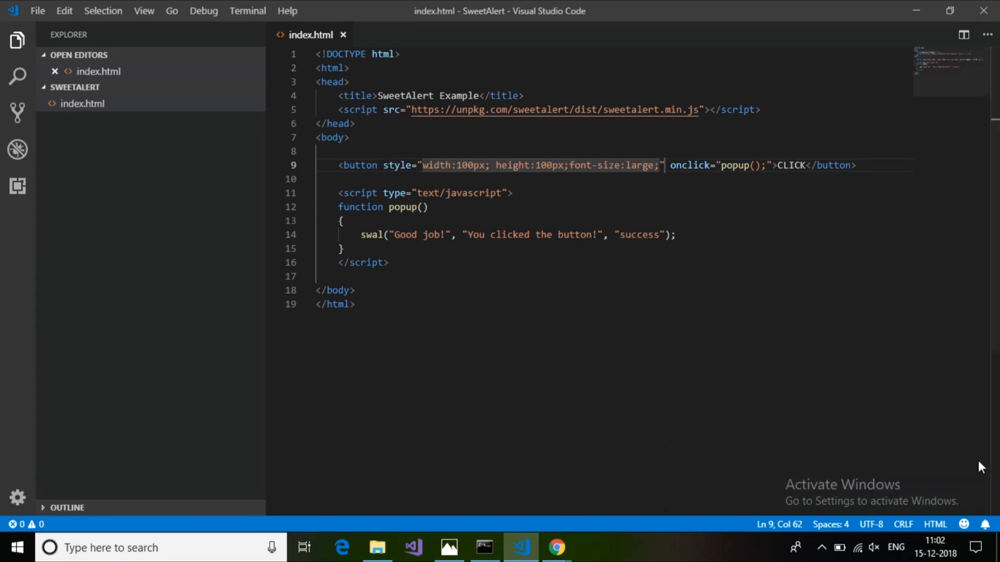
# Test the CLICK button's Good job! success popup in Chrome and return to the editor.
pyautogui.click(580, 275)
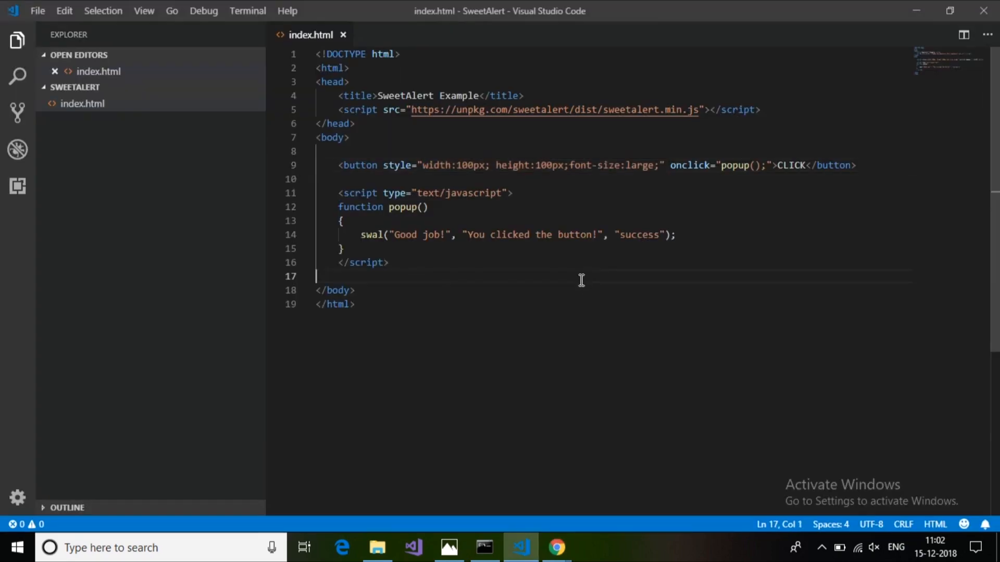
pyautogui.click(556, 547)
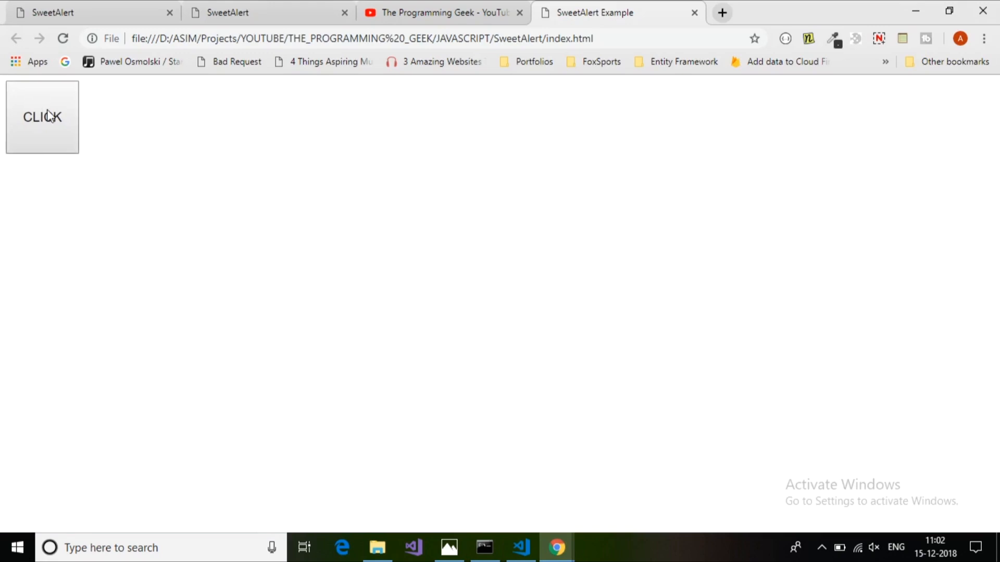
pyautogui.click(42, 116)
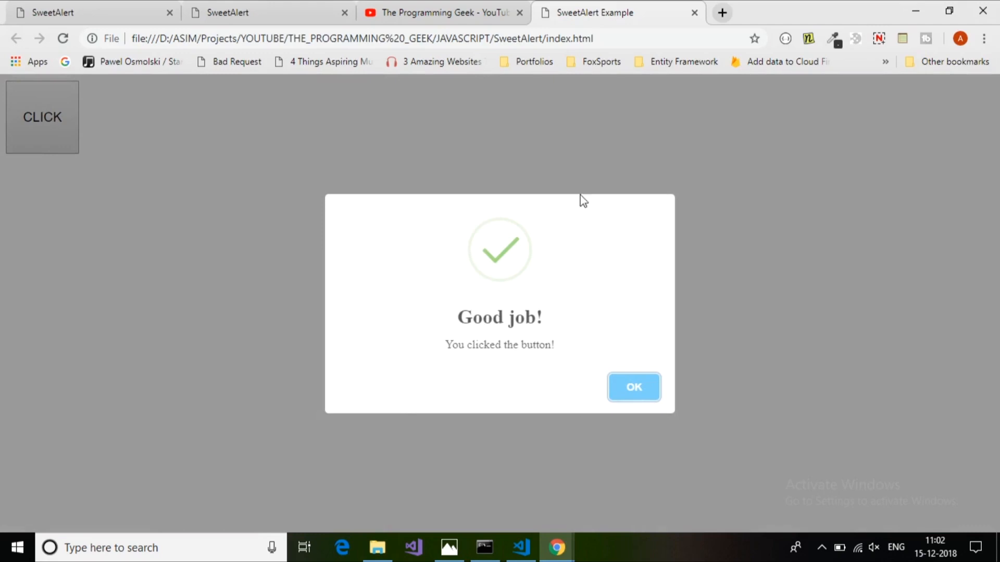
pyautogui.moveTo(470, 393)
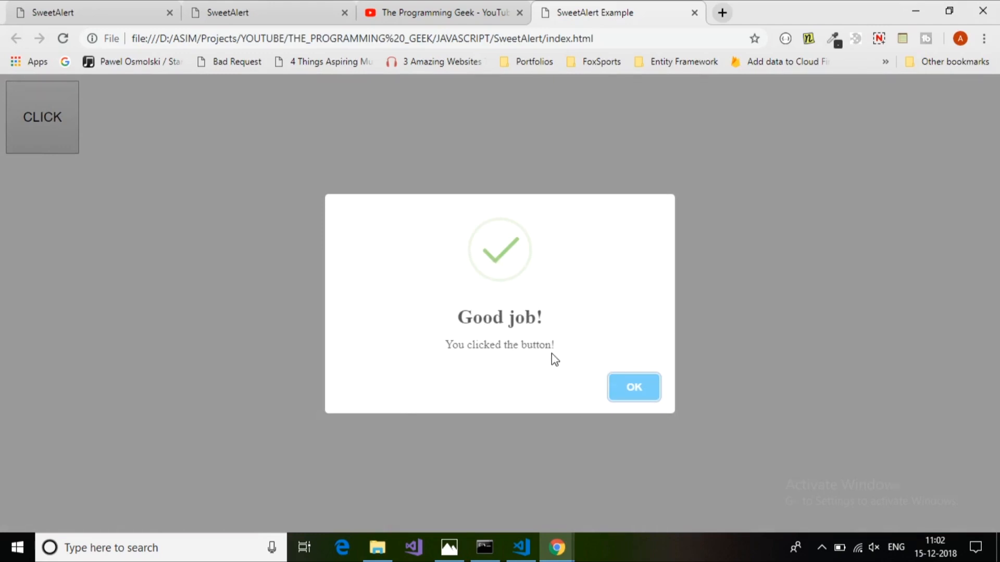
pyautogui.click(633, 388)
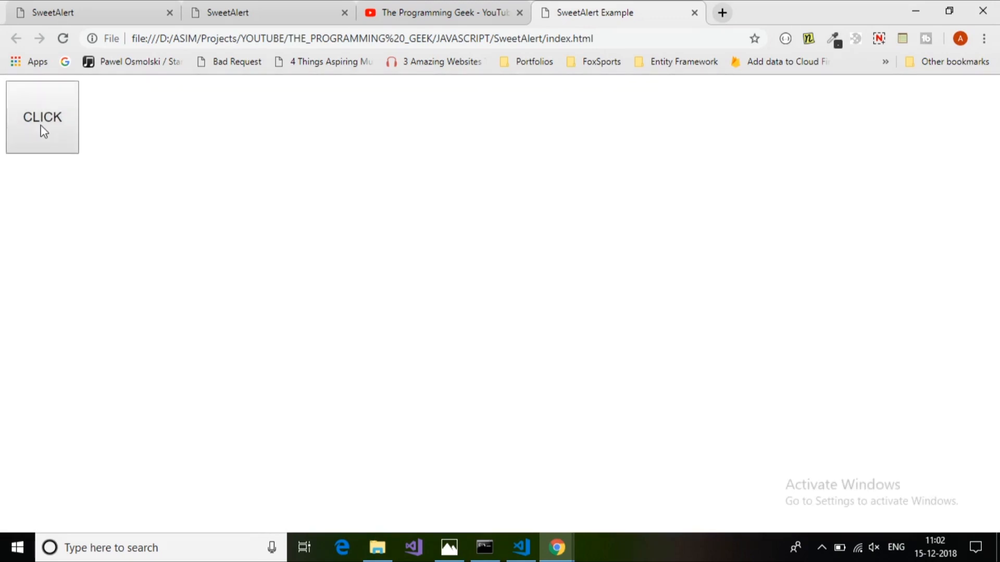
pyautogui.moveTo(785, 273)
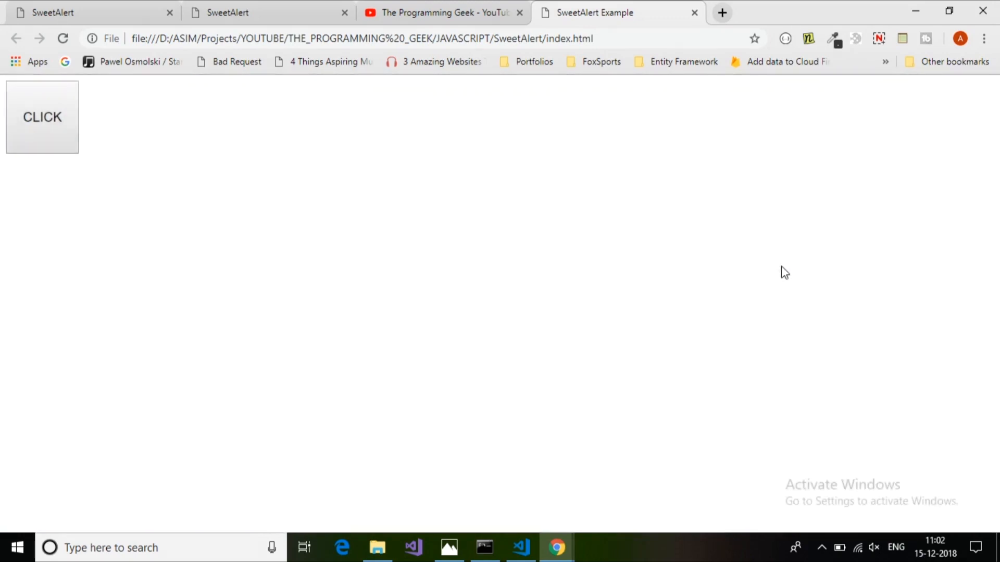
pyautogui.click(520, 547)
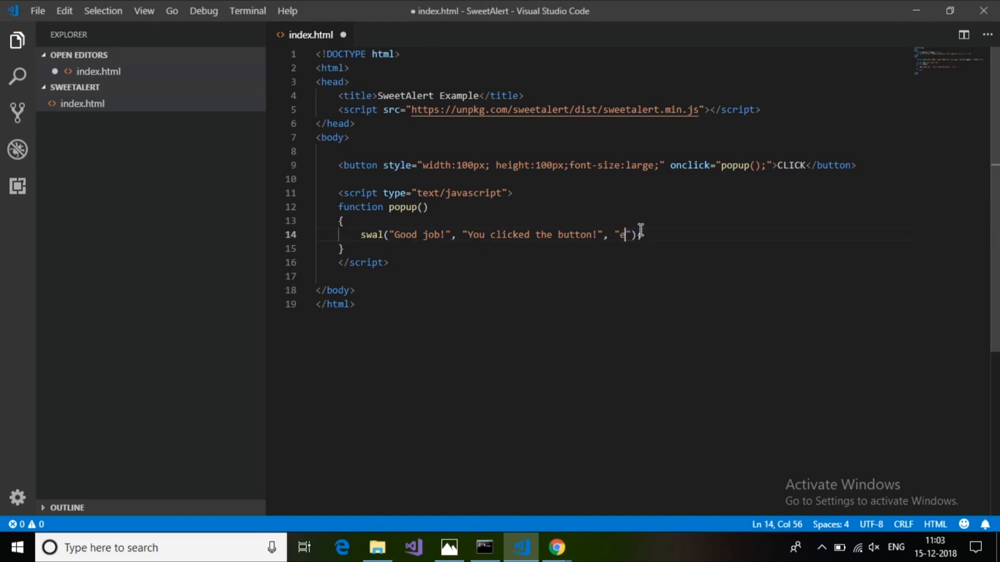
# Change the swal icon type to "error" and test the red-cross popup in the browser.
pyautogui.write('rror')
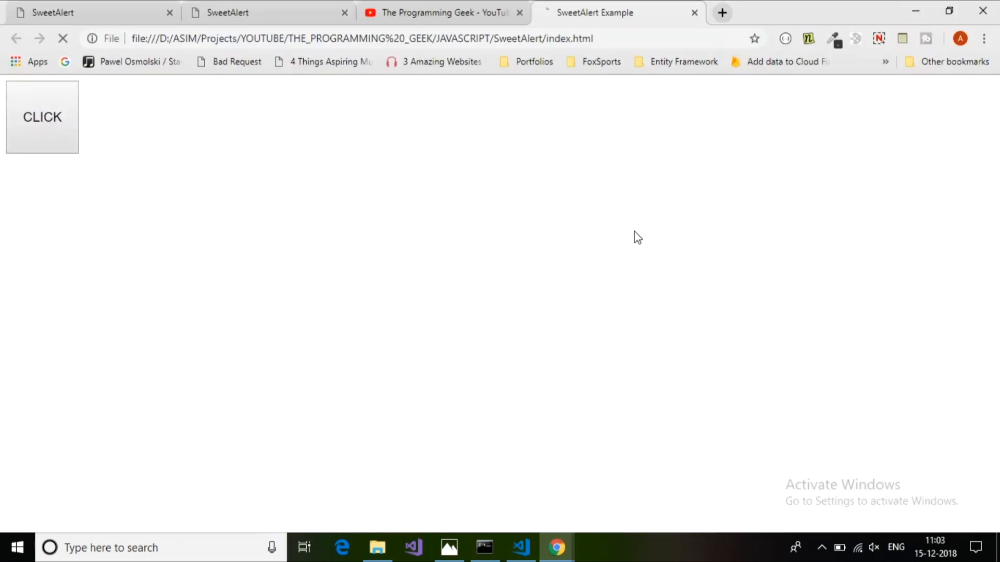
pyautogui.click(42, 117)
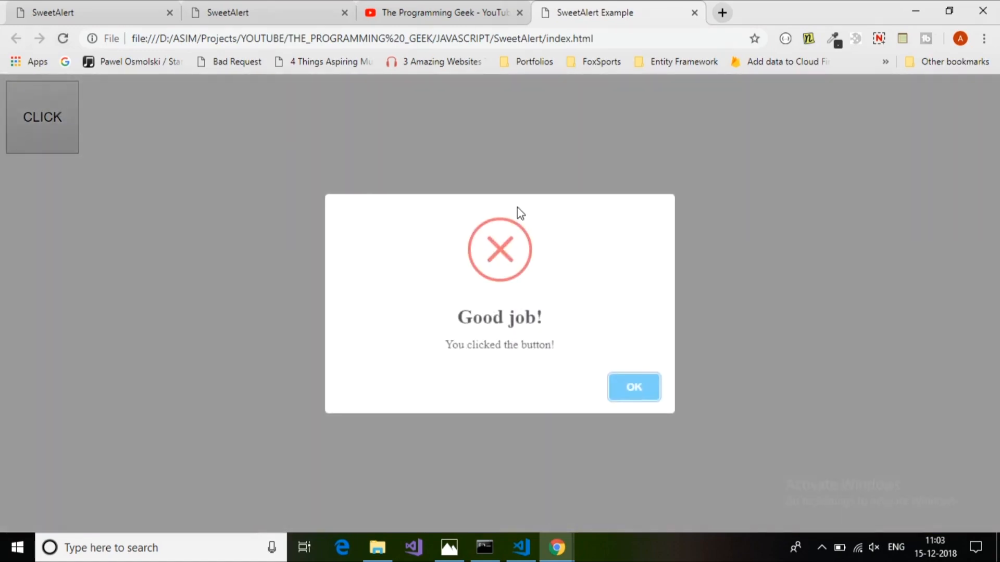
pyautogui.click(520, 548)
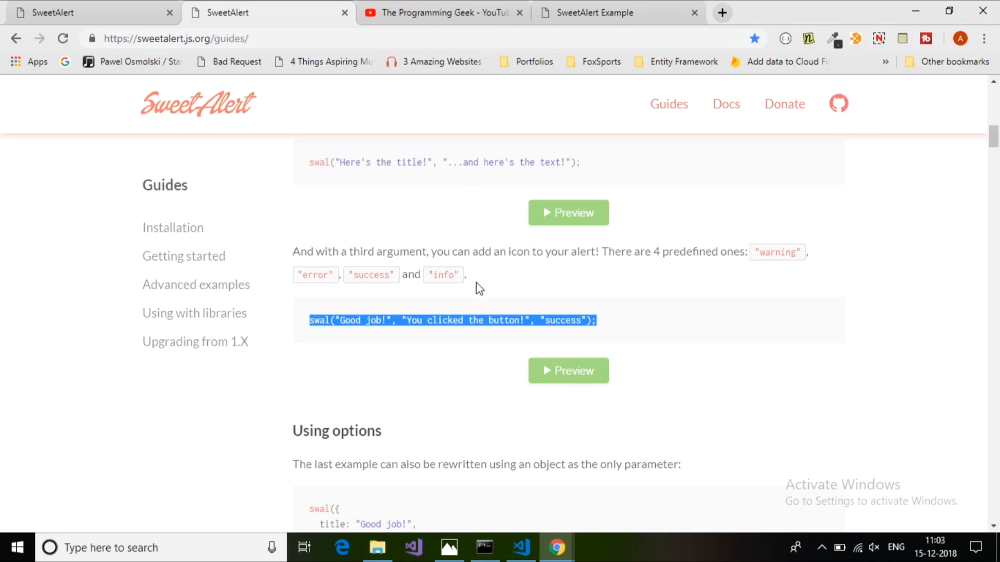
# Select the guide's swal({ title, text, icon, button }) options-object example to copy.
pyautogui.scroll(-3)
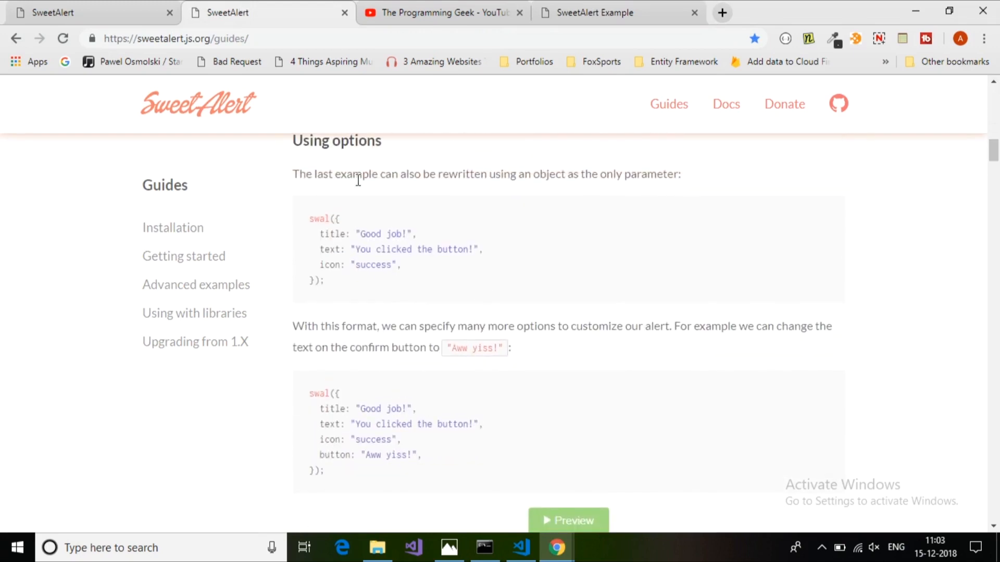
pyautogui.doubleClick(329, 249)
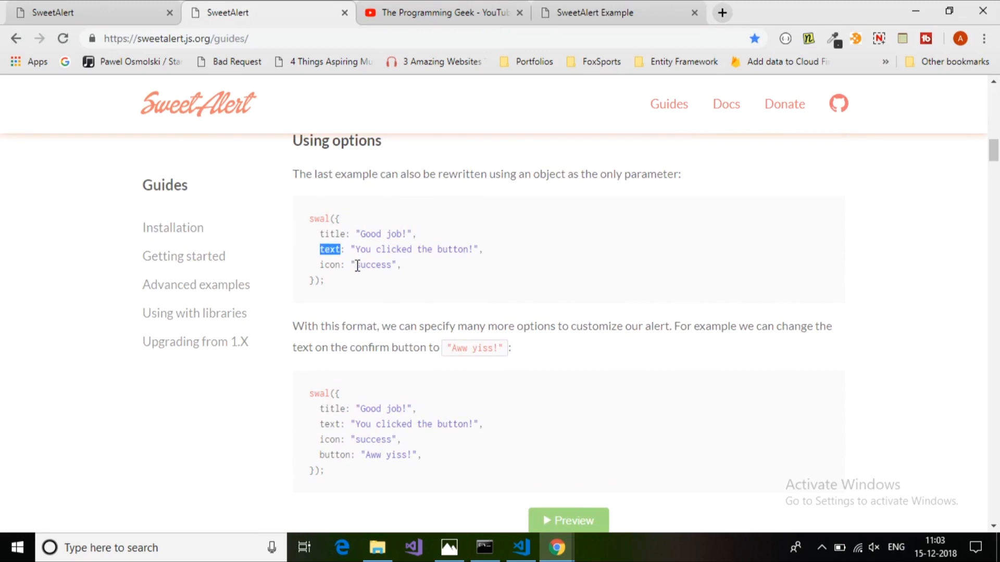
pyautogui.doubleClick(396, 233)
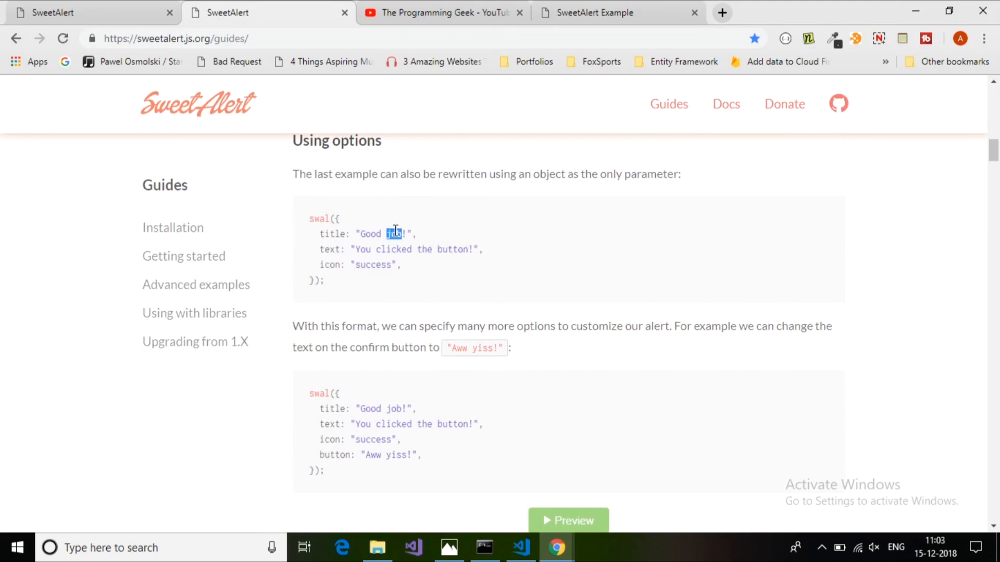
pyautogui.scroll(-3)
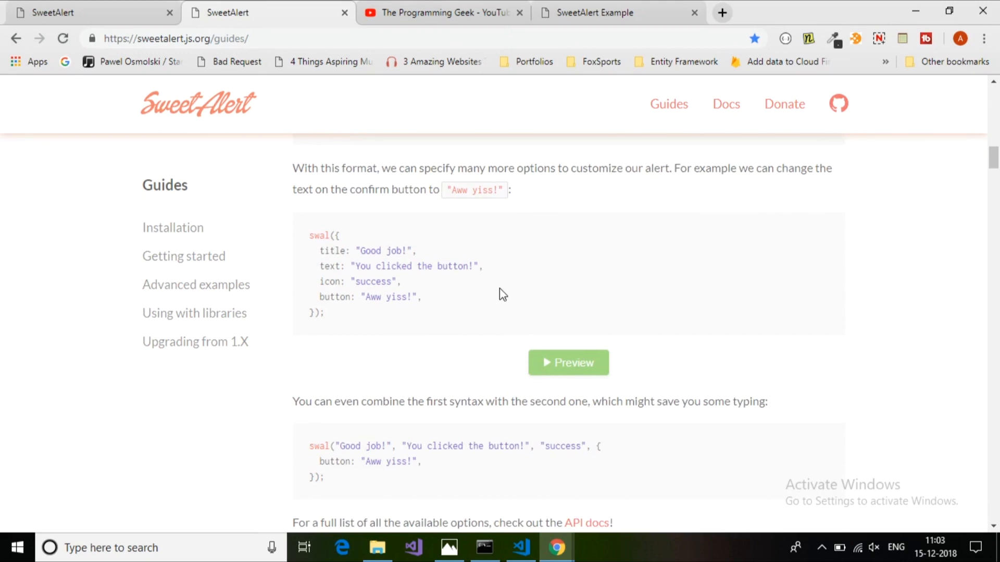
pyautogui.scroll(-3)
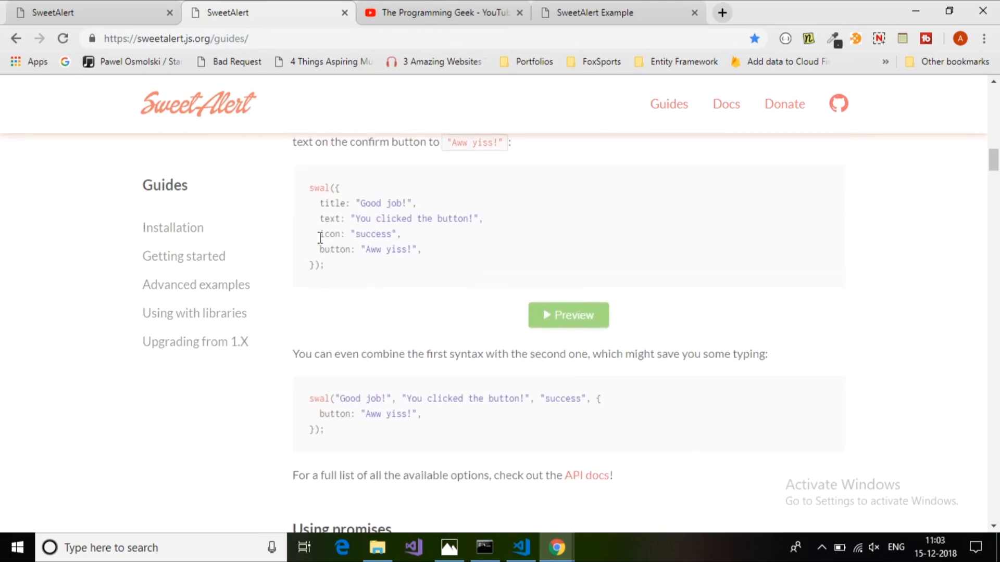
pyautogui.doubleClick(334, 249)
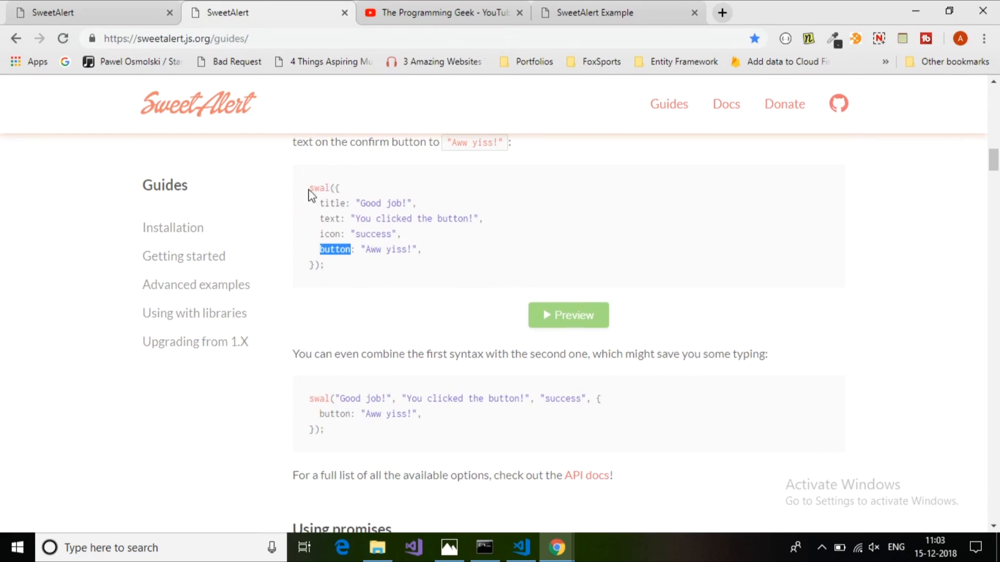
pyautogui.moveTo(310, 187); pyautogui.dragTo(324, 266)
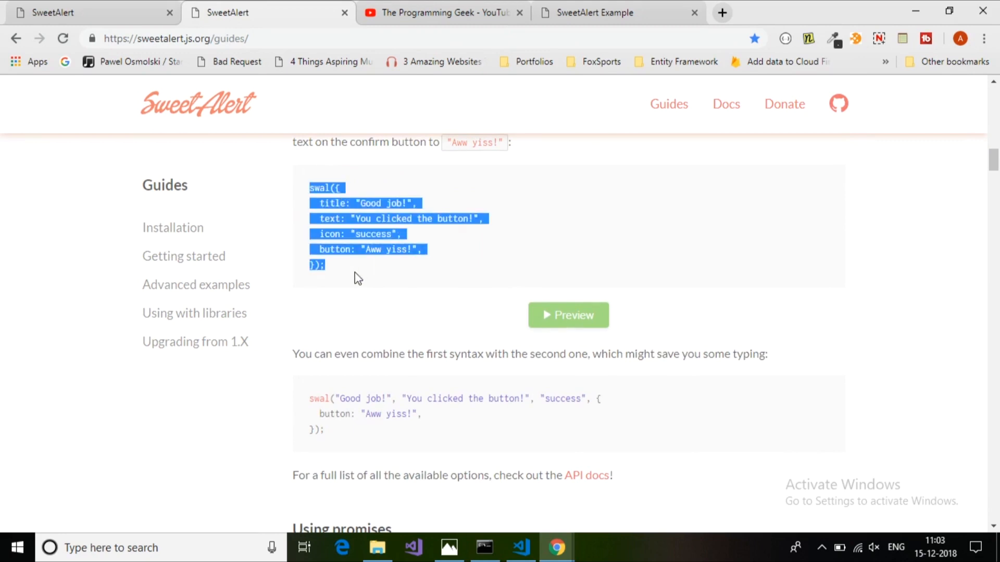
# Replace the old swal call in popup() with the options-object example, indent it and save.
pyautogui.click(520, 547)
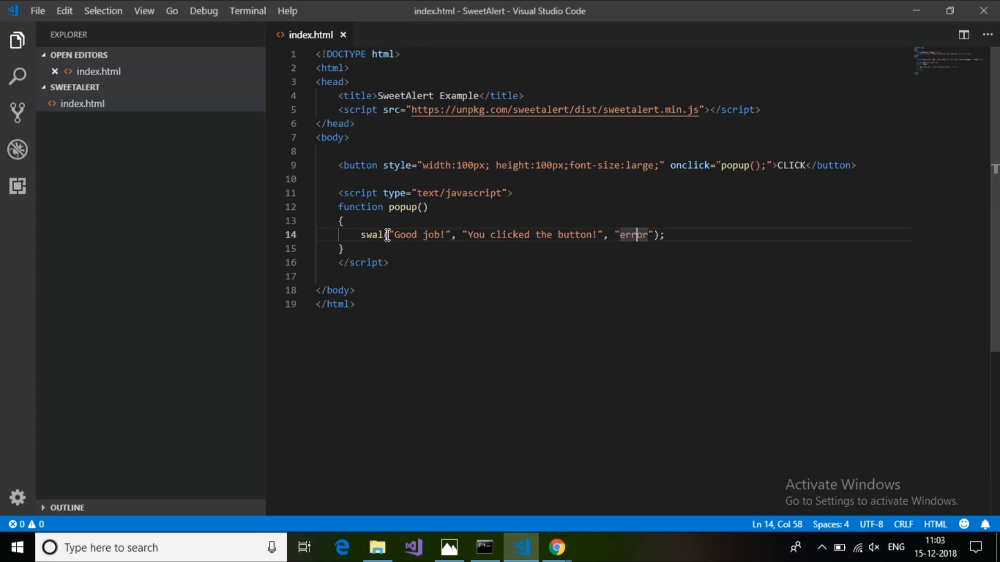
pyautogui.moveTo(438, 234); pyautogui.dragTo(664, 234)
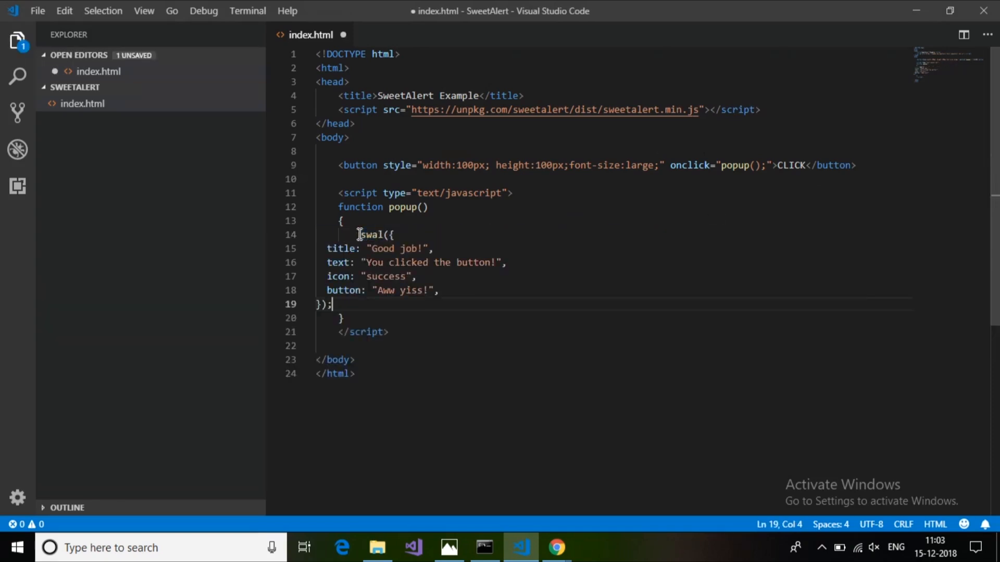
pyautogui.press('ctrl+s')
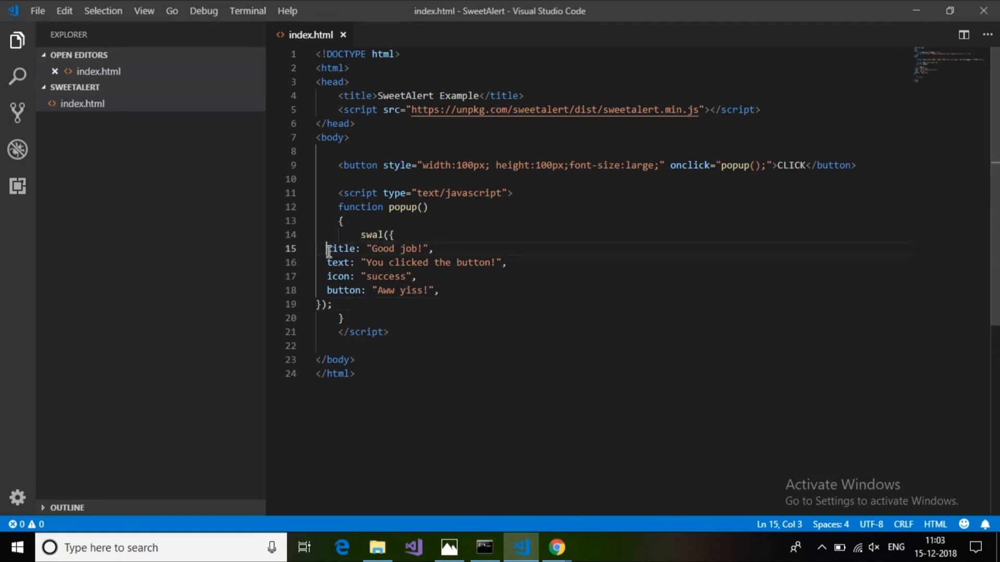
pyautogui.moveTo(326, 249); pyautogui.dragTo(331, 304)
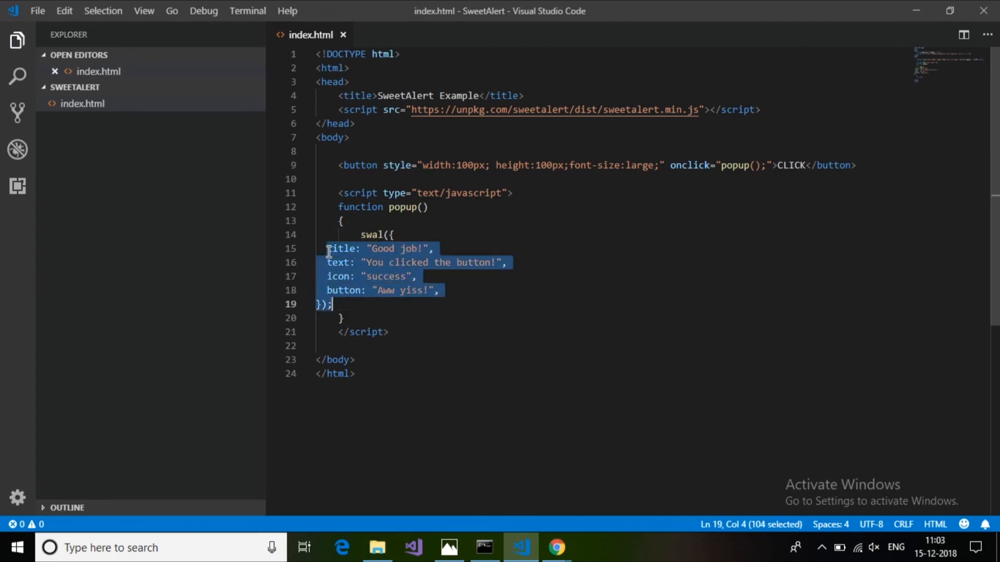
pyautogui.press('Tab')
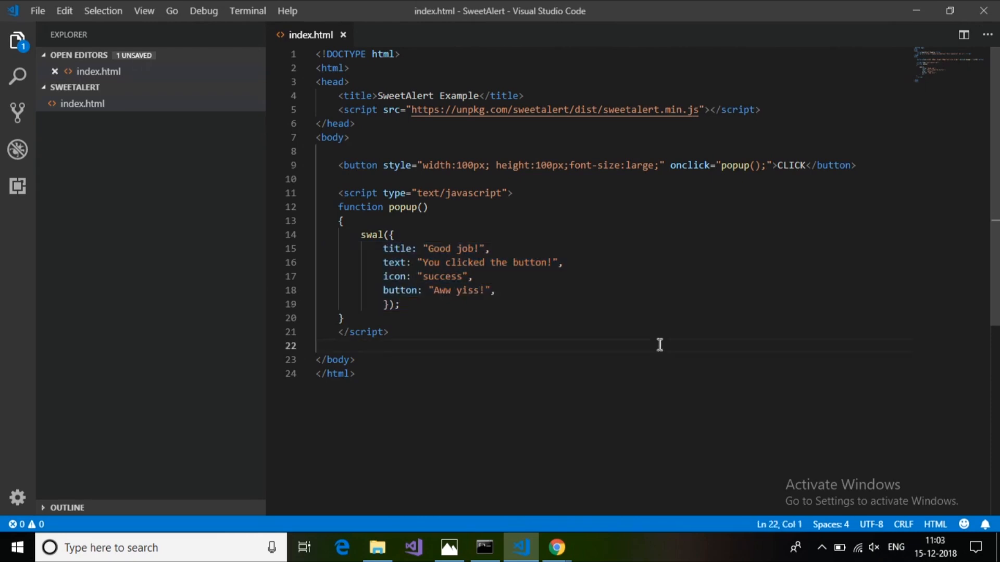
# Change the alert's button text to CUSTOM TEXT! and save index.html.
pyautogui.doubleClick(467, 290)
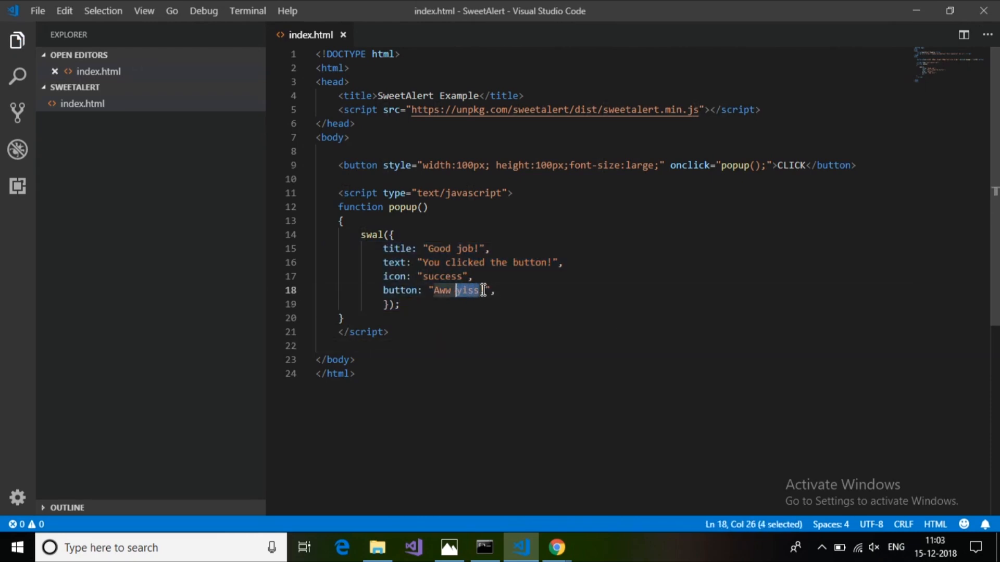
pyautogui.write('CUSTOM')
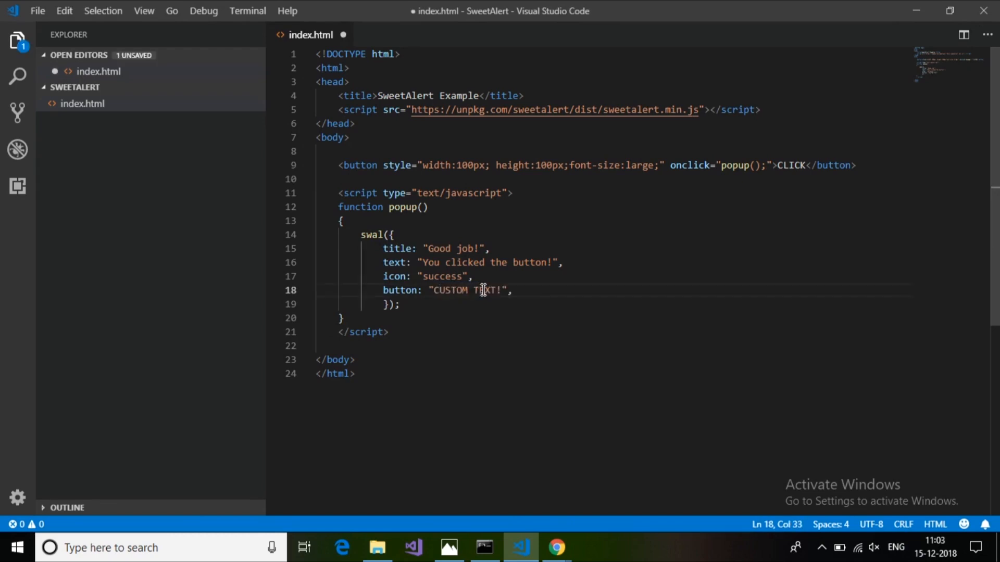
pyautogui.press('ctrl+s')
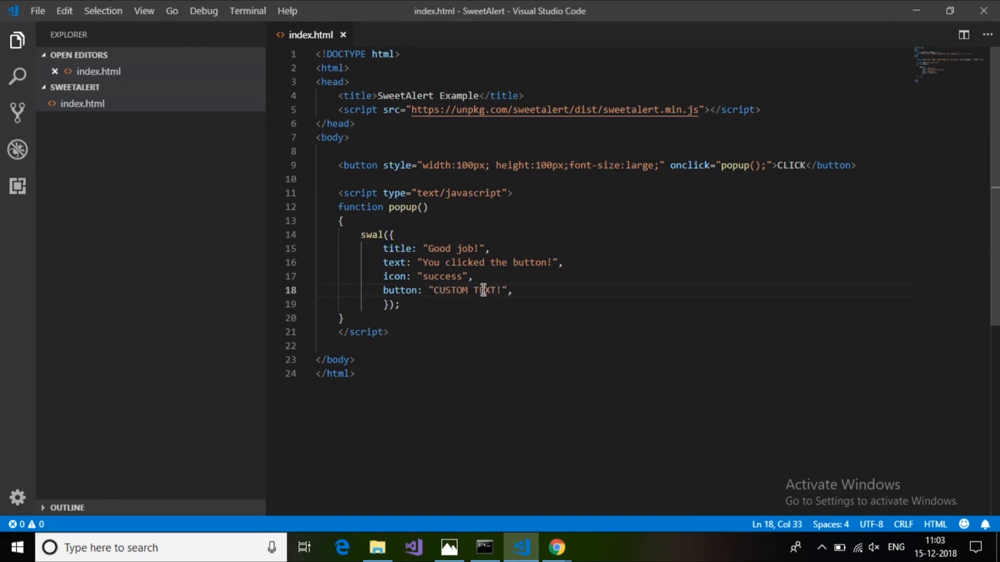
# Trigger the CUSTOM TEXT! alert from the page's CLICK button in Chrome and confirm it.
pyautogui.press('alt+tab')
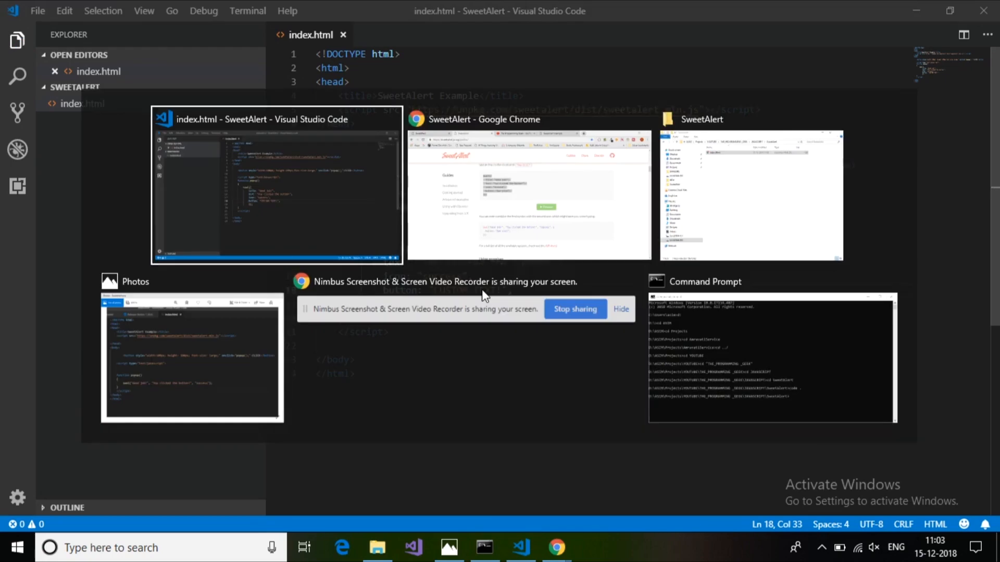
pyautogui.click(557, 547)
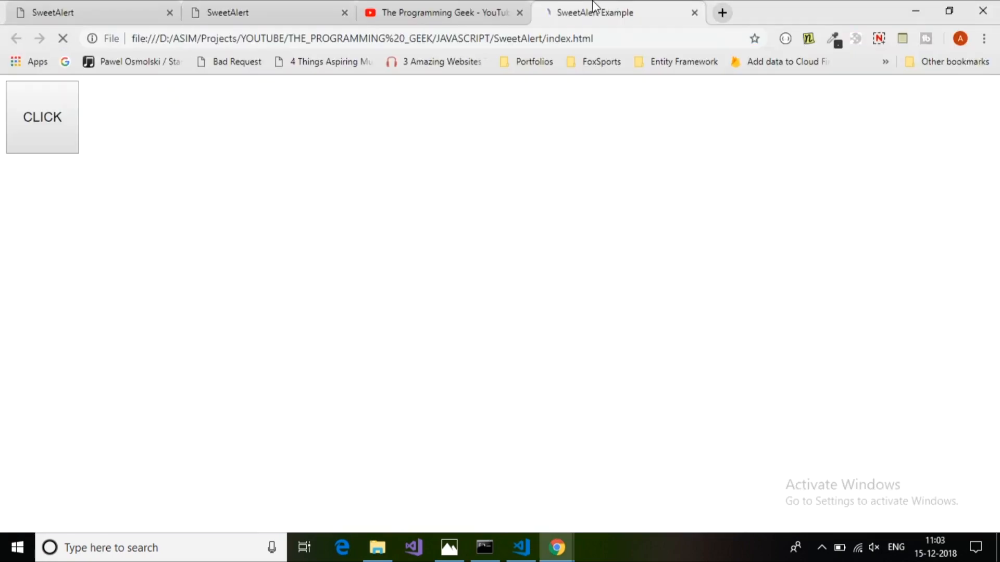
pyautogui.click(42, 117)
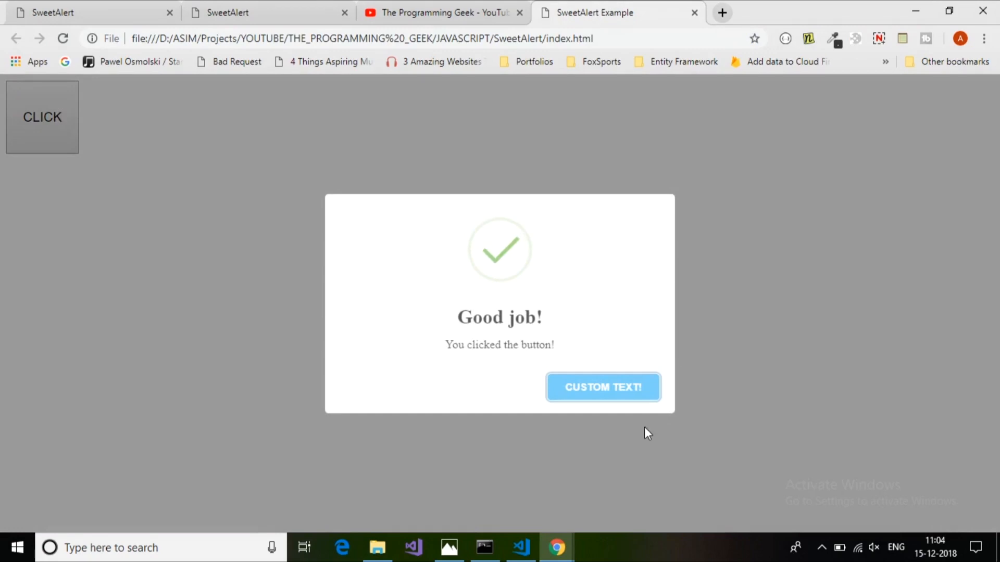
pyautogui.click(602, 388)
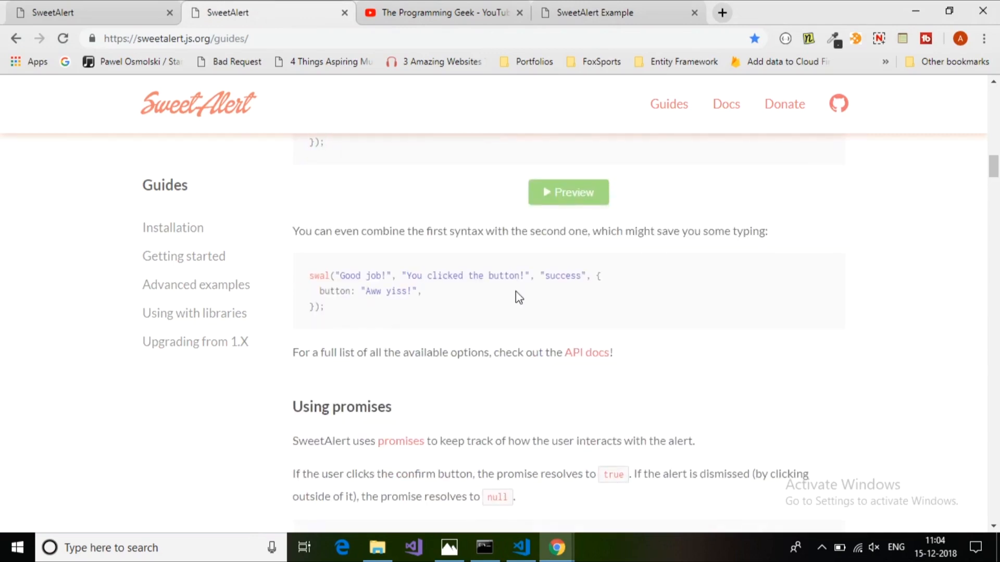
# Copy the Using promises swal example with .then callback into popup() and indent it.
pyautogui.scroll(-3)
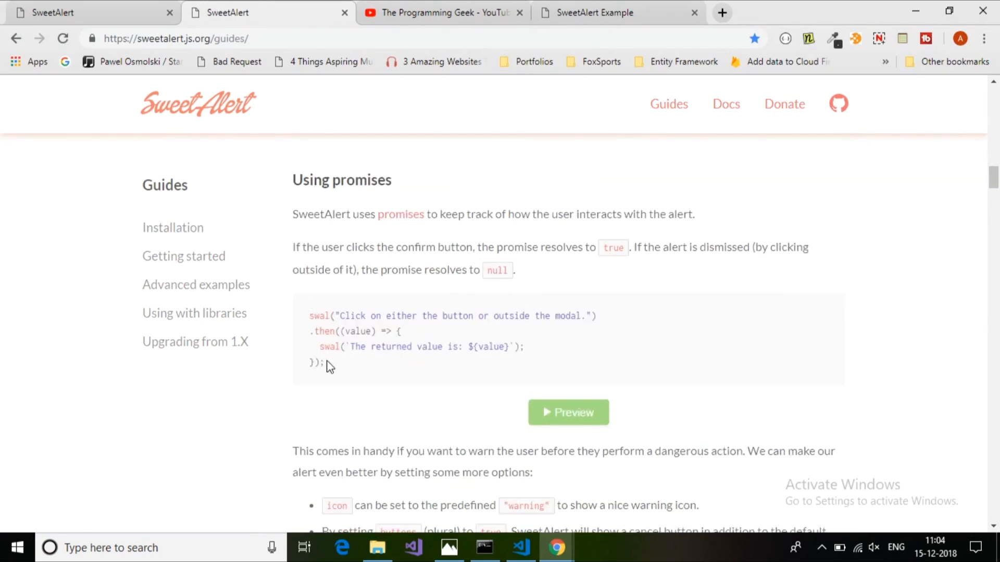
pyautogui.moveTo(311, 315); pyautogui.dragTo(325, 363)
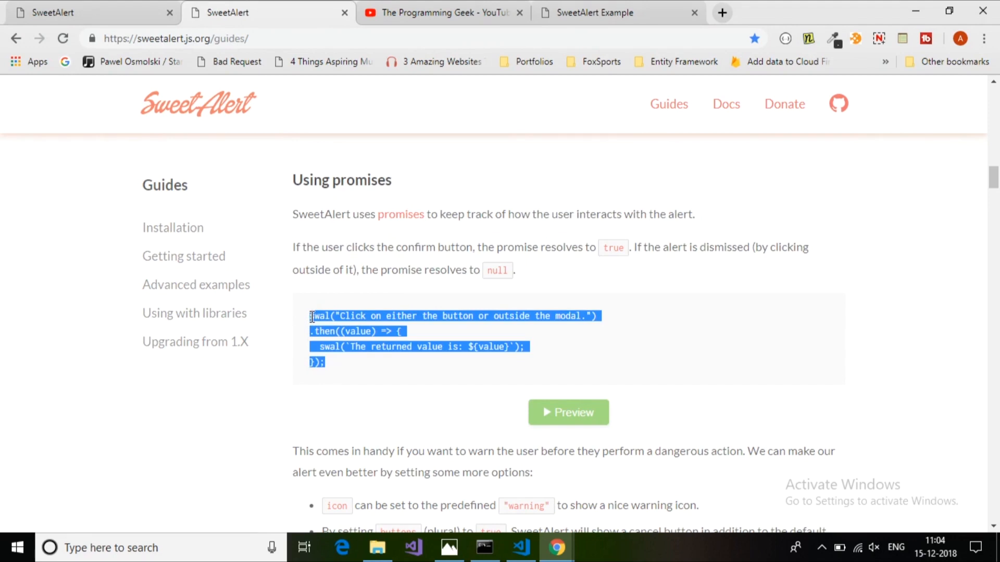
pyautogui.click(521, 547)
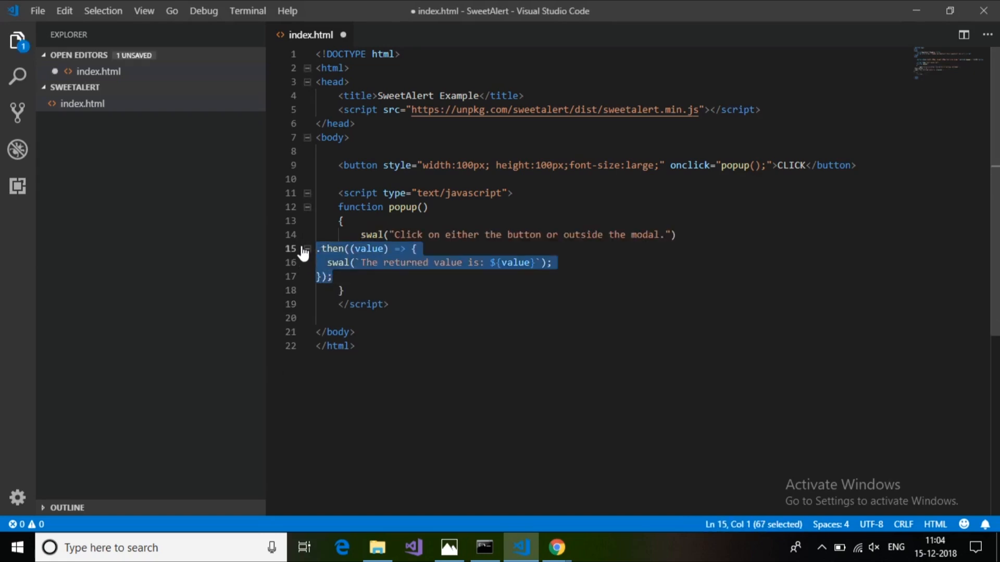
pyautogui.press('Tab')
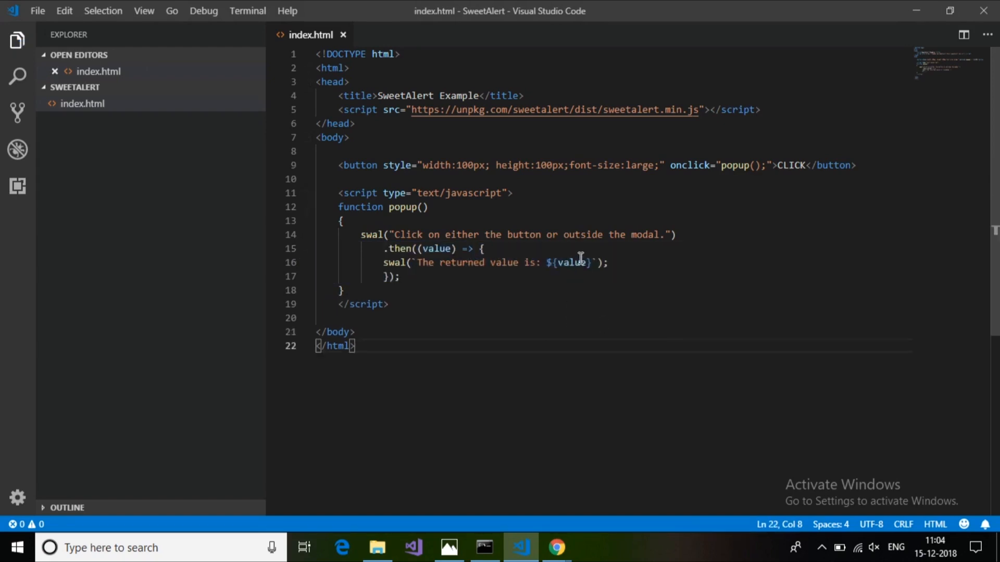
pyautogui.click(557, 547)
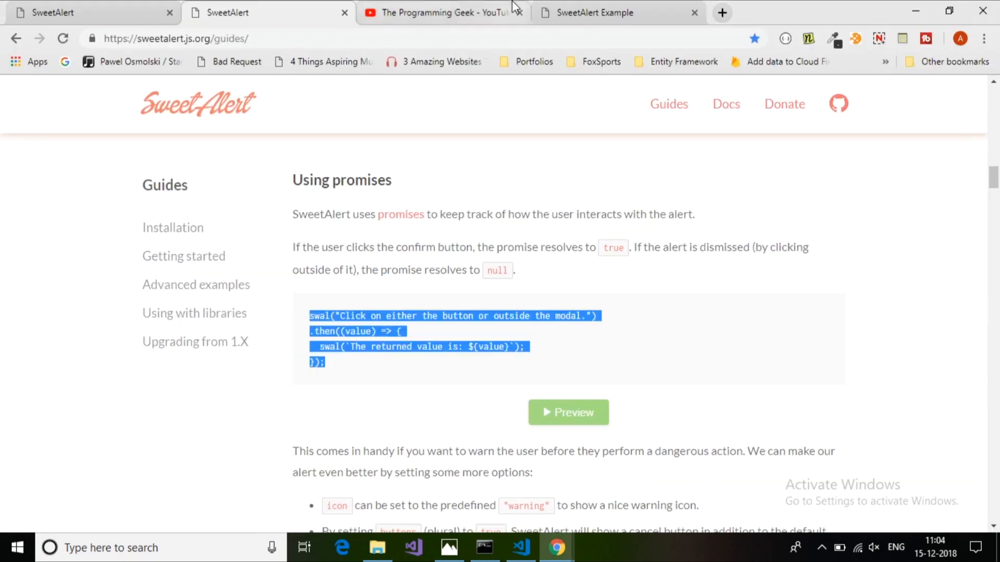
# On the SweetAlert Example page, dismiss the CLICK popup outside so the follow-up reports null.
pyautogui.click(593, 12)
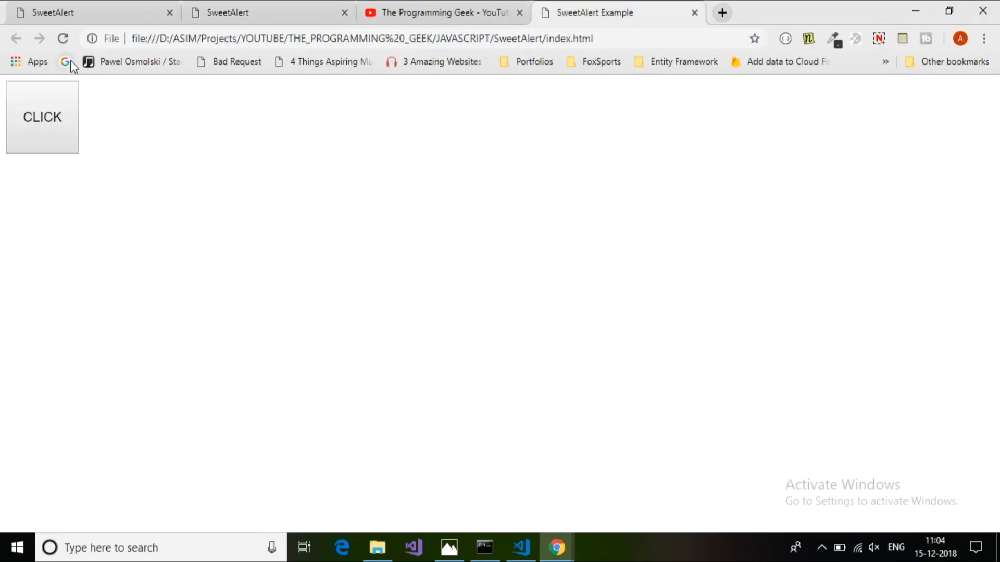
pyautogui.click(41, 116)
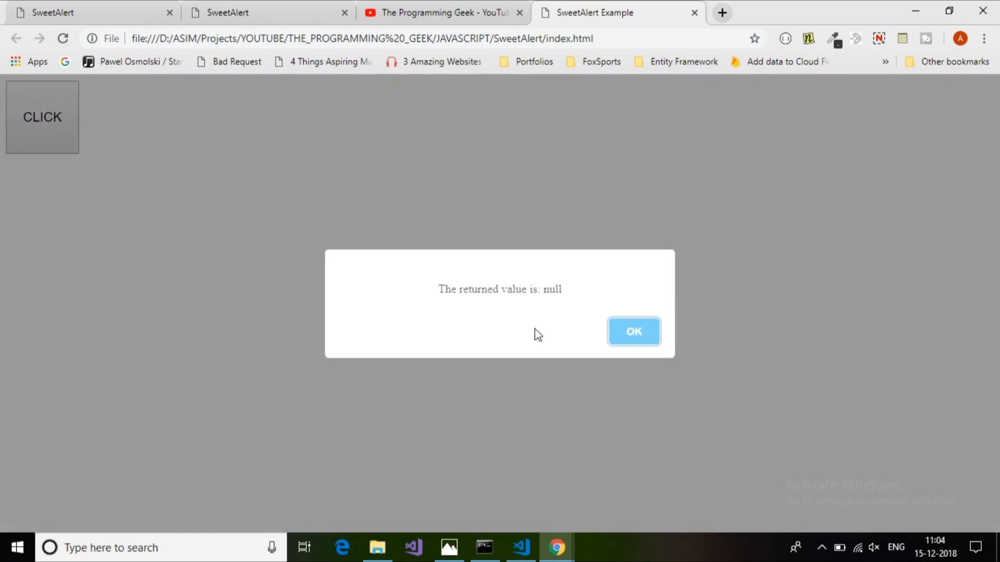
pyautogui.click(633, 331)
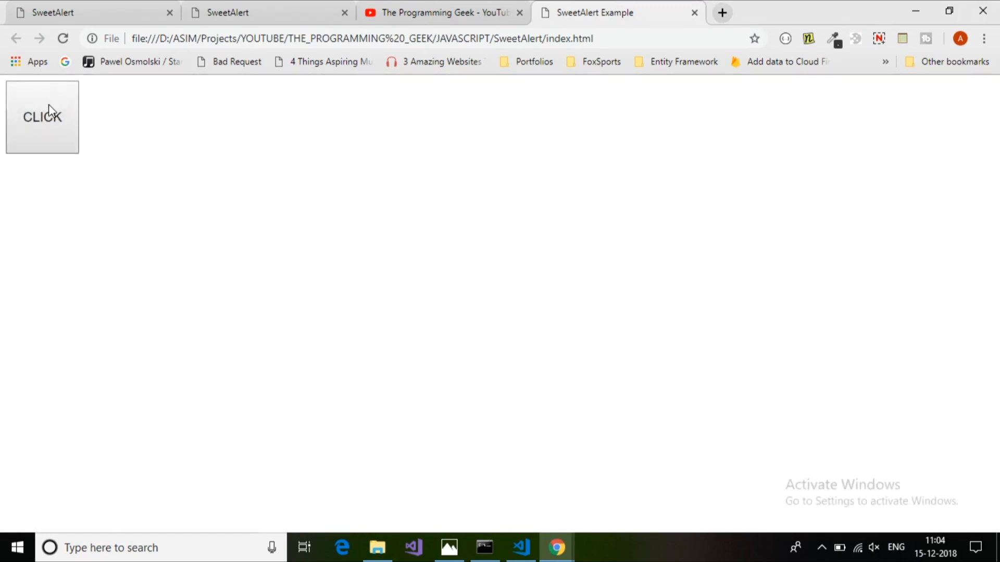
# Confirm the CLICK popup with OK so the follow-up reports true, then return to the SweetAlert guide.
pyautogui.click(42, 116)
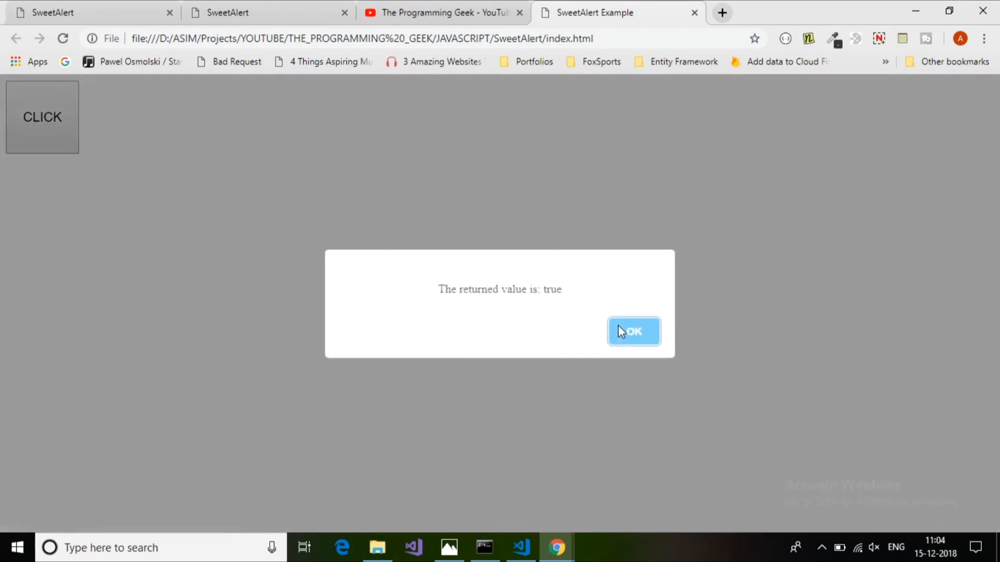
pyautogui.click(521, 548)
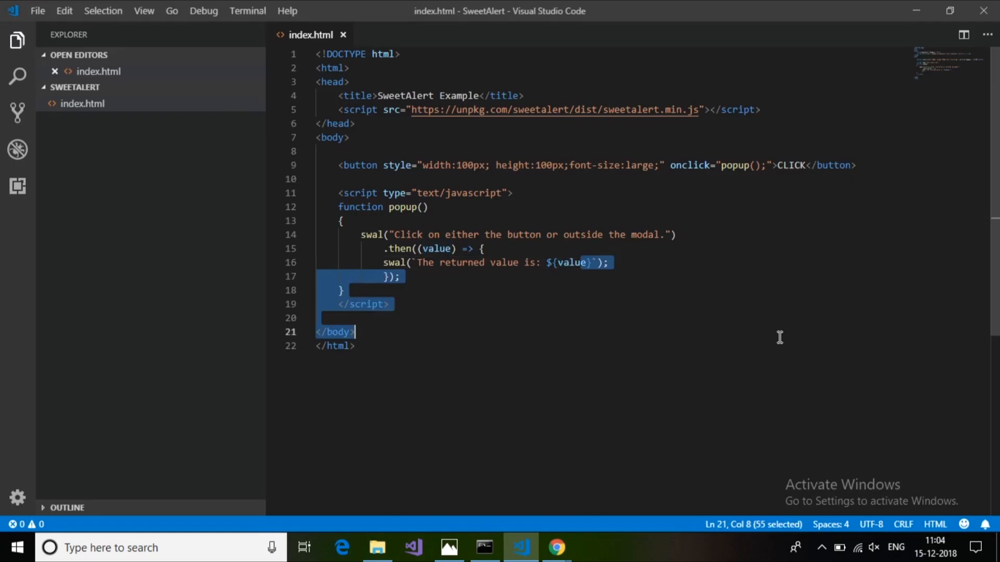
pyautogui.click(402, 249)
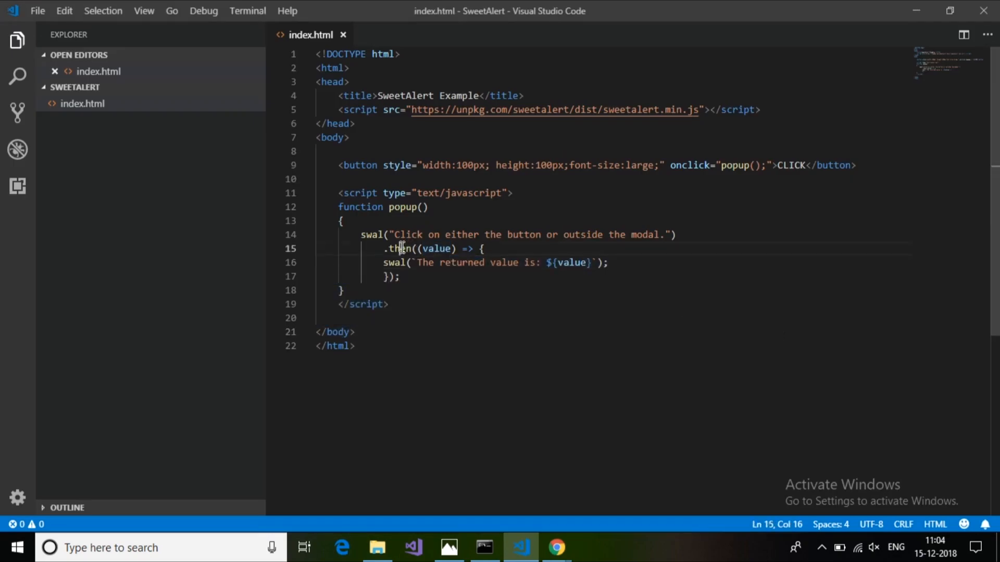
pyautogui.doubleClick(394, 262)
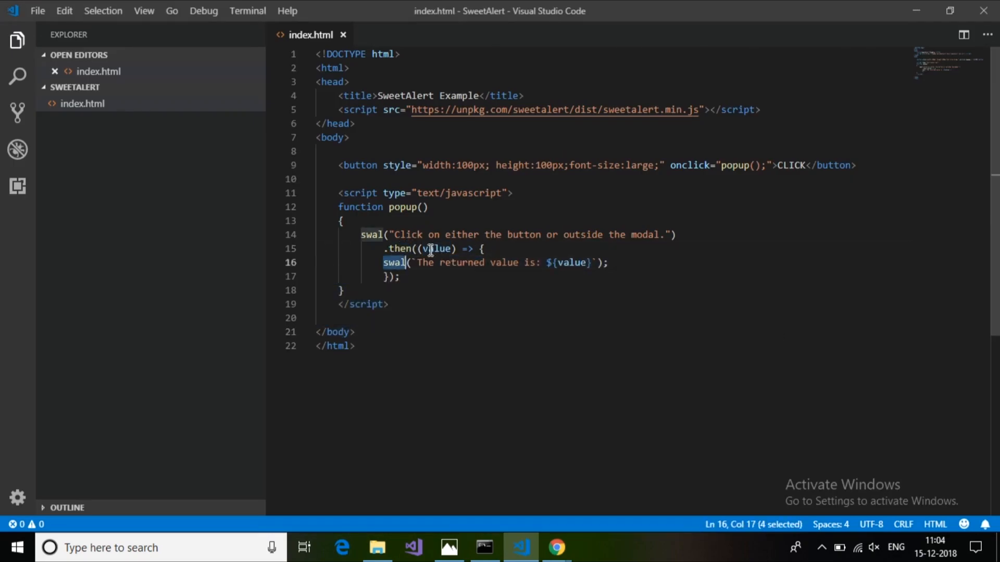
pyautogui.click(557, 547)
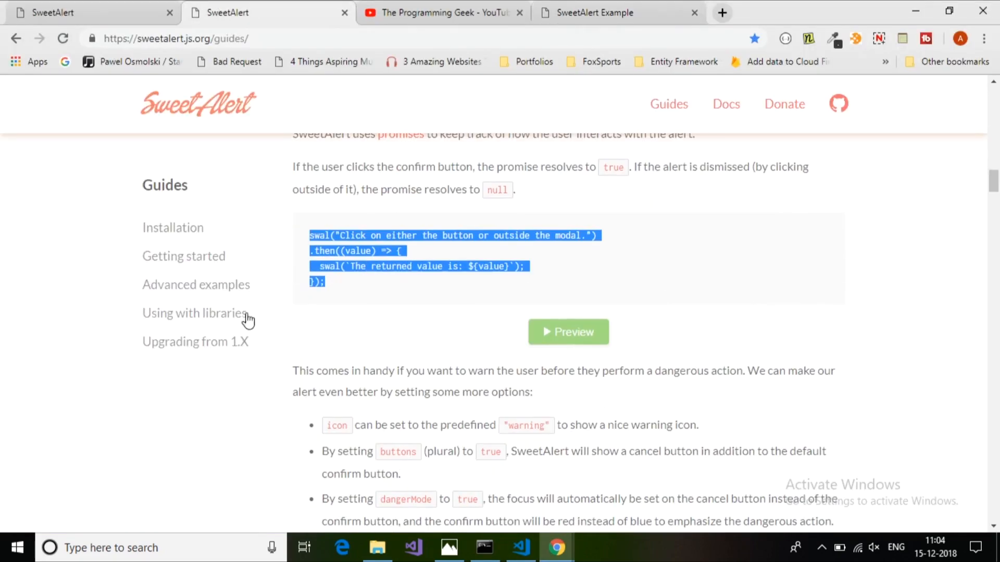
# In the guide's Advanced examples, preview the two-button confirmation and answer Oh noez!
pyautogui.click(196, 284)
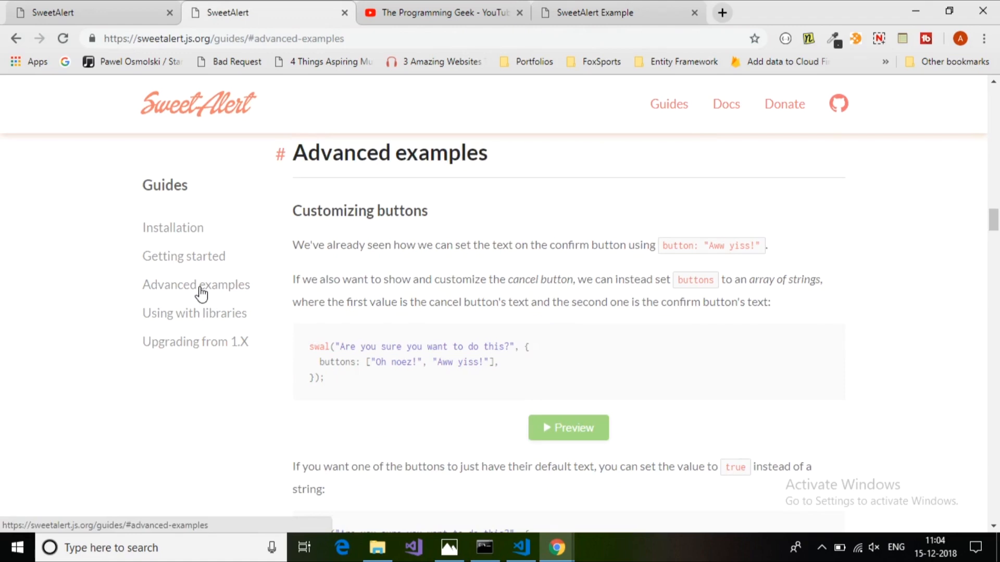
pyautogui.scroll(-3)
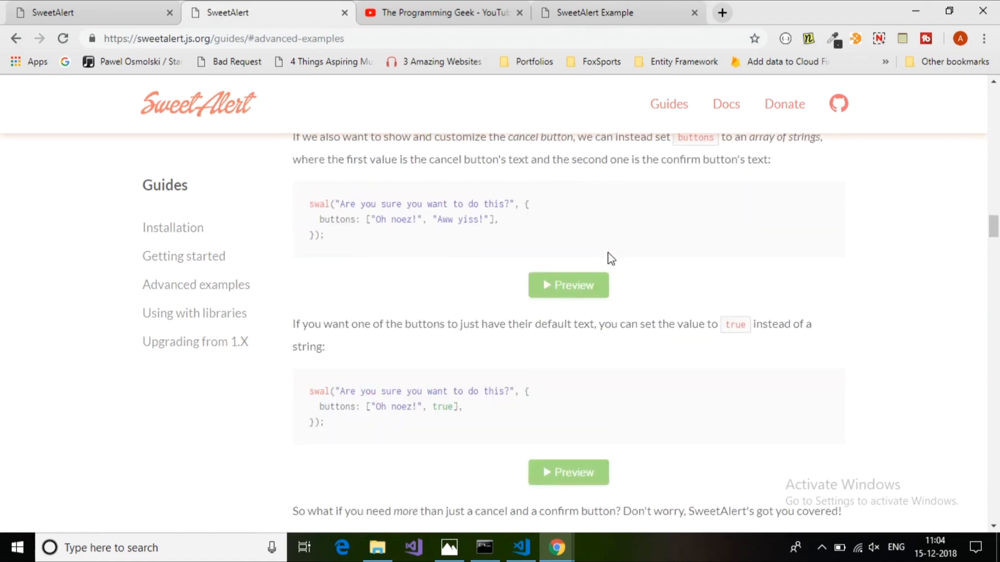
pyautogui.click(566, 285)
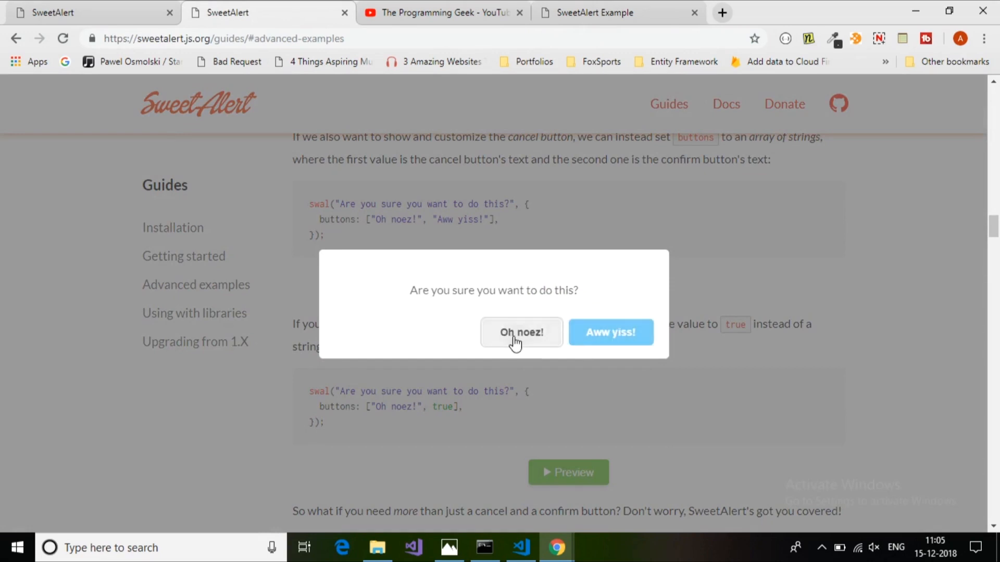
pyautogui.click(521, 332)
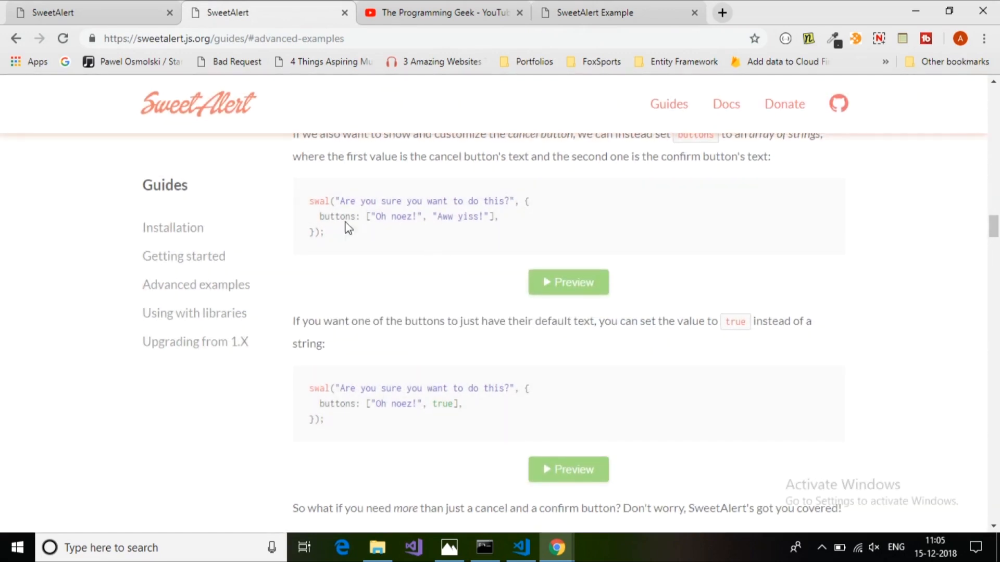
# Highlight the button texts in the first code sample and read on to the button-object examples.
pyautogui.moveTo(375, 216); pyautogui.dragTo(455, 216)
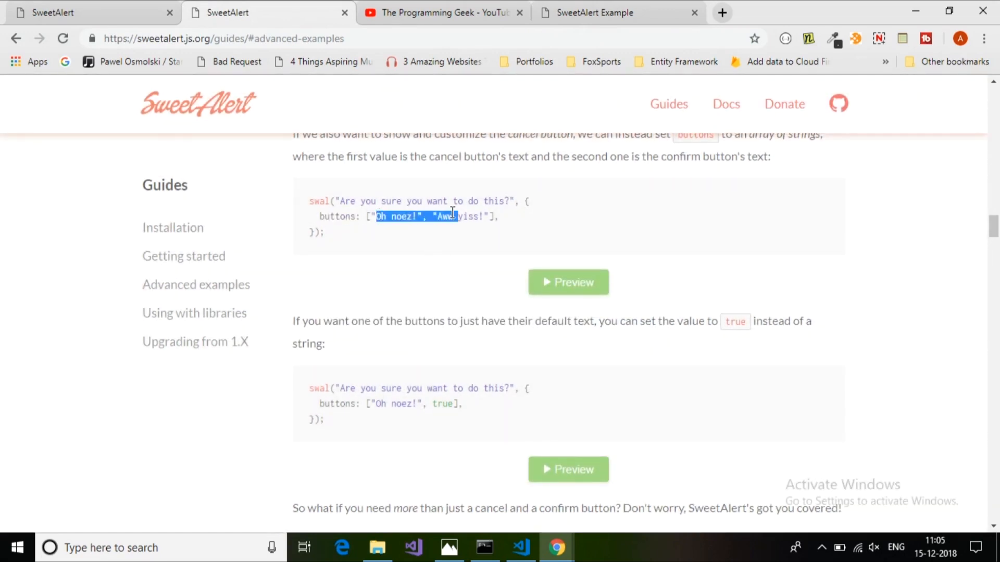
pyautogui.scroll(-3)
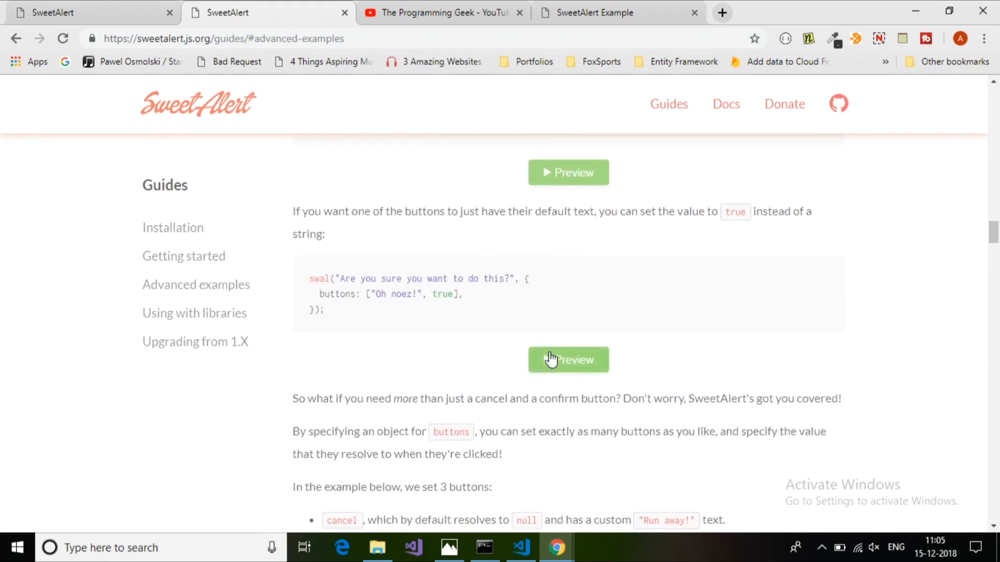
pyautogui.moveTo(618, 338)
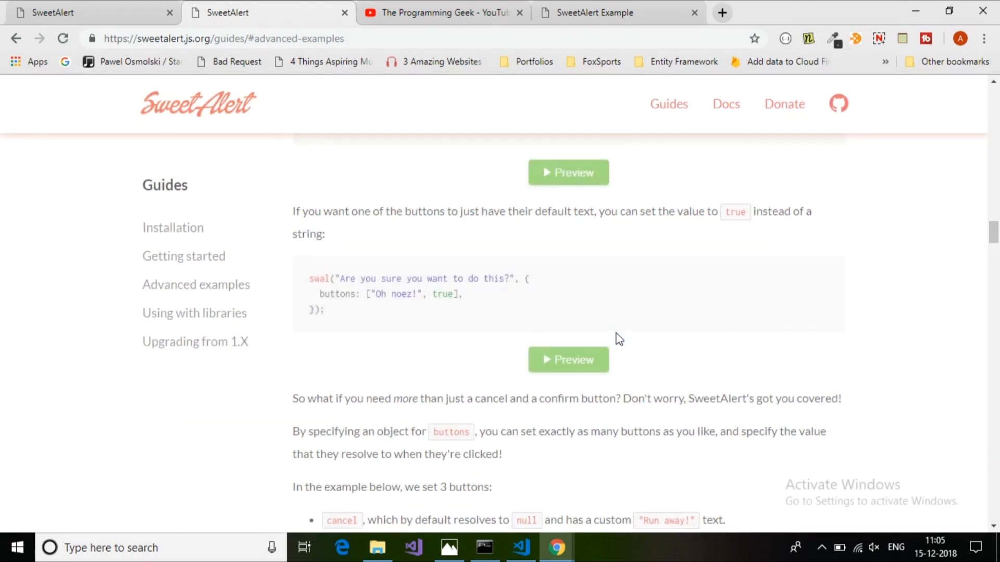
pyautogui.scroll(-3)
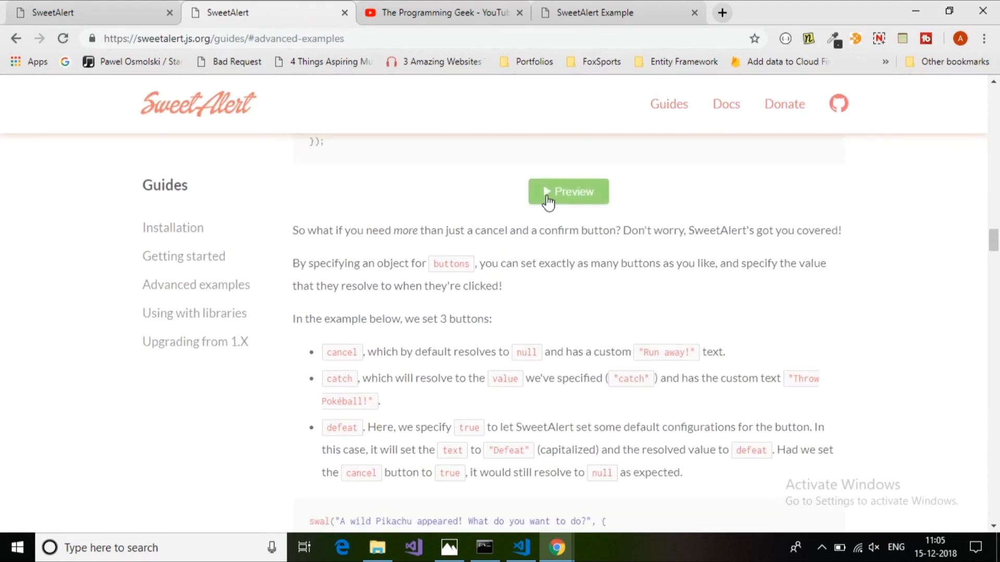
pyautogui.moveTo(649, 302)
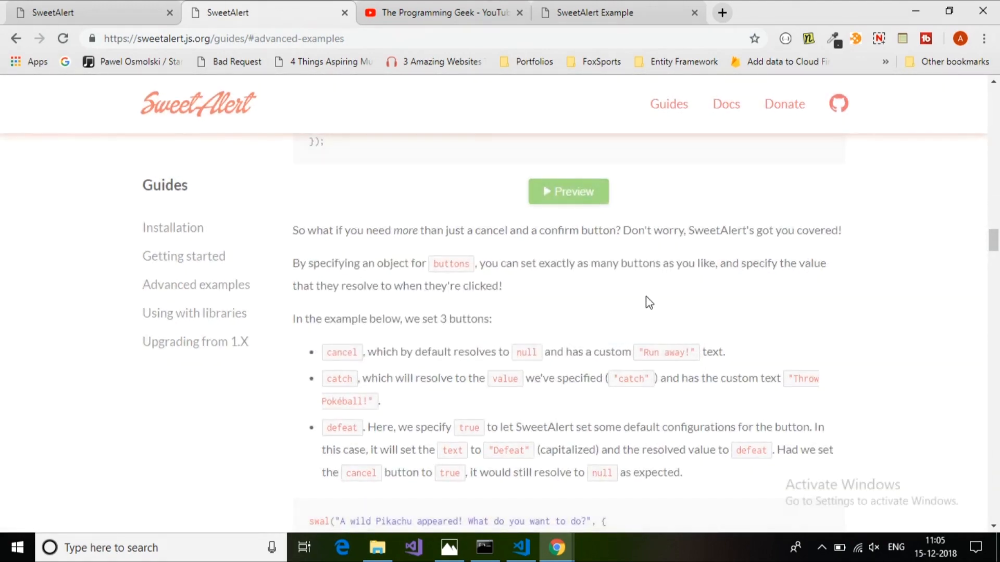
pyautogui.scroll(-3)
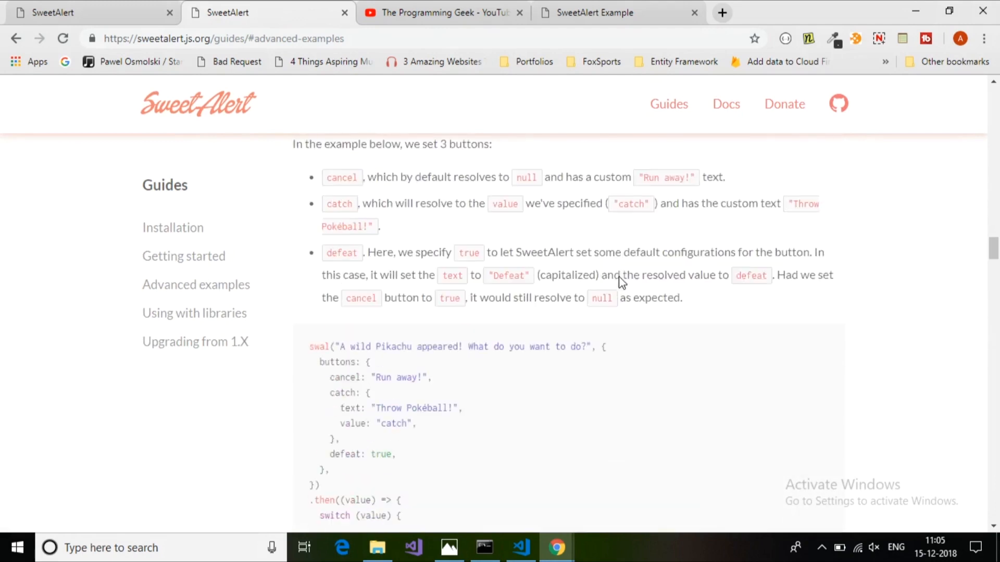
pyautogui.scroll(-3)
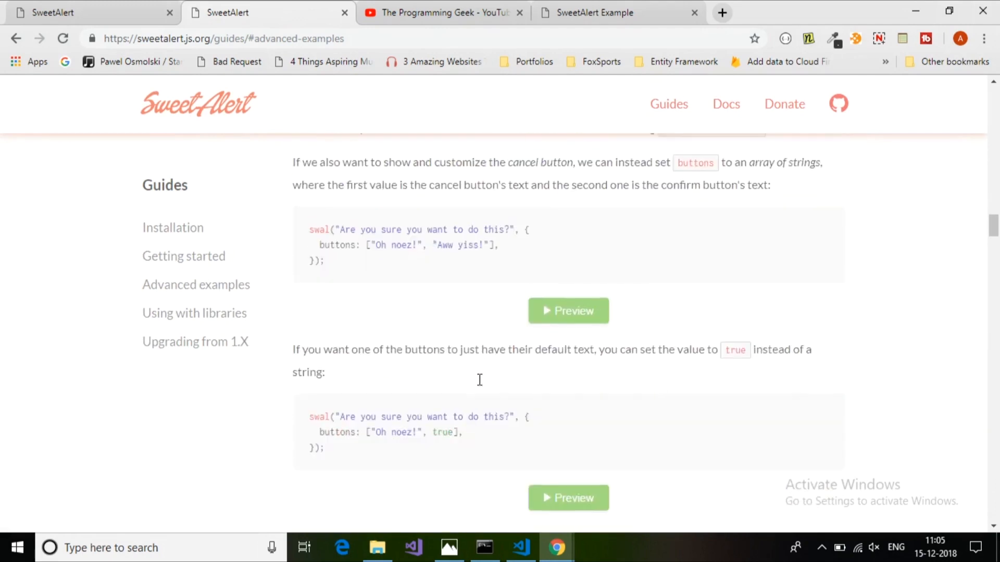
pyautogui.scroll(-3)
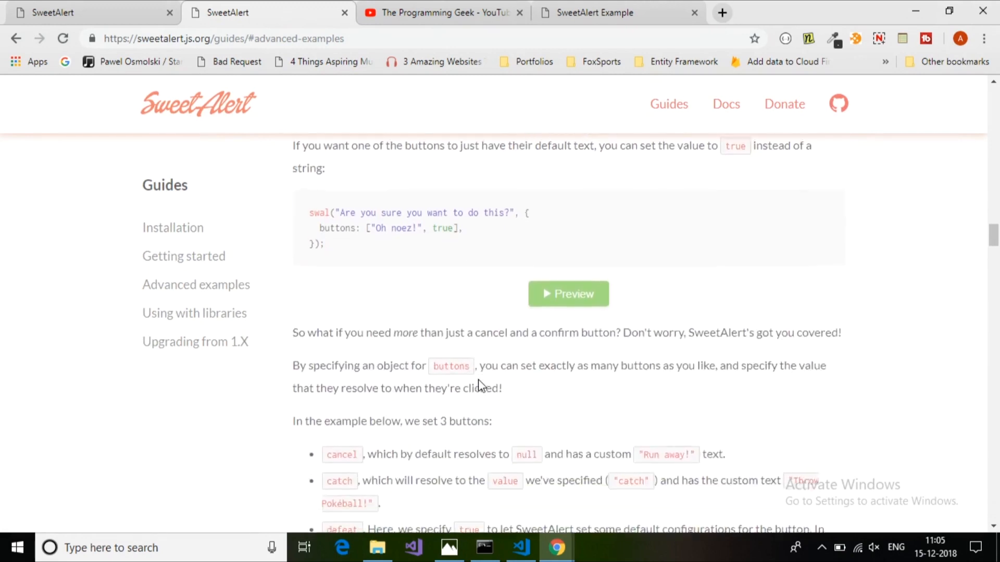
# Search the movie demo for 'hulk' and acknowledge the top result The Incredible Hulk.
pyautogui.scroll(-3)
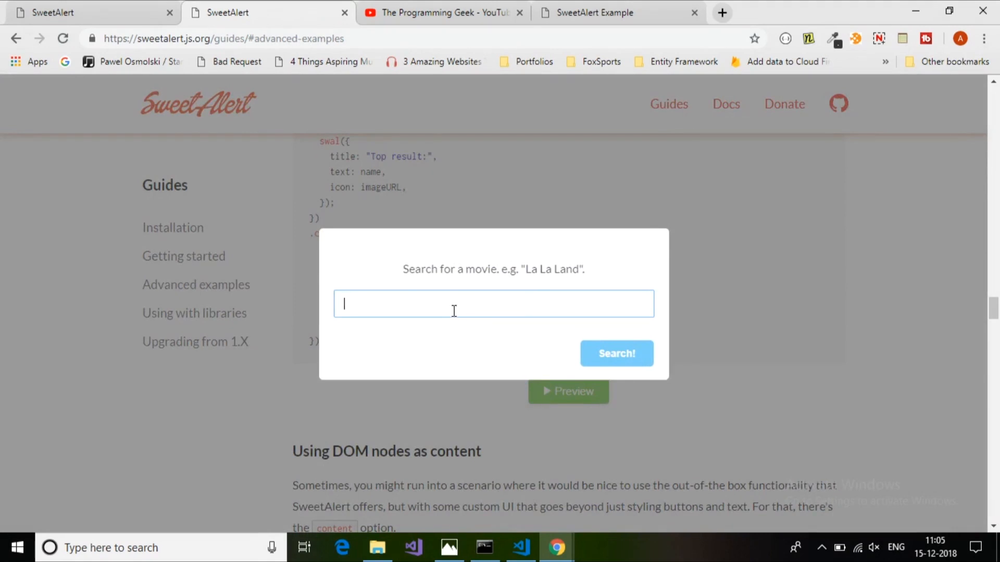
pyautogui.write('hulk')
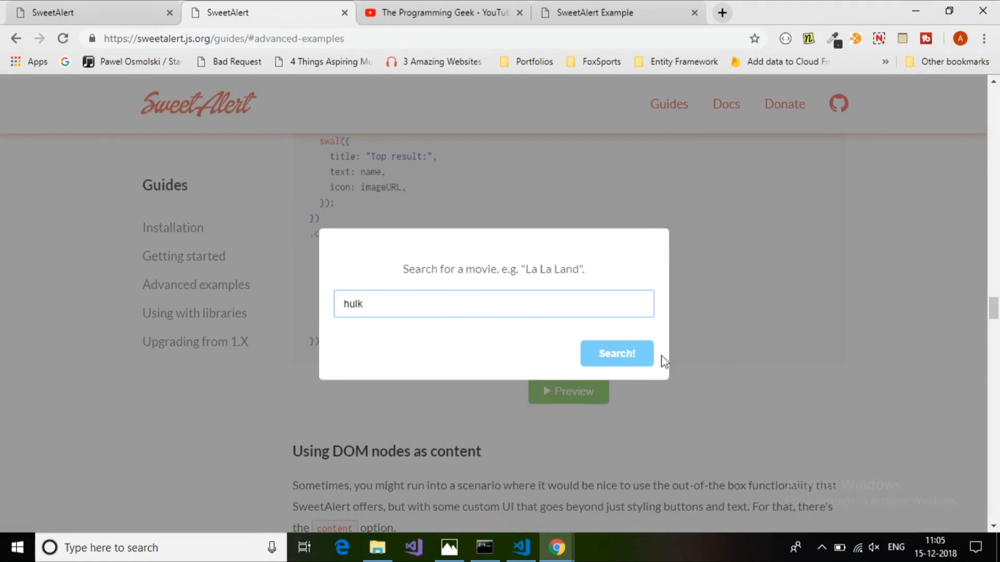
pyautogui.click(615, 354)
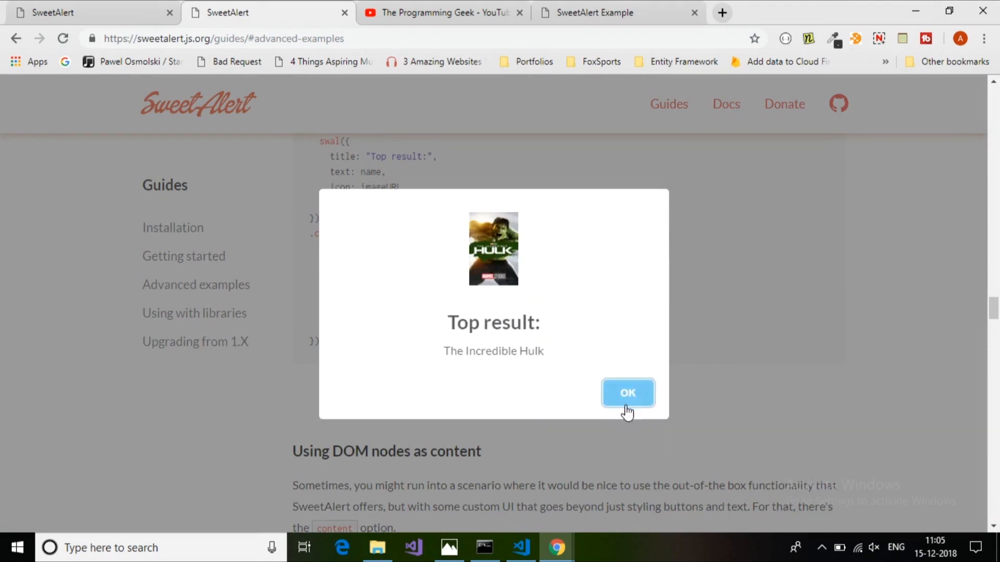
pyautogui.click(627, 393)
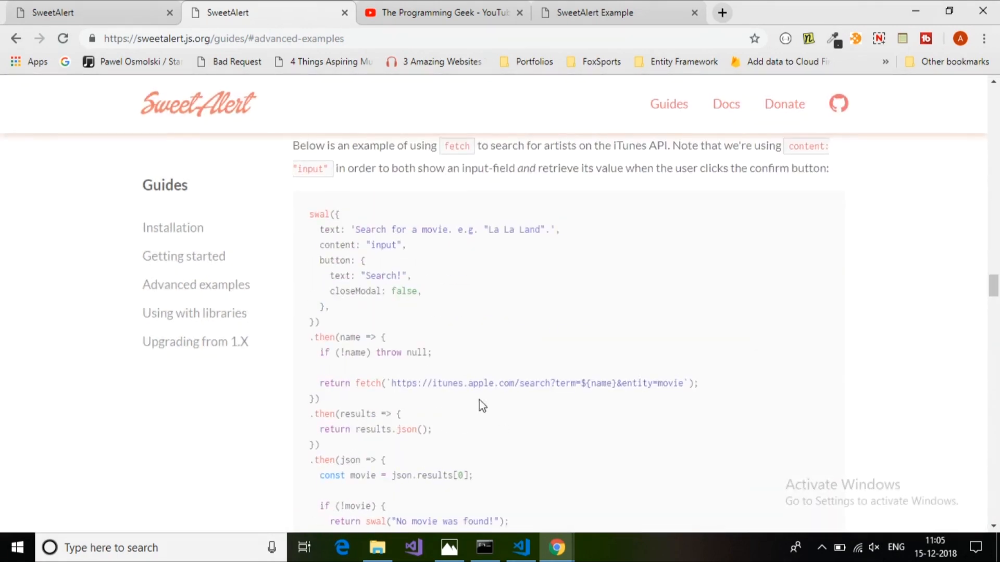
pyautogui.moveTo(604, 365)
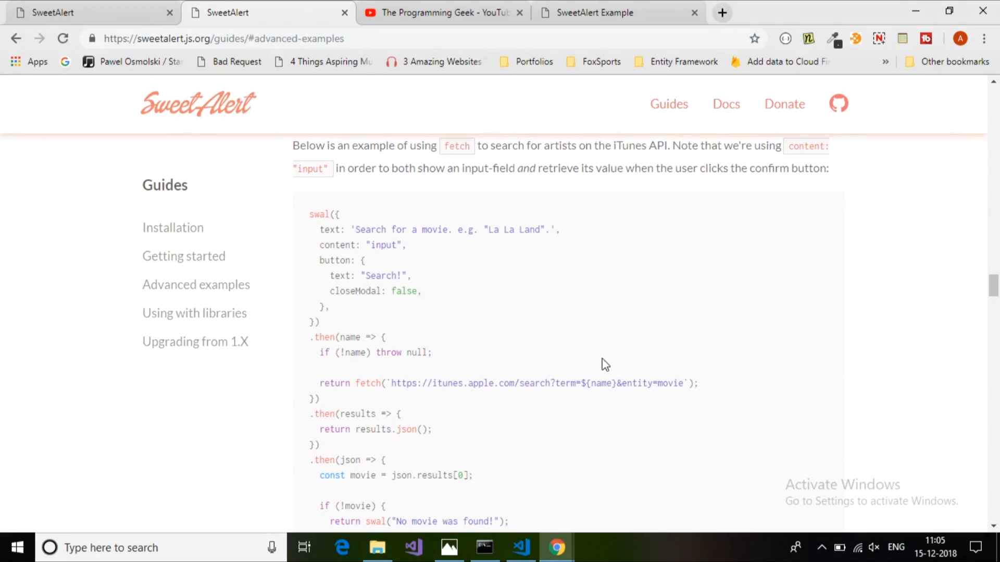
# Read on to the Using options section of the guide.
pyautogui.scroll(-3)
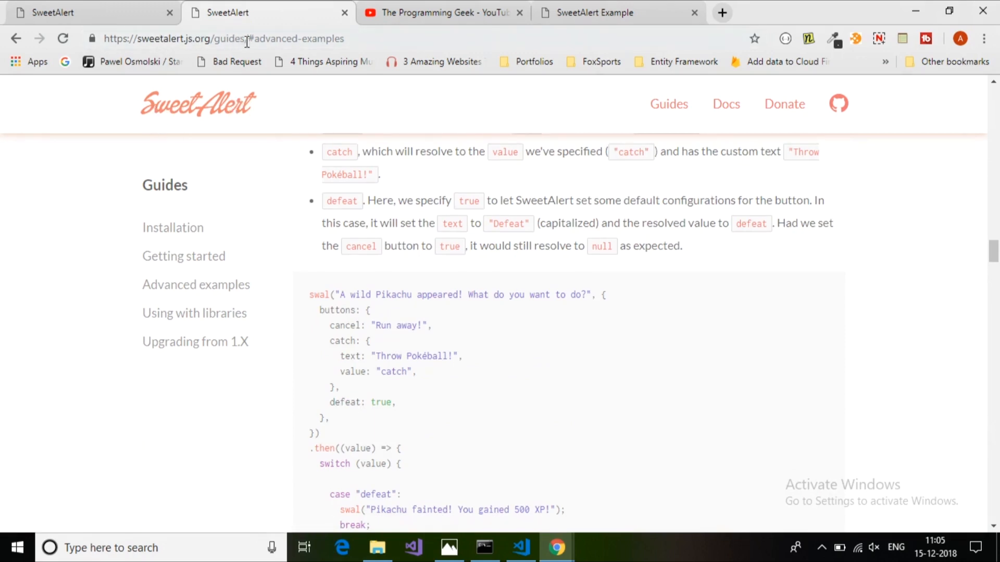
pyautogui.scroll(-3)
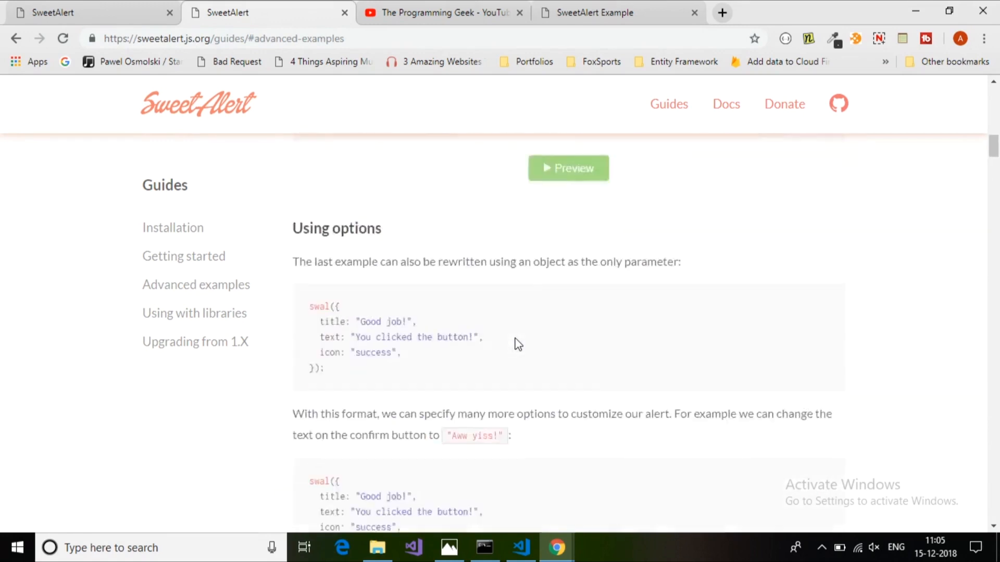
# On The Programming Geek channel, cancel the unsubscribe prompt and enable all notifications.
pyautogui.click(439, 13)
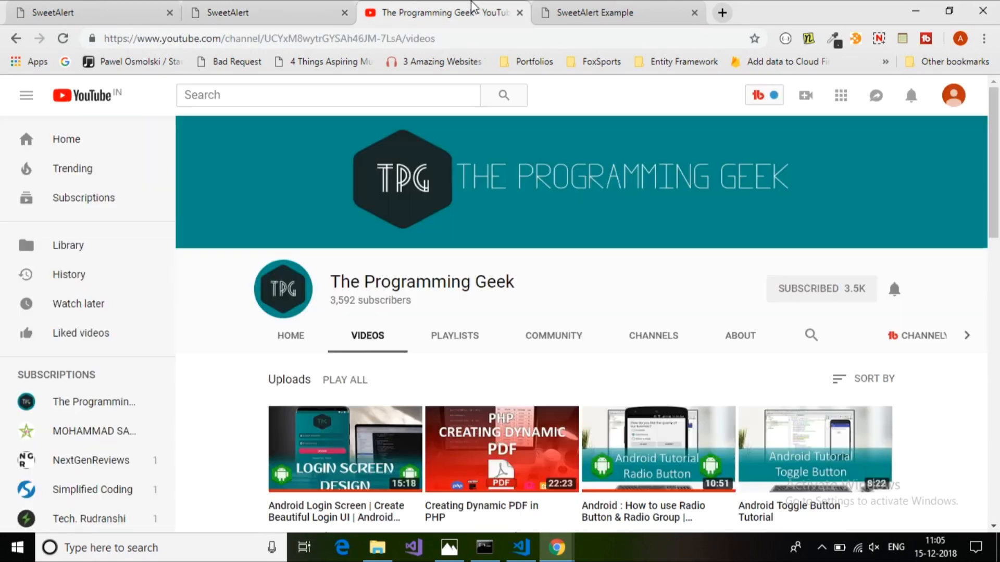
pyautogui.moveTo(642, 351)
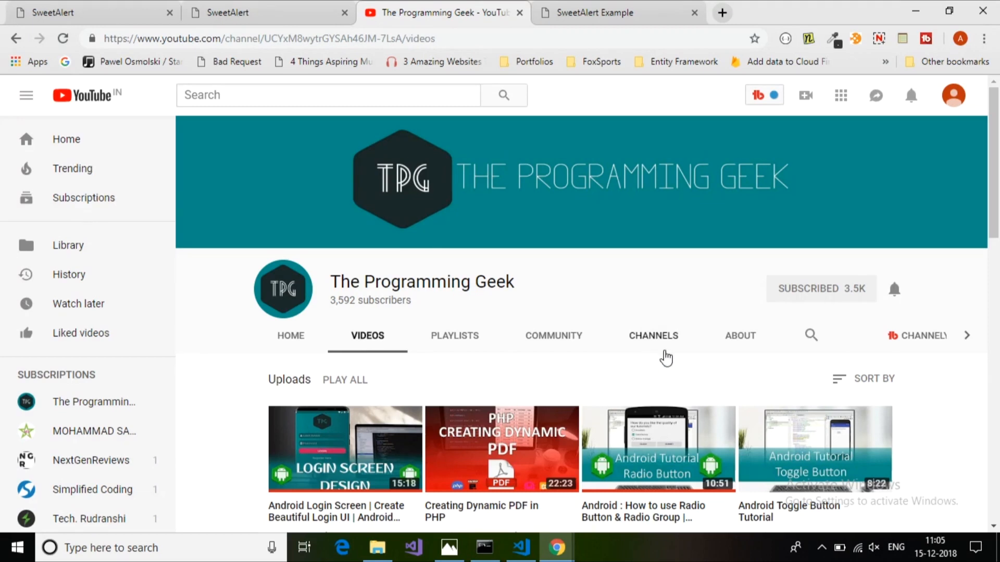
pyautogui.click(822, 289)
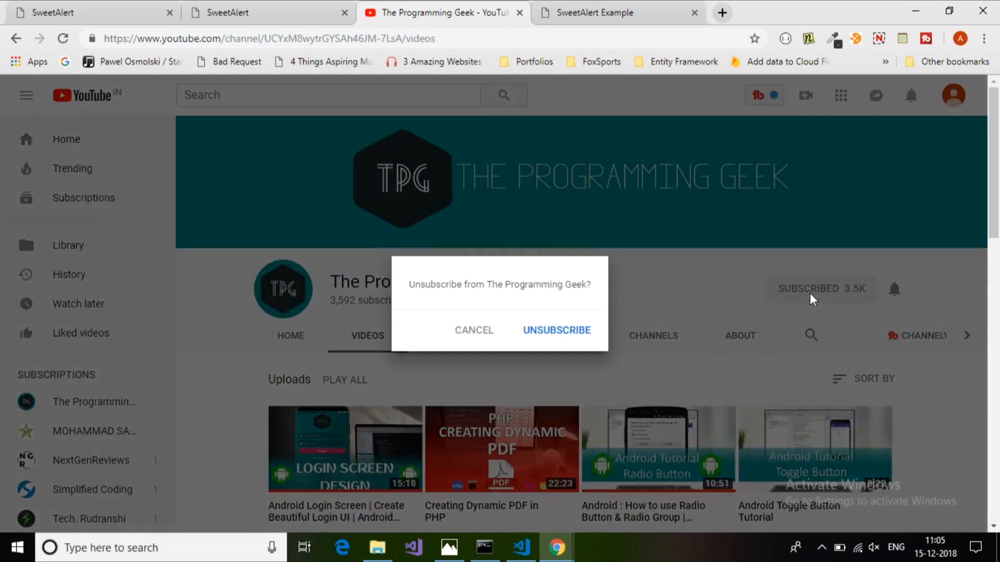
pyautogui.click(473, 330)
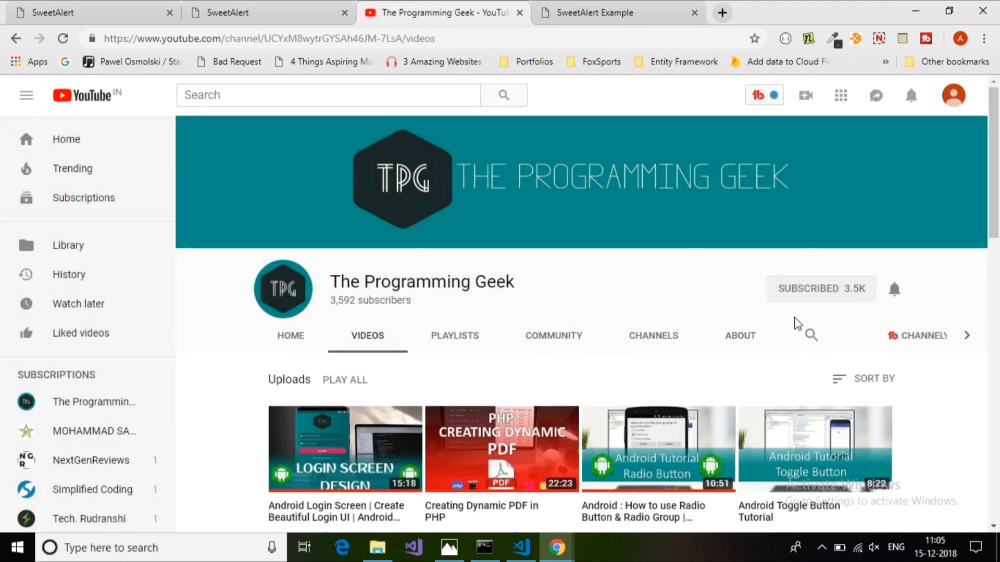
pyautogui.moveTo(694, 256)
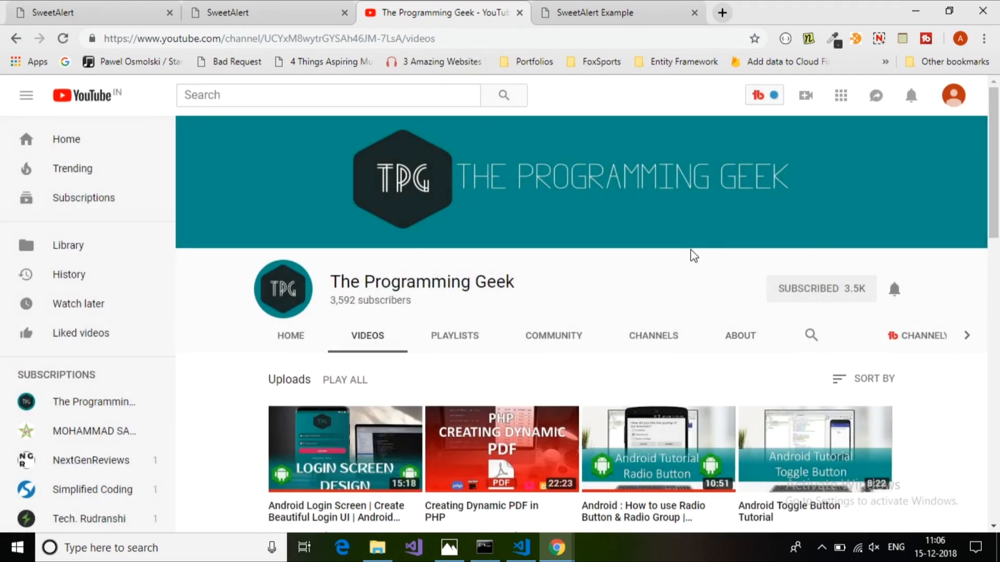
pyautogui.moveTo(805, 296)
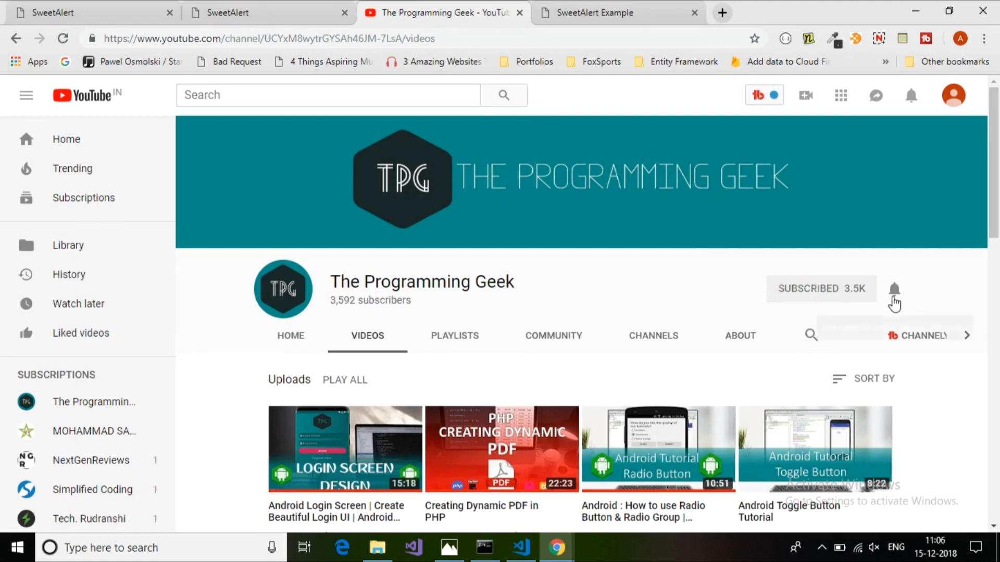
pyautogui.click(894, 289)
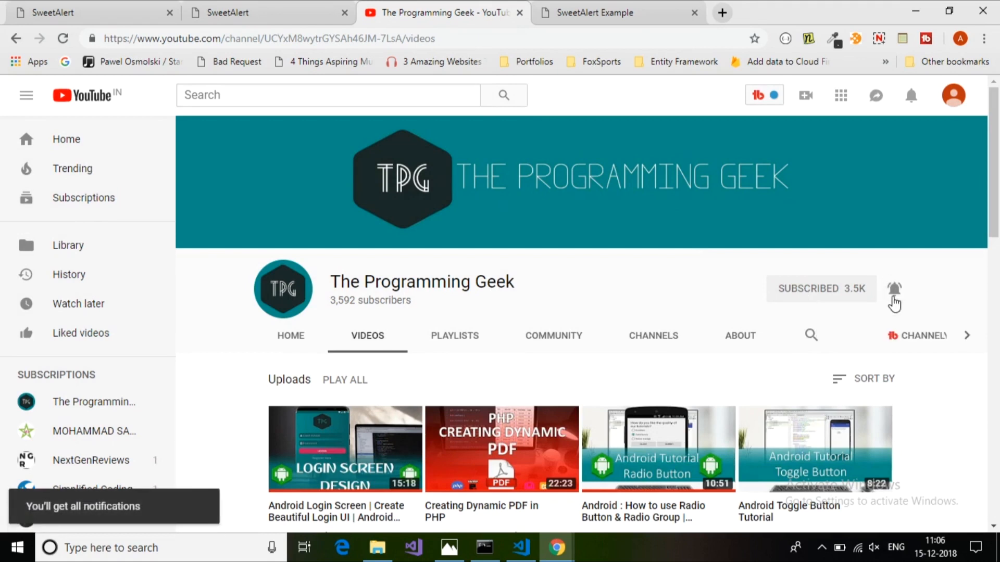